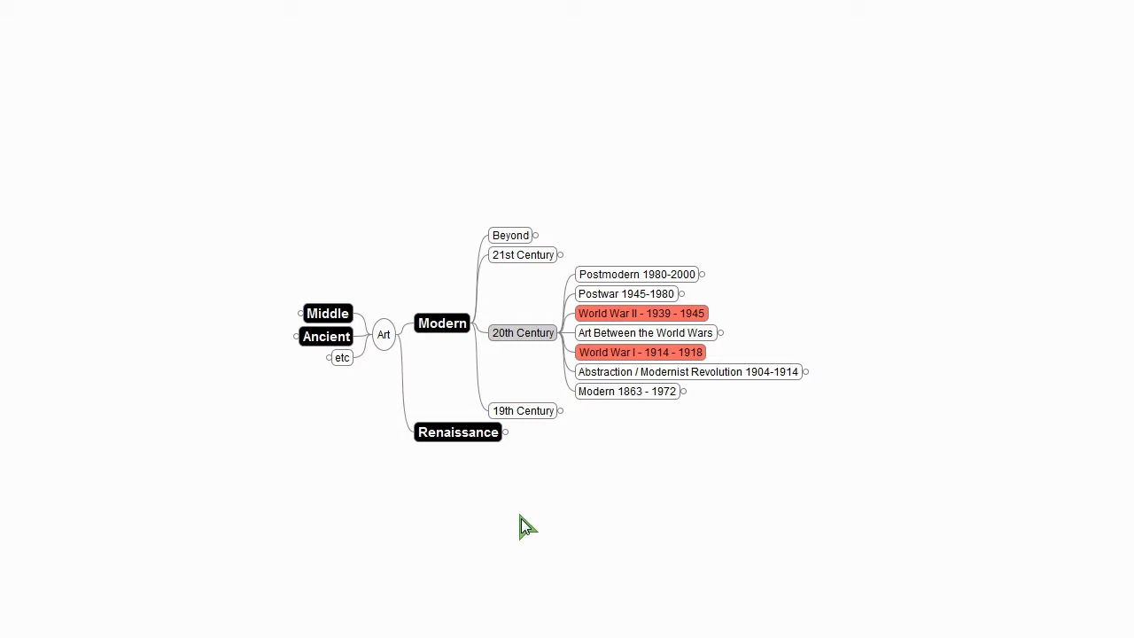
mouse_move(928, 365)
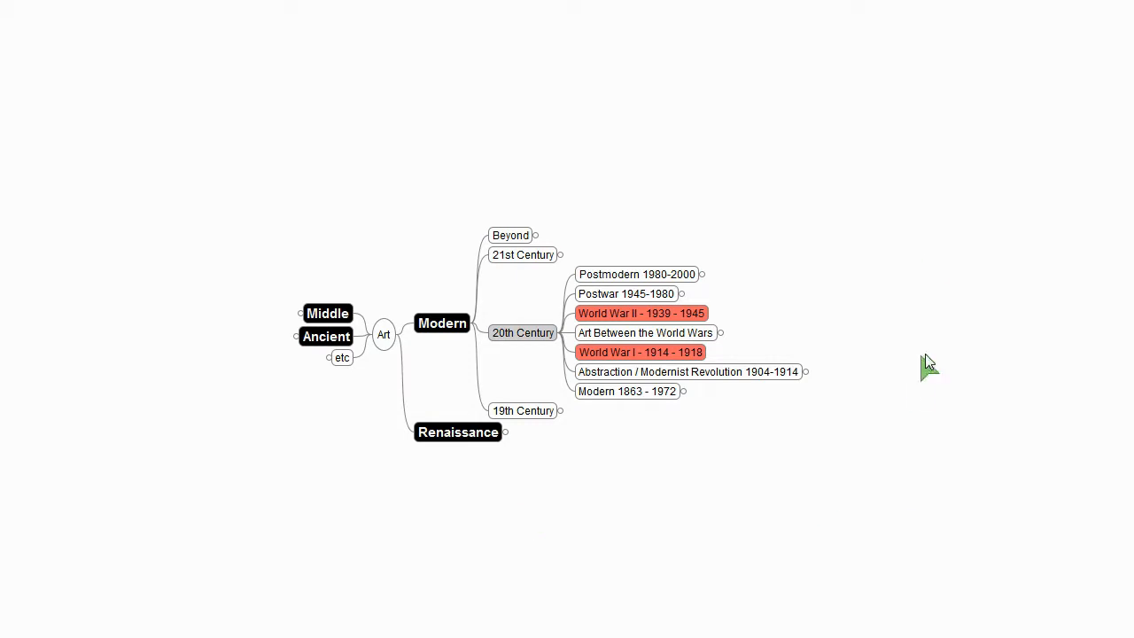
mouse_move(523, 255)
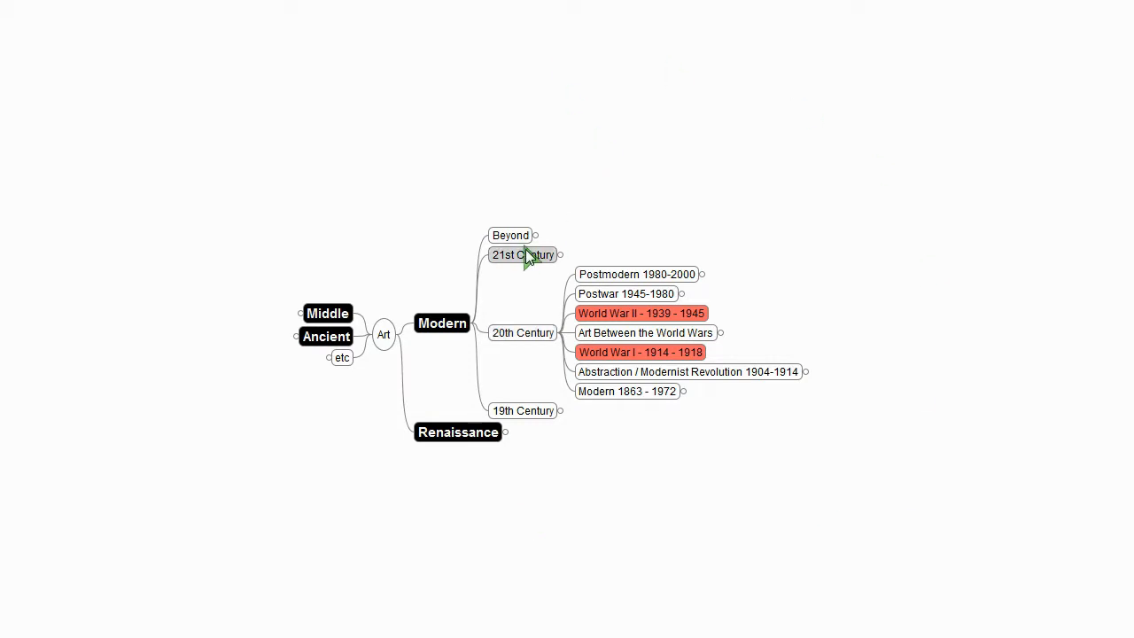
mouse_move(761, 186)
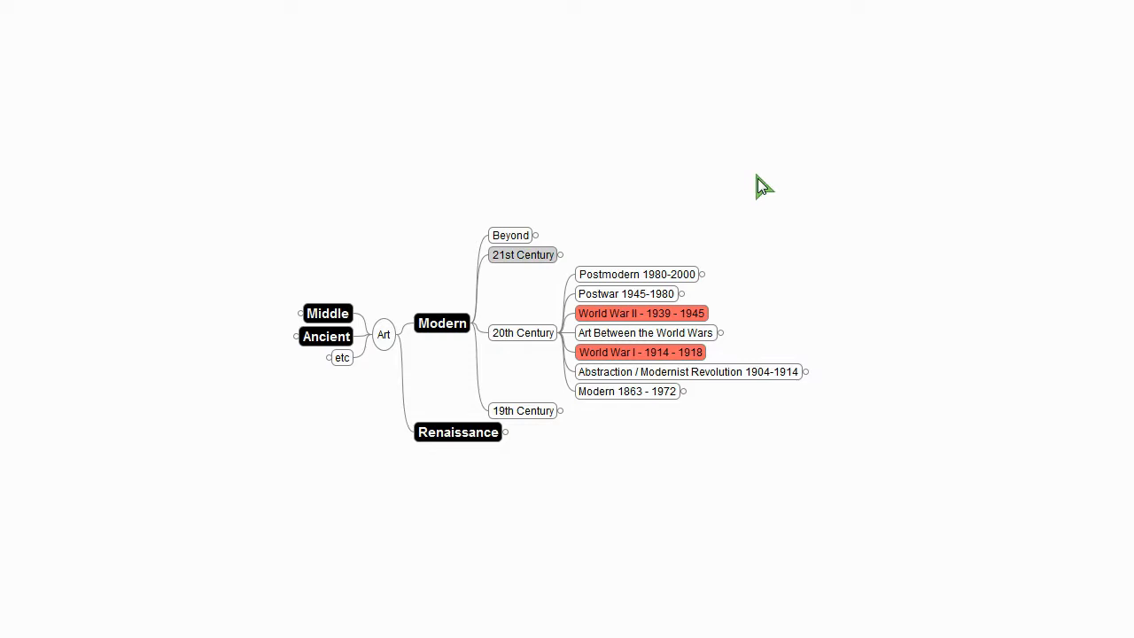
Step: Review the World War and Renaissance period topics in the Art map
click(639, 312)
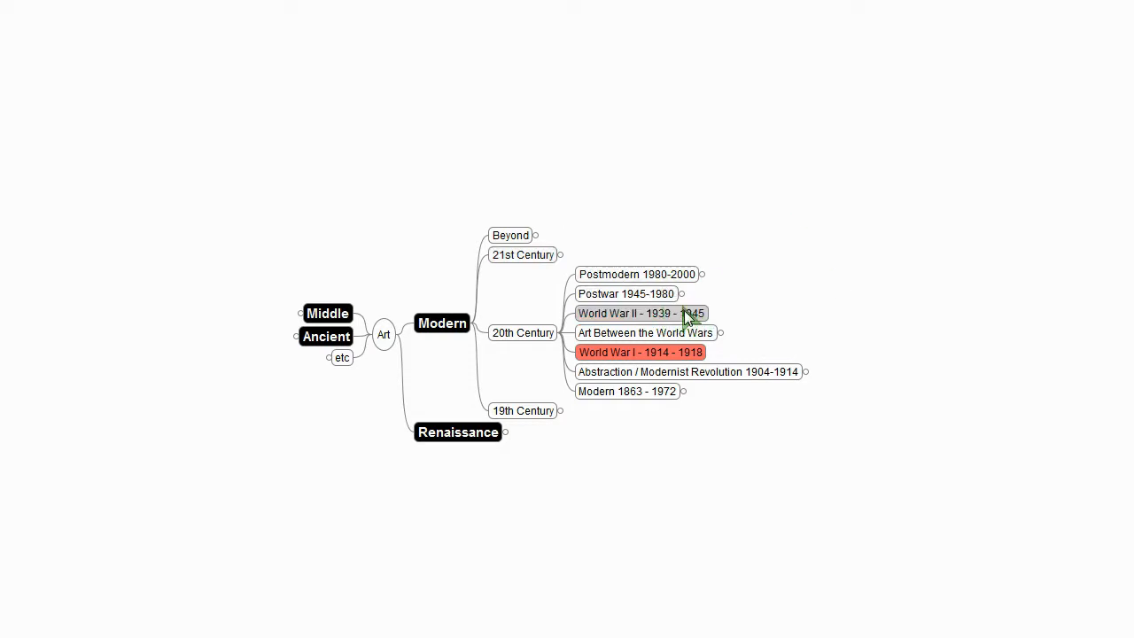
click(639, 312)
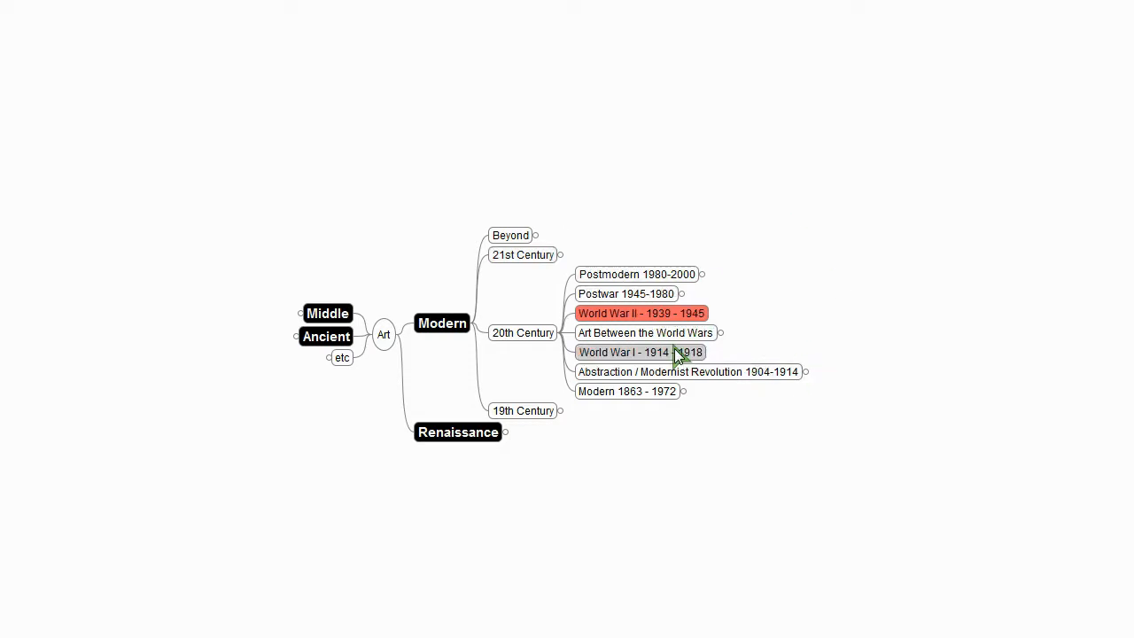
click(639, 353)
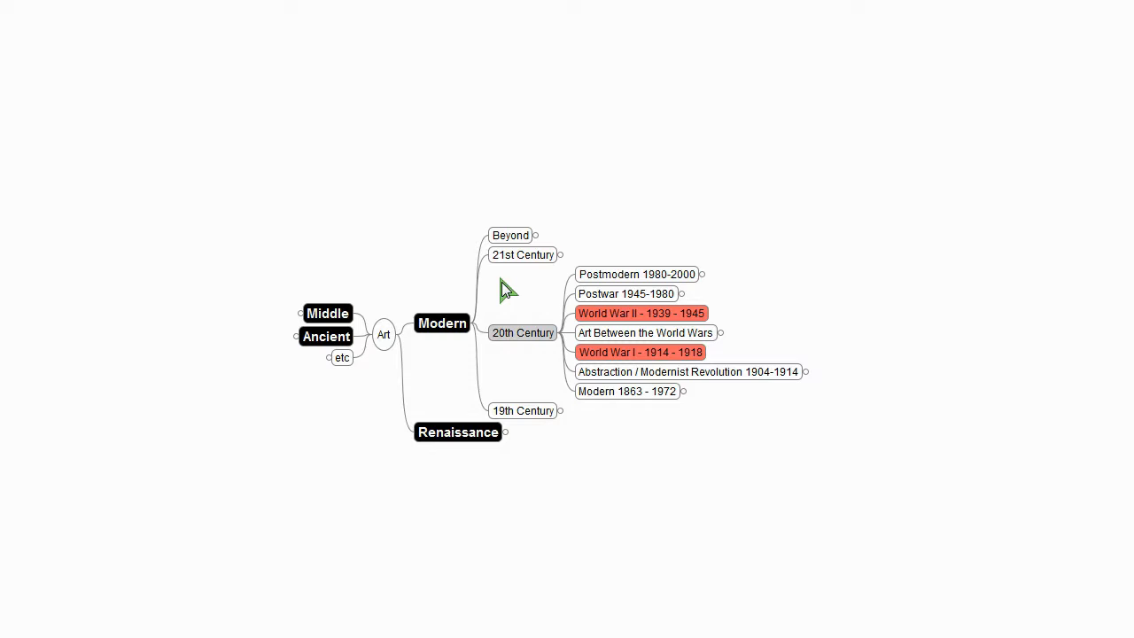
mouse_move(875, 379)
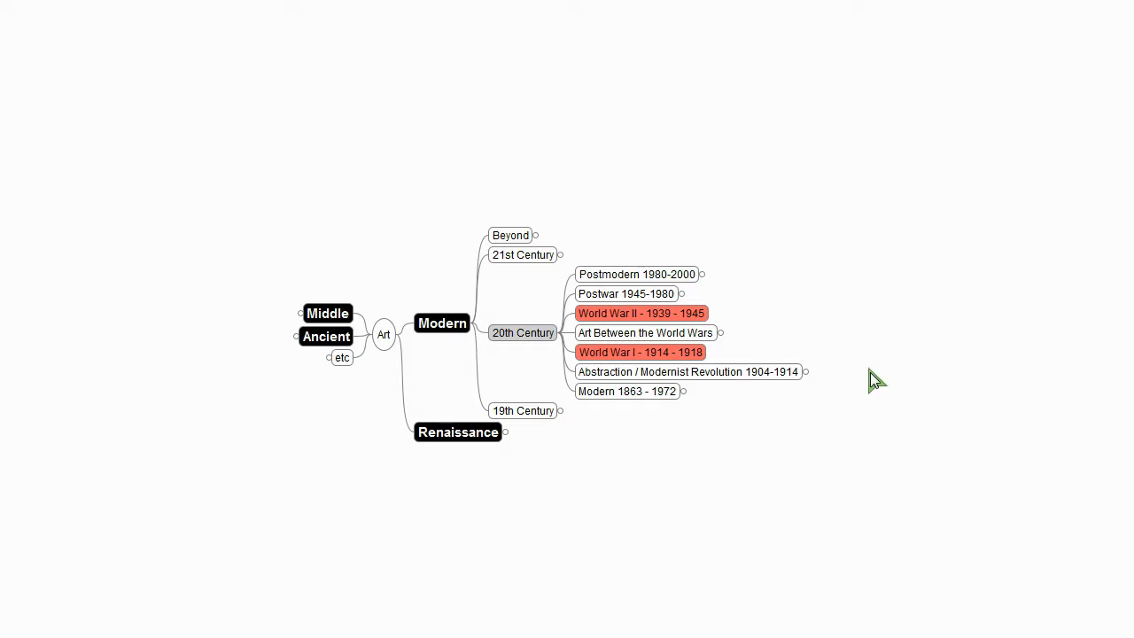
mouse_move(308, 517)
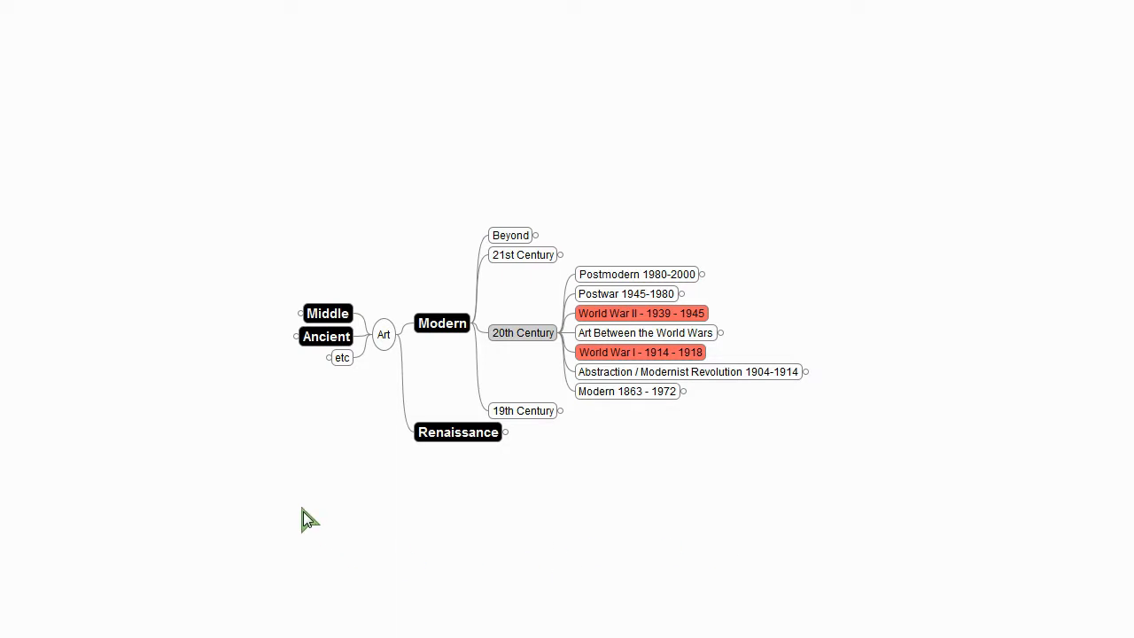
mouse_move(442, 457)
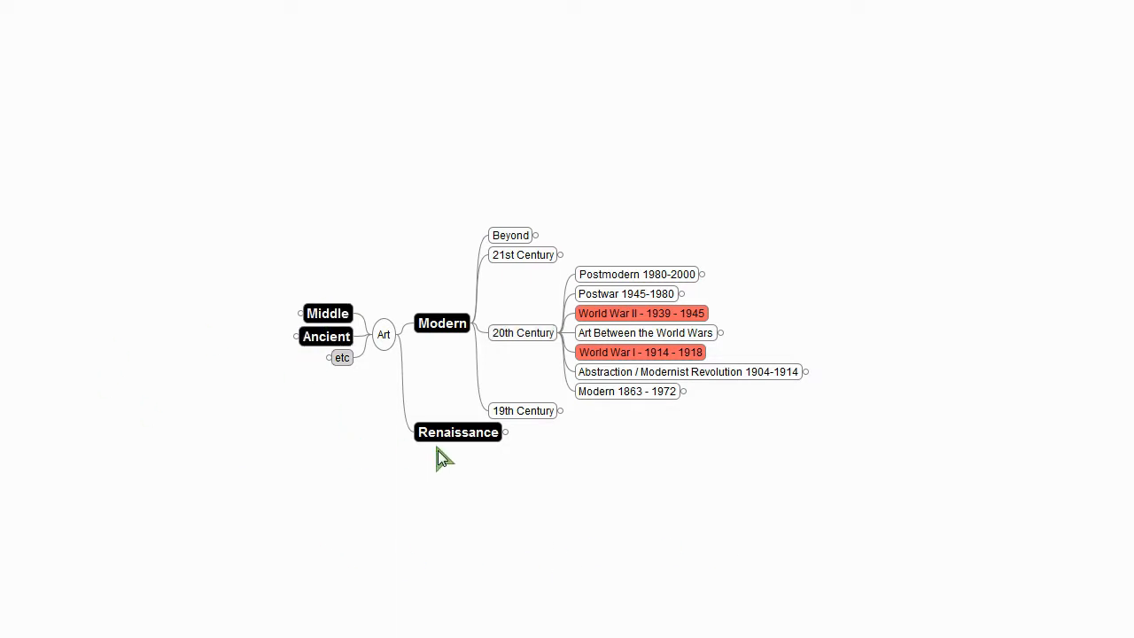
click(457, 432)
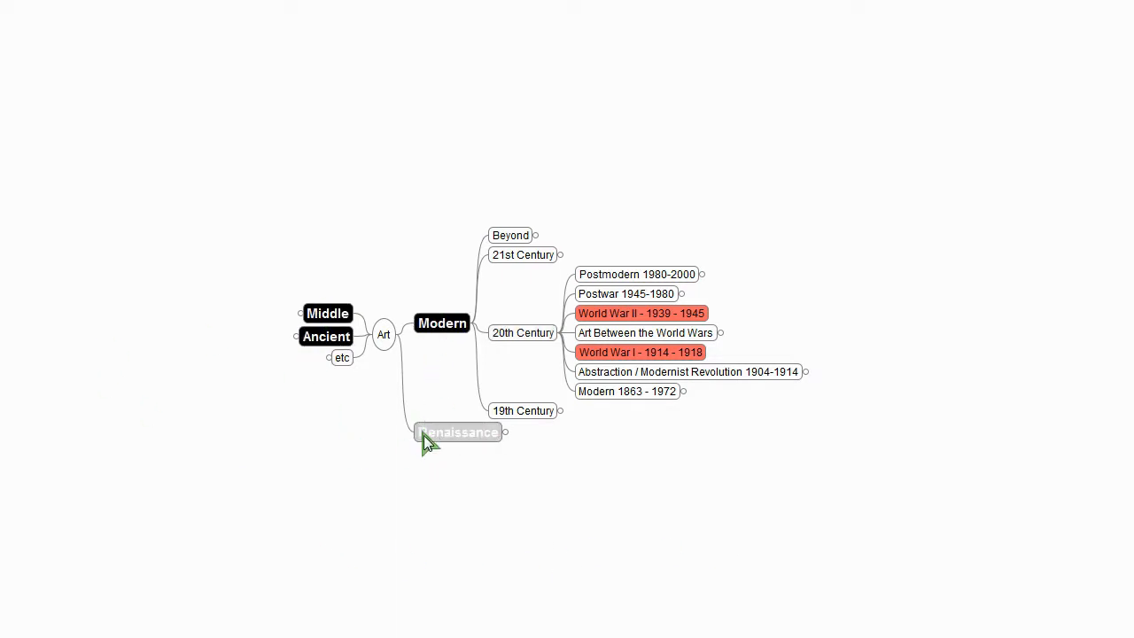
mouse_move(428, 453)
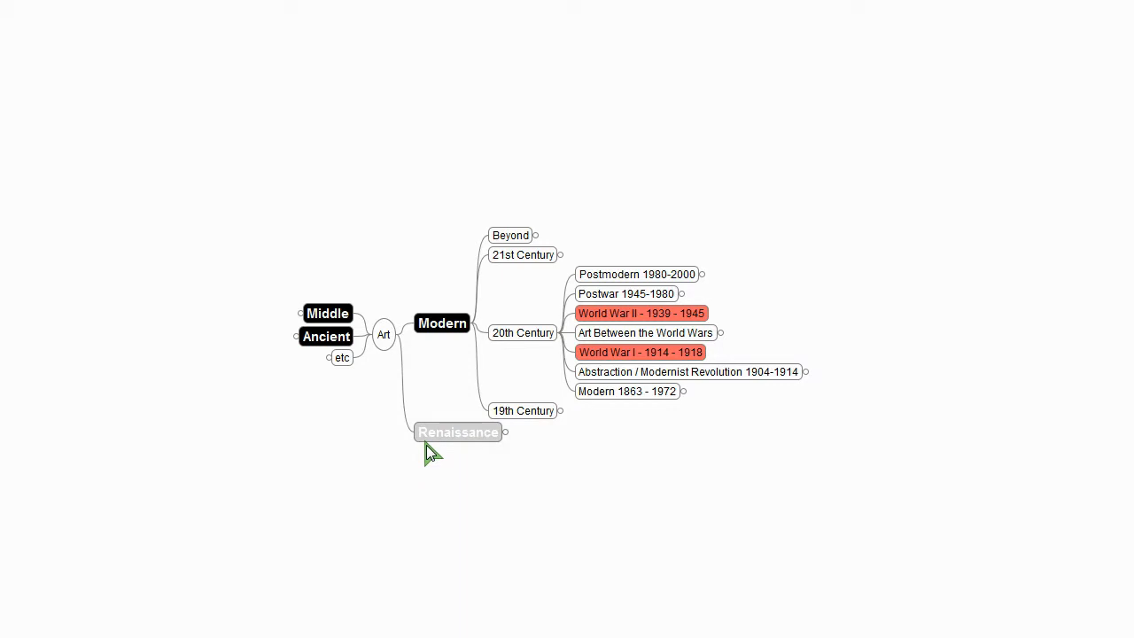
mouse_move(434, 439)
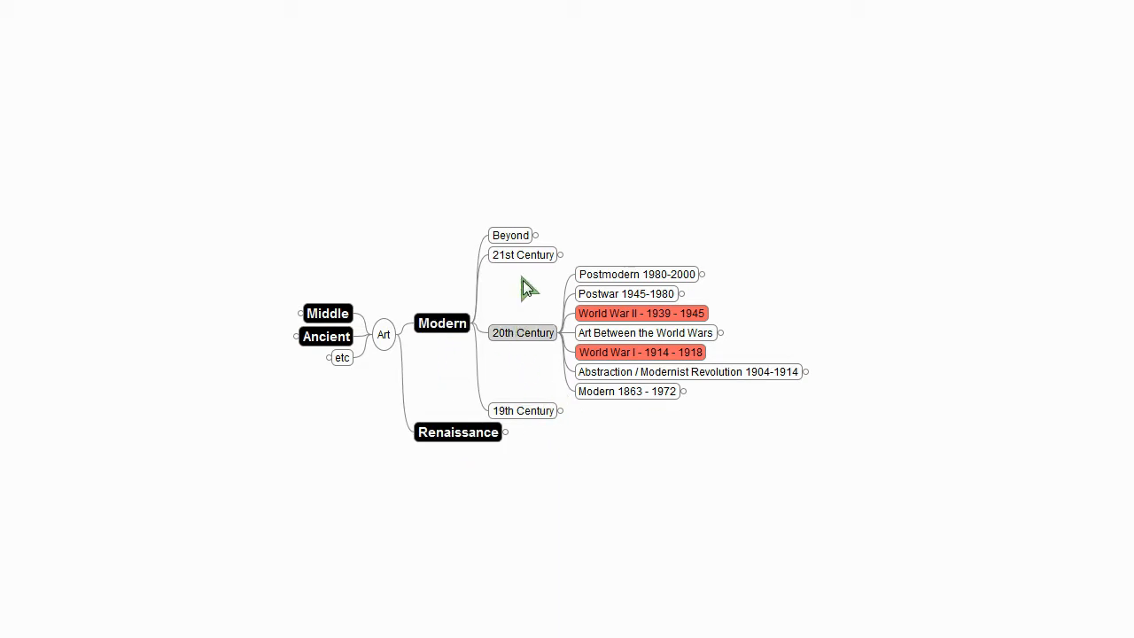
mouse_move(545, 375)
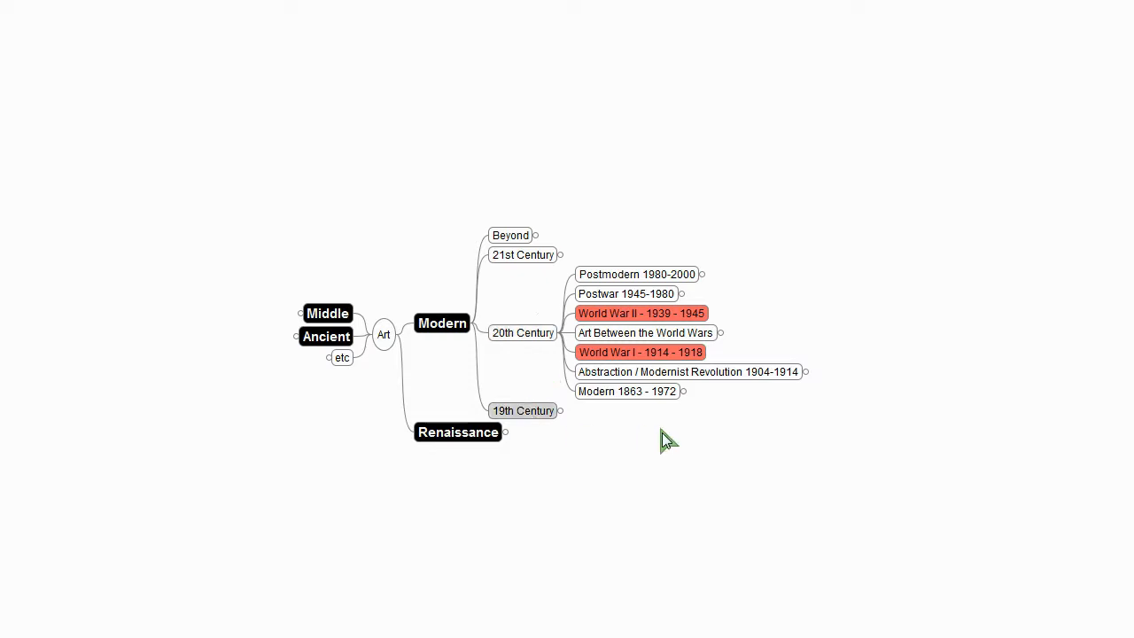
mouse_move(627, 392)
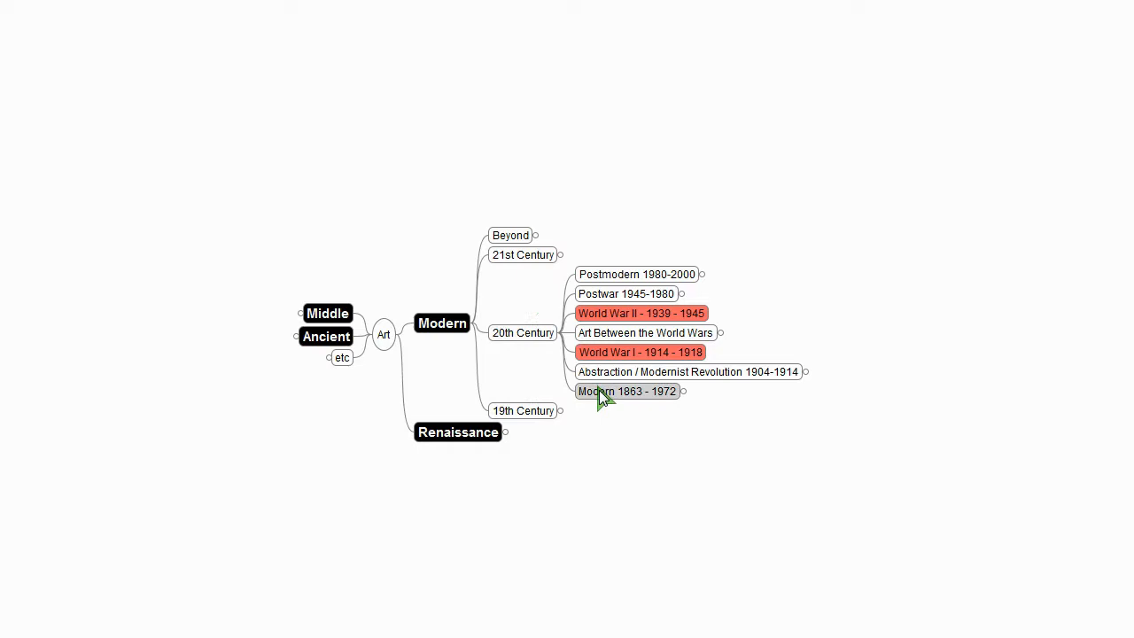
mouse_move(613, 397)
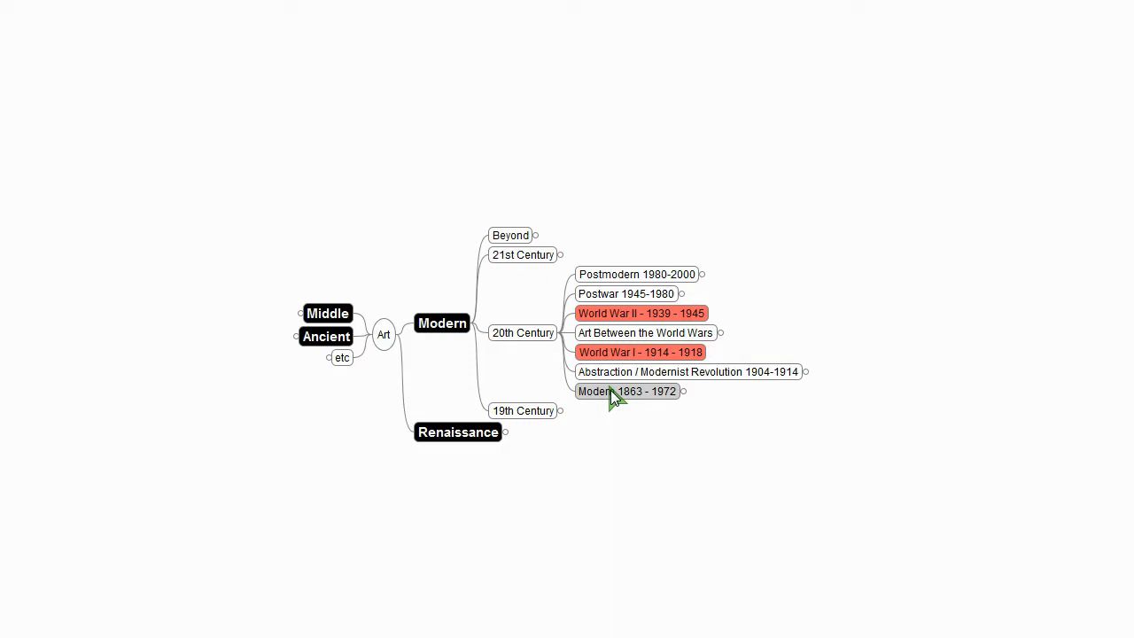
mouse_move(623, 273)
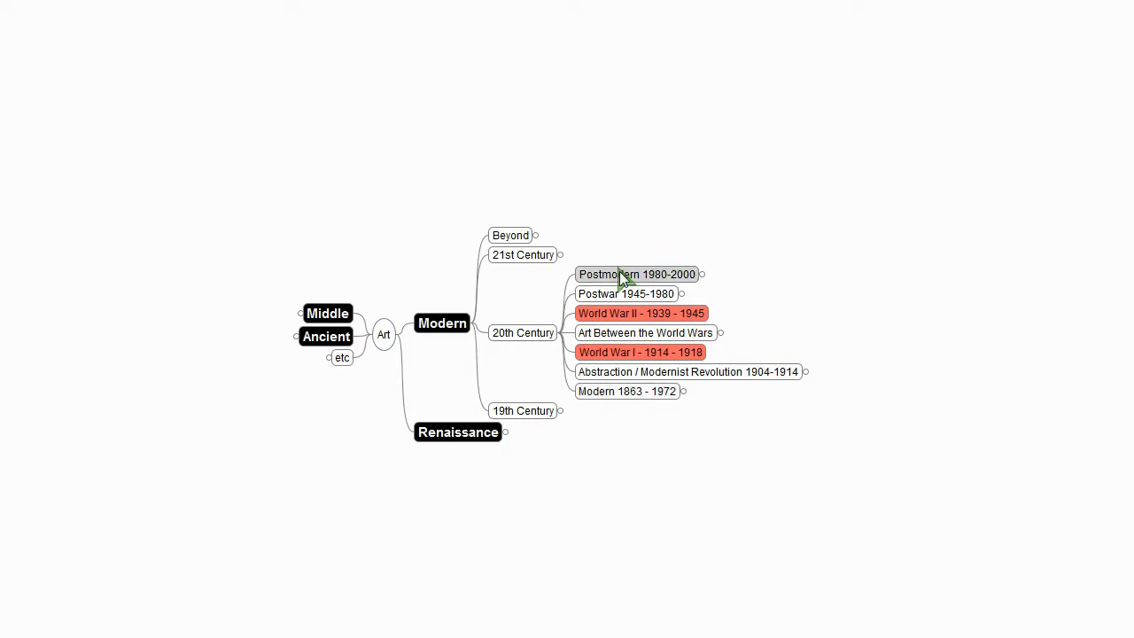
mouse_move(629, 281)
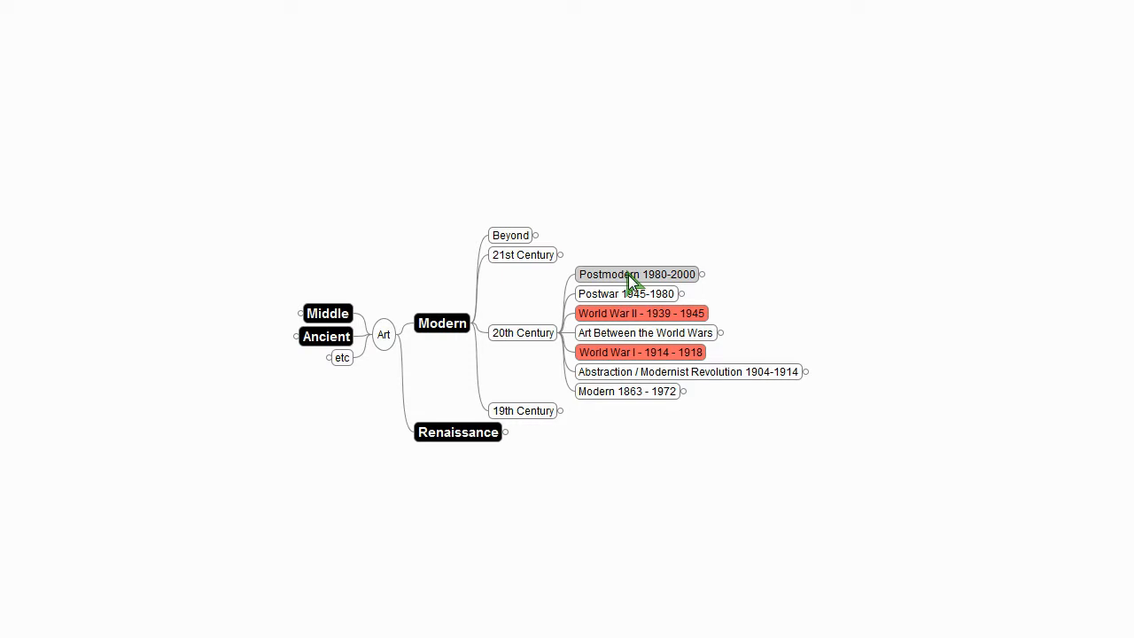
mouse_move(522, 411)
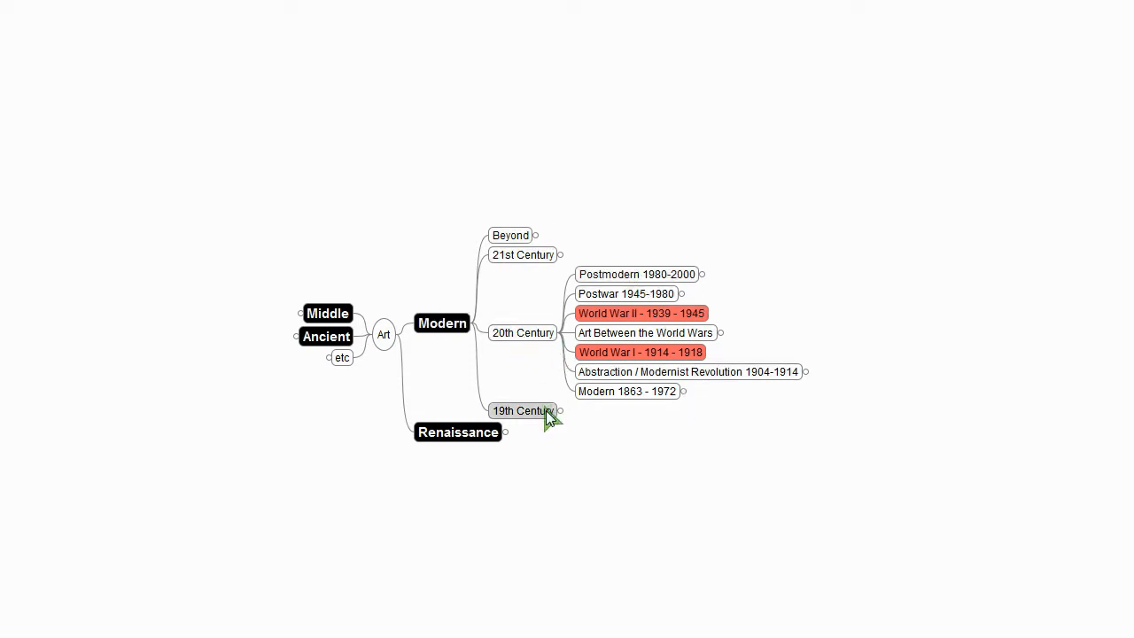
mouse_move(616, 391)
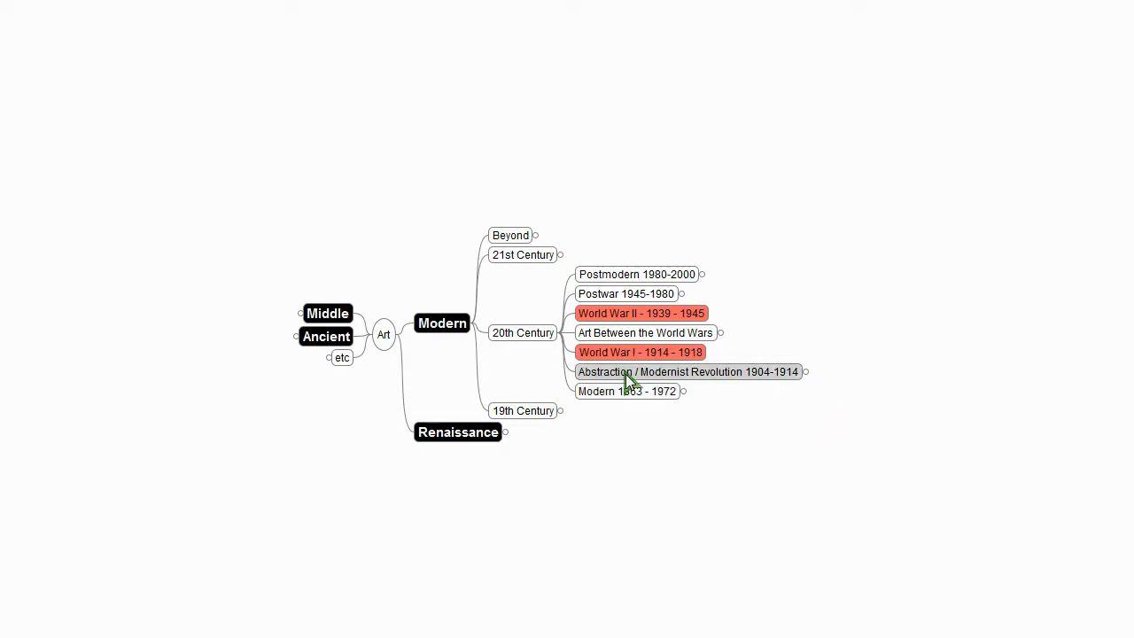
mouse_move(638, 381)
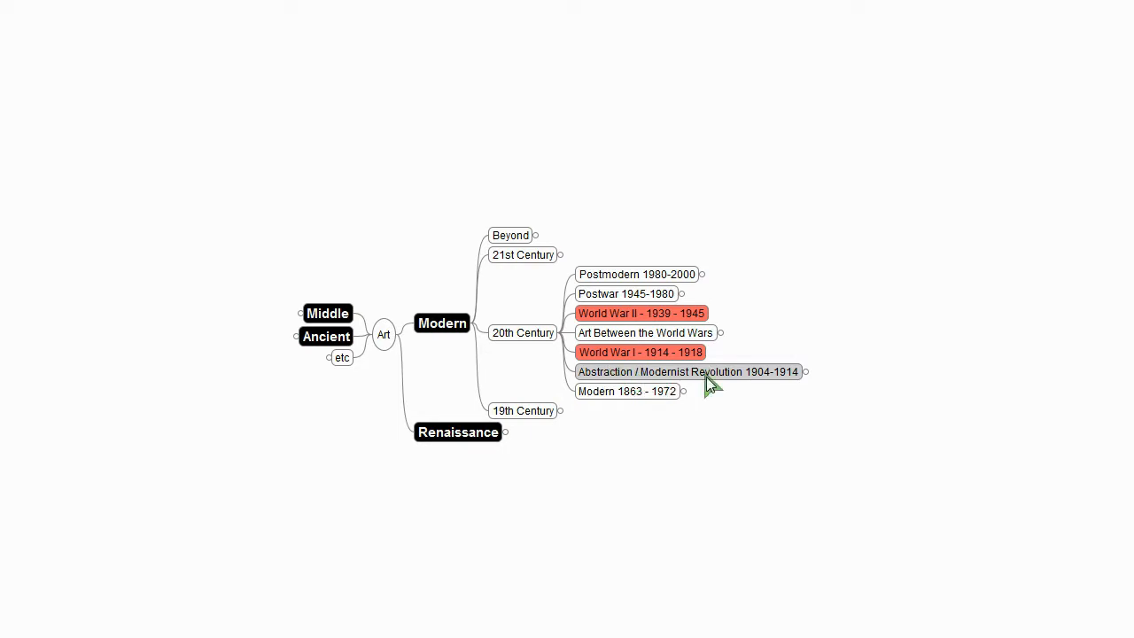
Step: Expand Abstraction 1904-1914 into Fauvism with Matisse and Cubism with Picasso's Les Demoiselles d'Avignon 1907
click(804, 372)
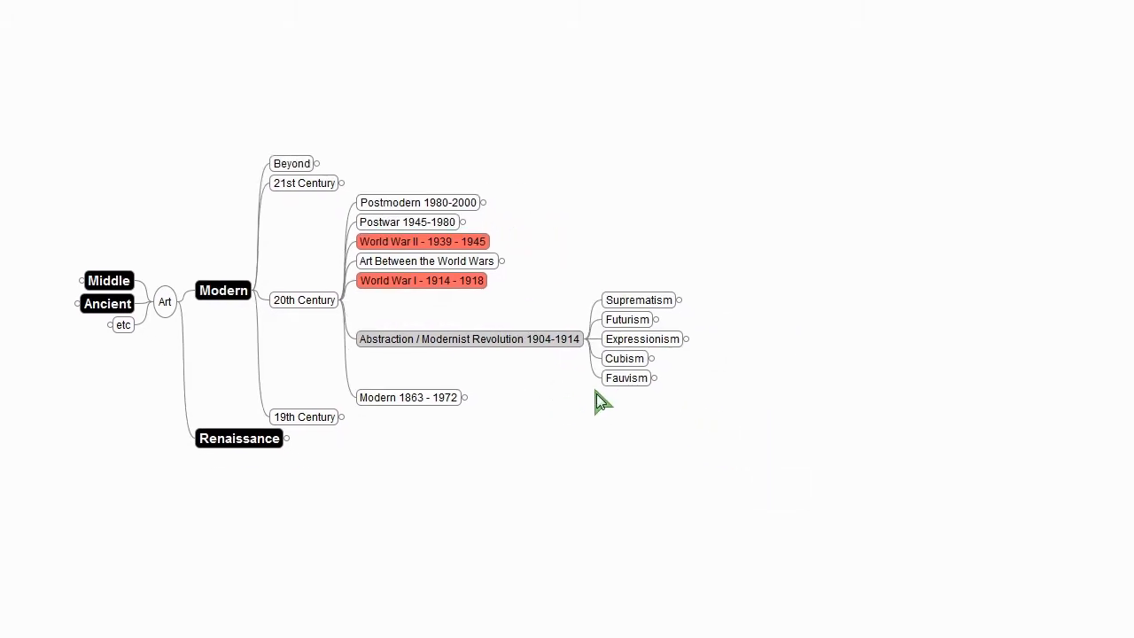
mouse_move(637, 299)
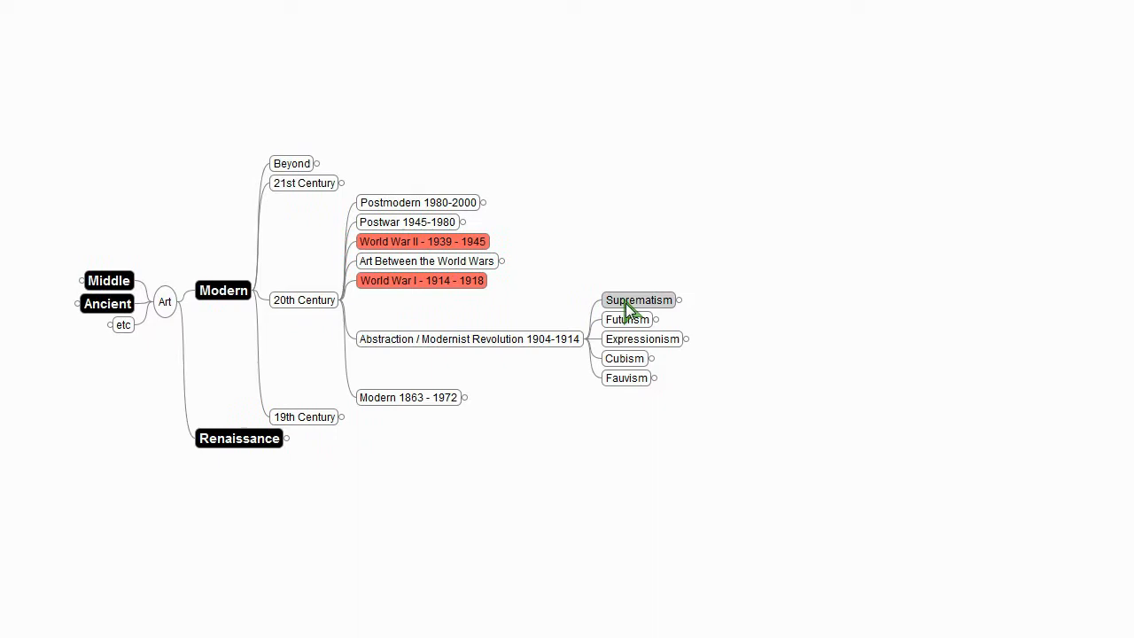
mouse_move(624, 365)
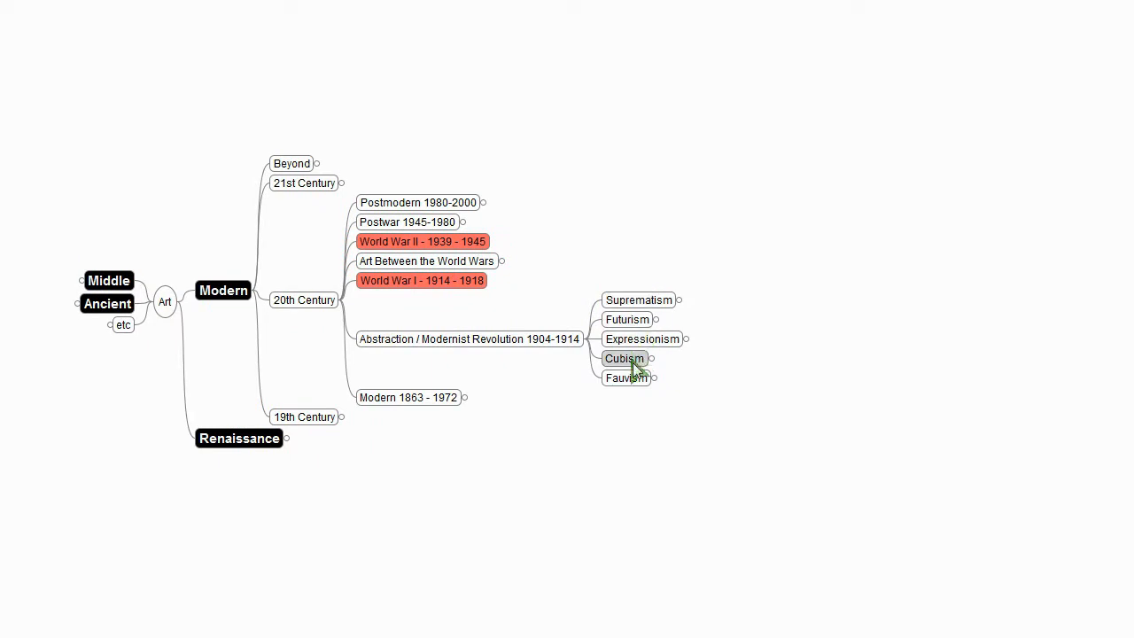
click(653, 377)
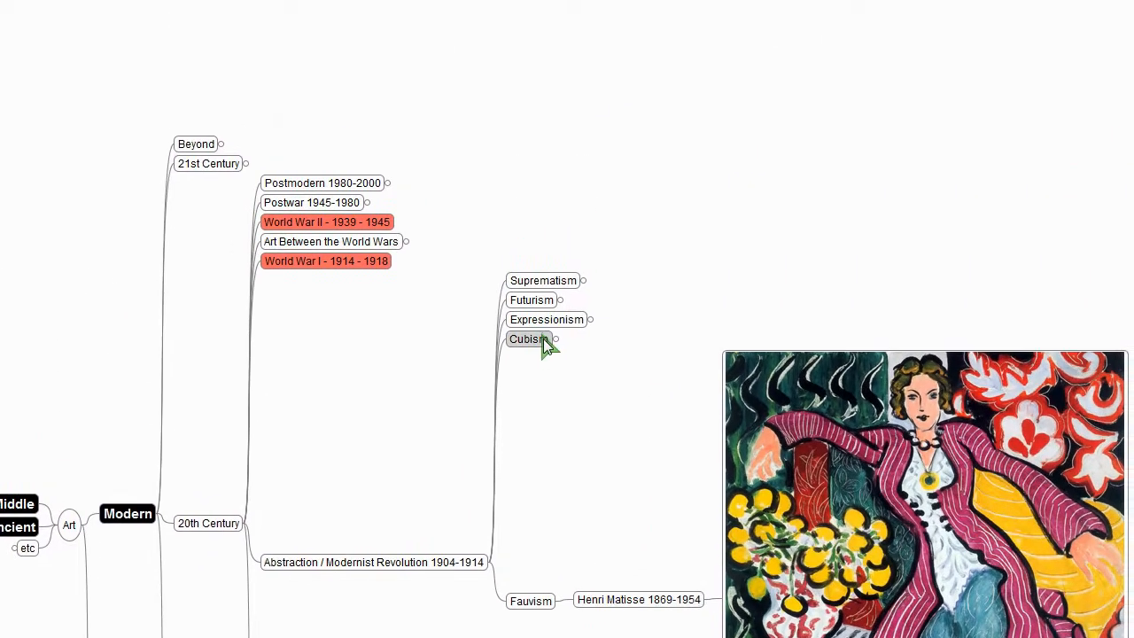
click(528, 339)
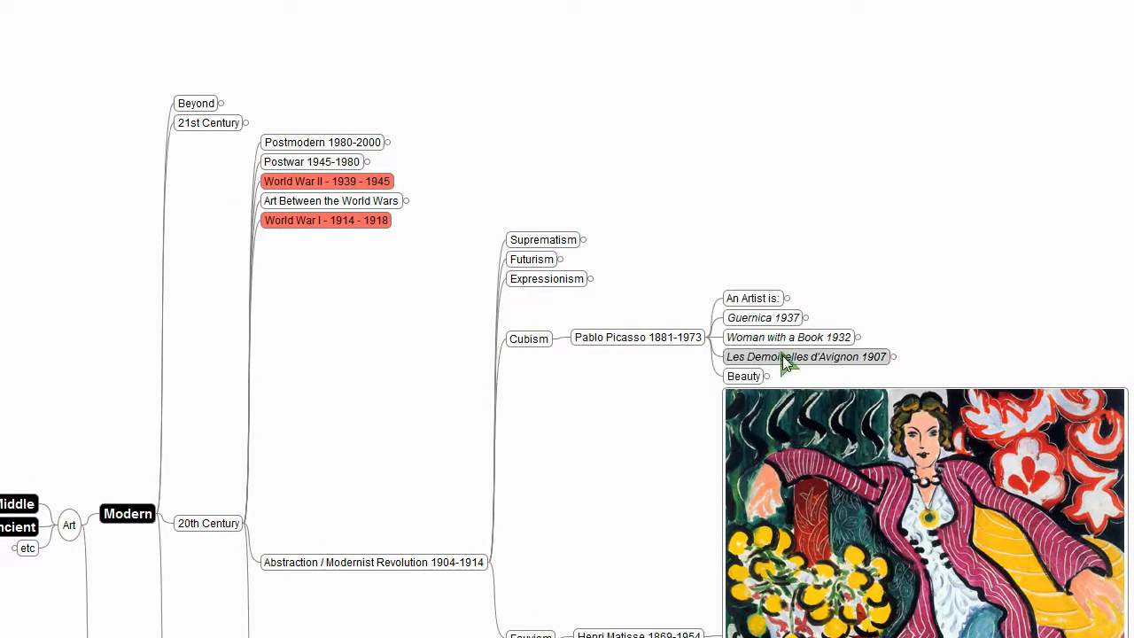
click(806, 356)
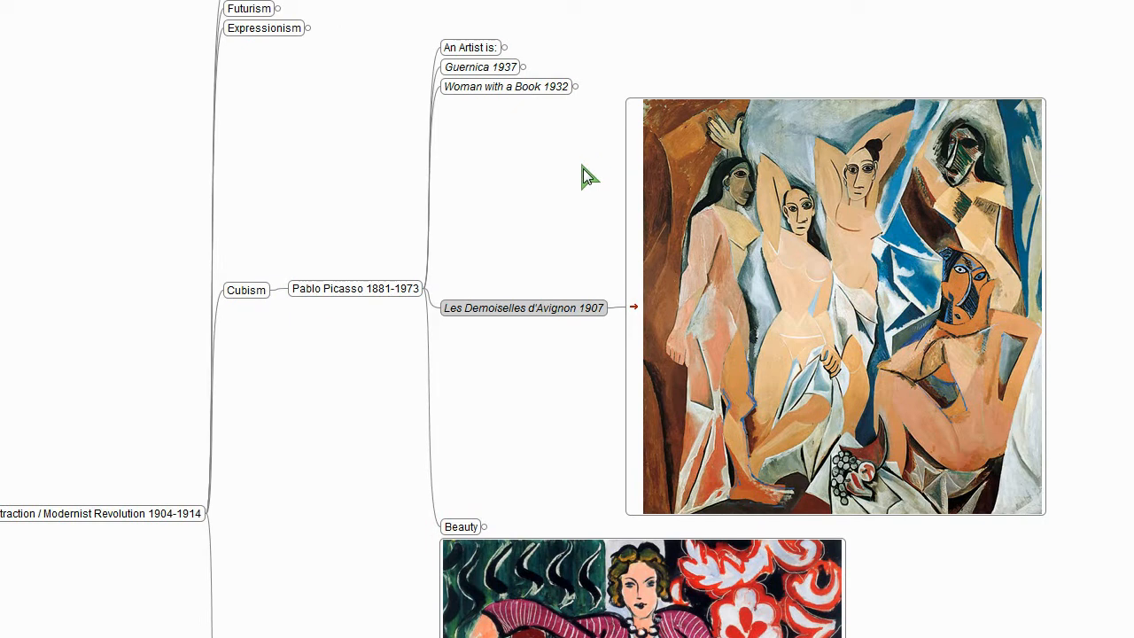
mouse_move(404, 546)
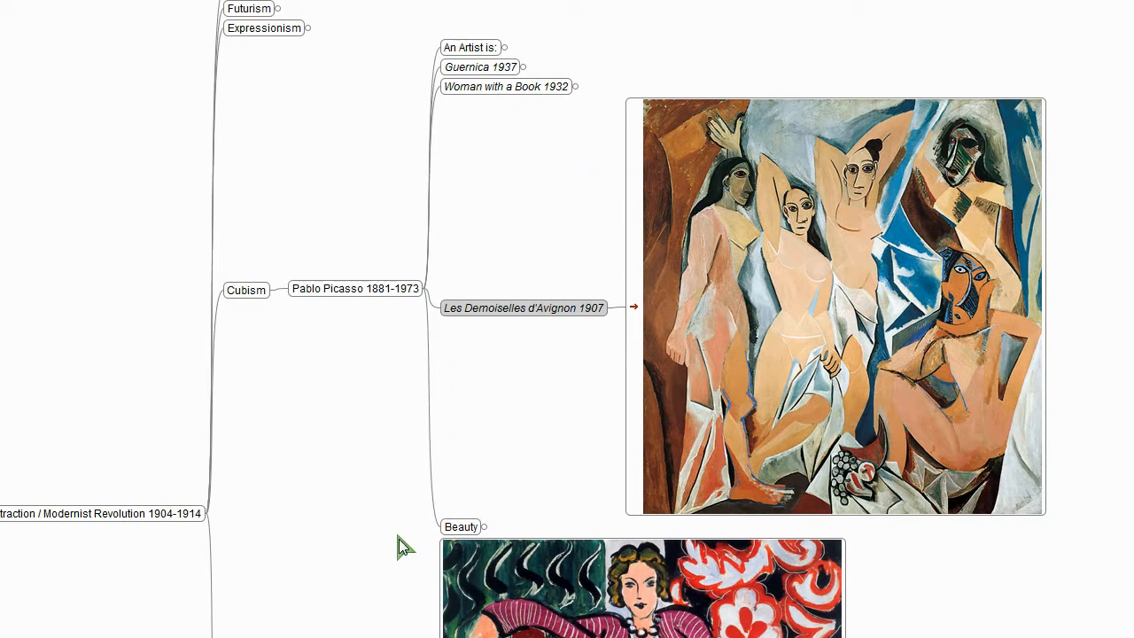
Step: Expand Expressionism to Wassily Kandinsky 1866-1944 with his dated works and On Monet's Wheatstacks
drag(399, 546, 446, 442)
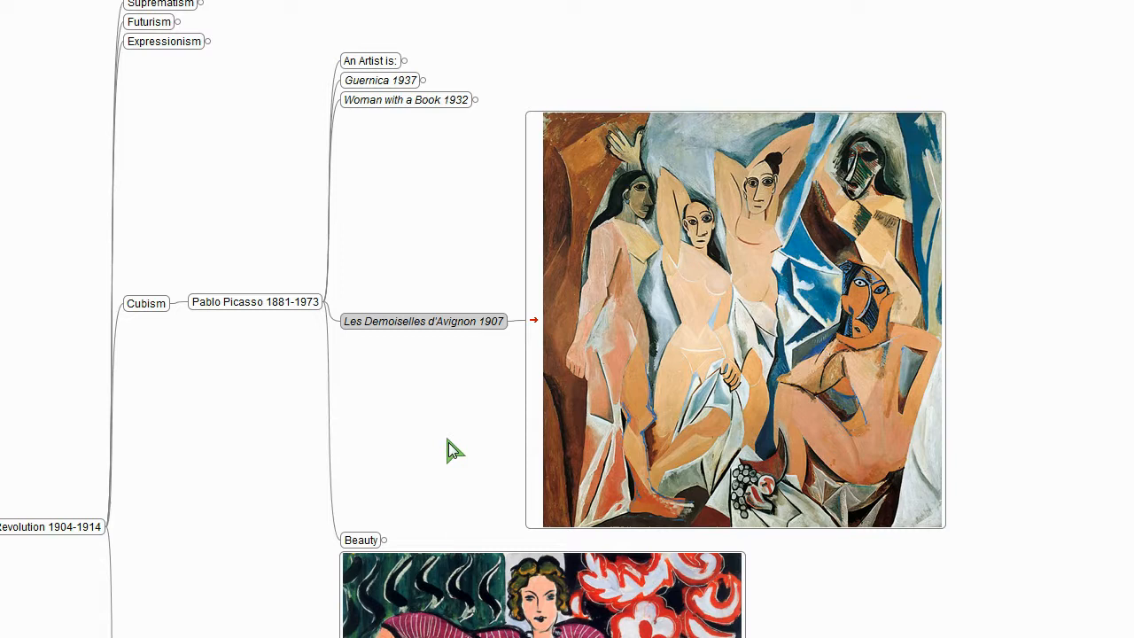
mouse_move(453, 439)
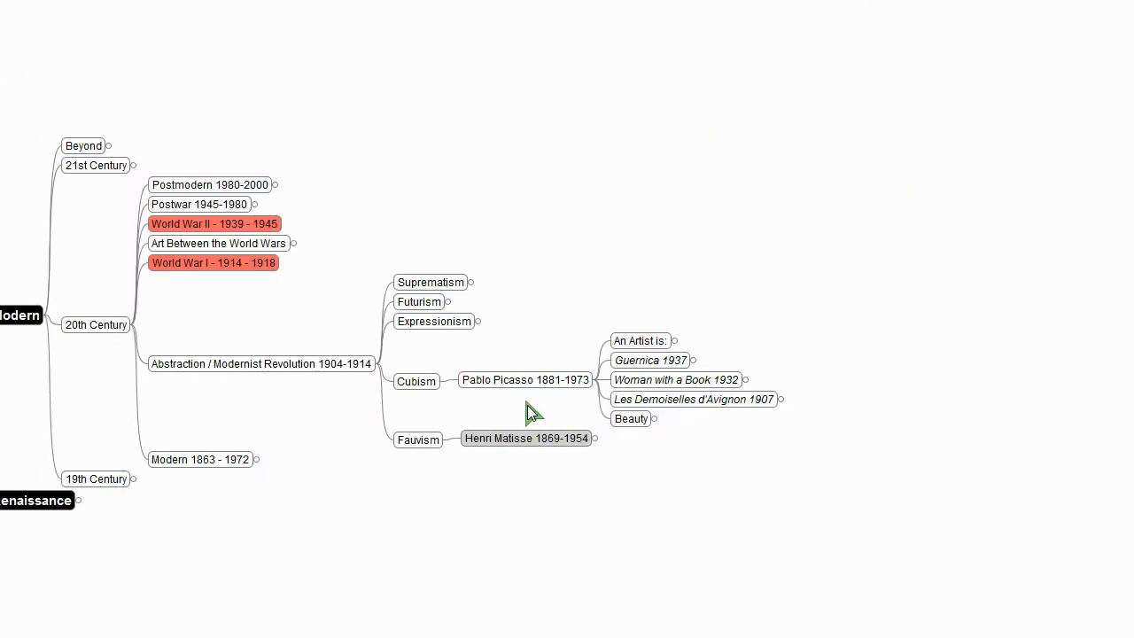
click(595, 379)
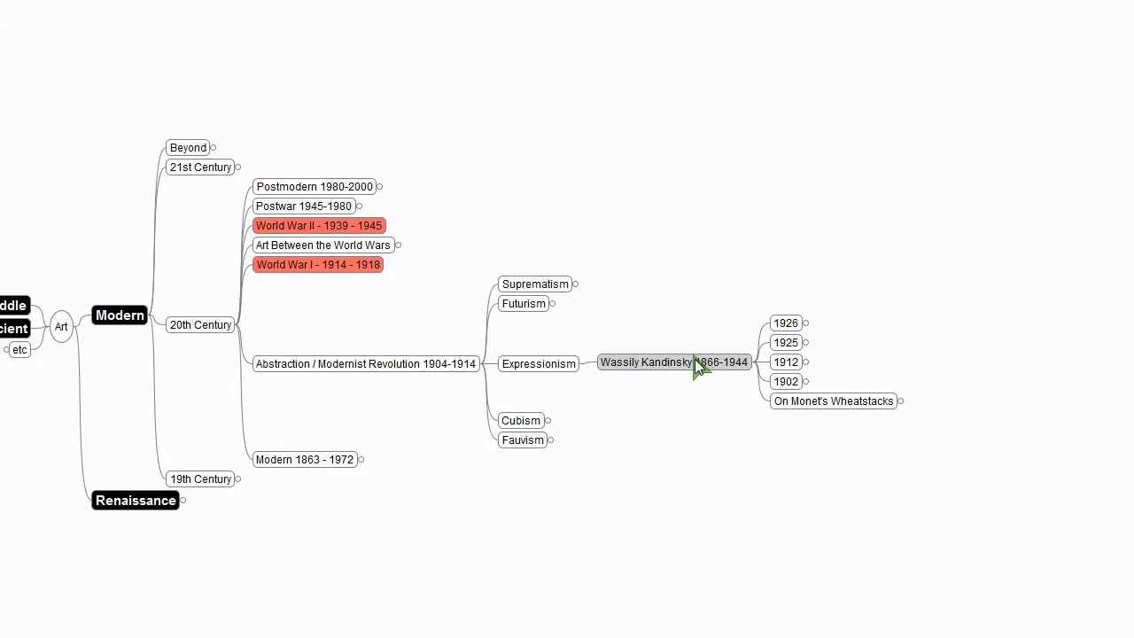
mouse_move(712, 411)
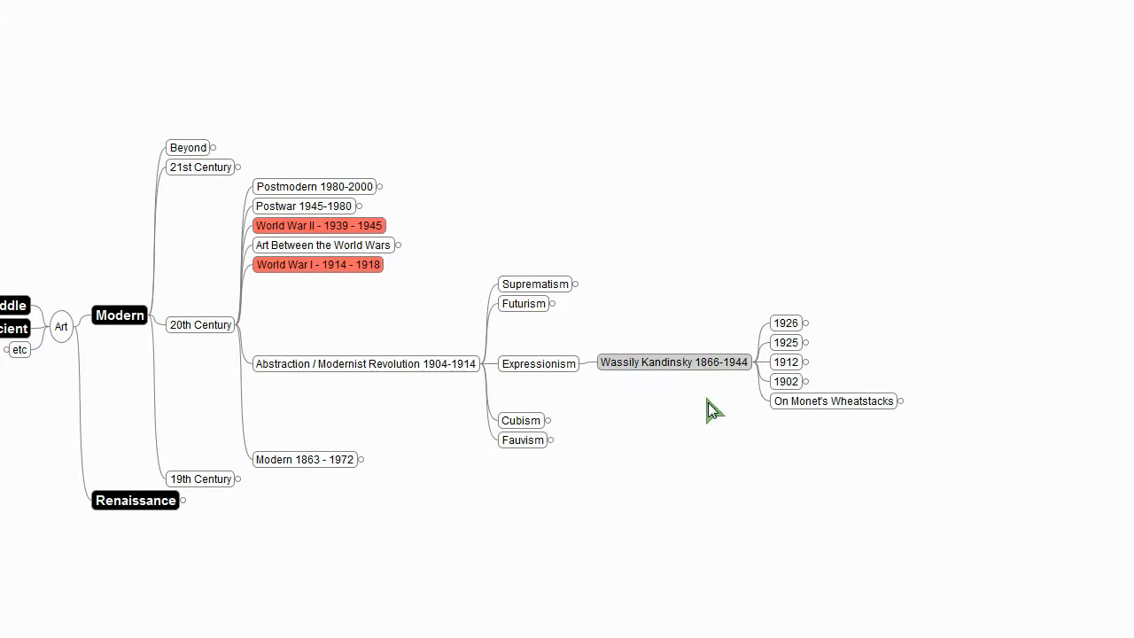
mouse_move(653, 376)
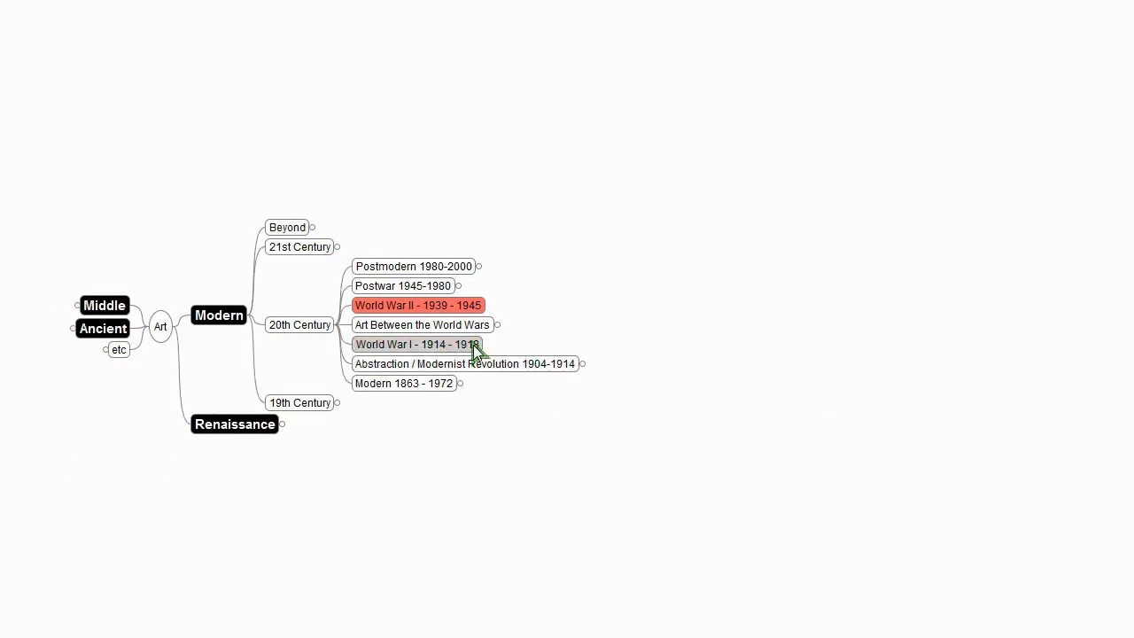
Step: Expand Art Between the World Wars and Dada 1916-1922 to Marcel Duchamp, Zurich Cabaret Voltaire and rejected Reason
click(417, 344)
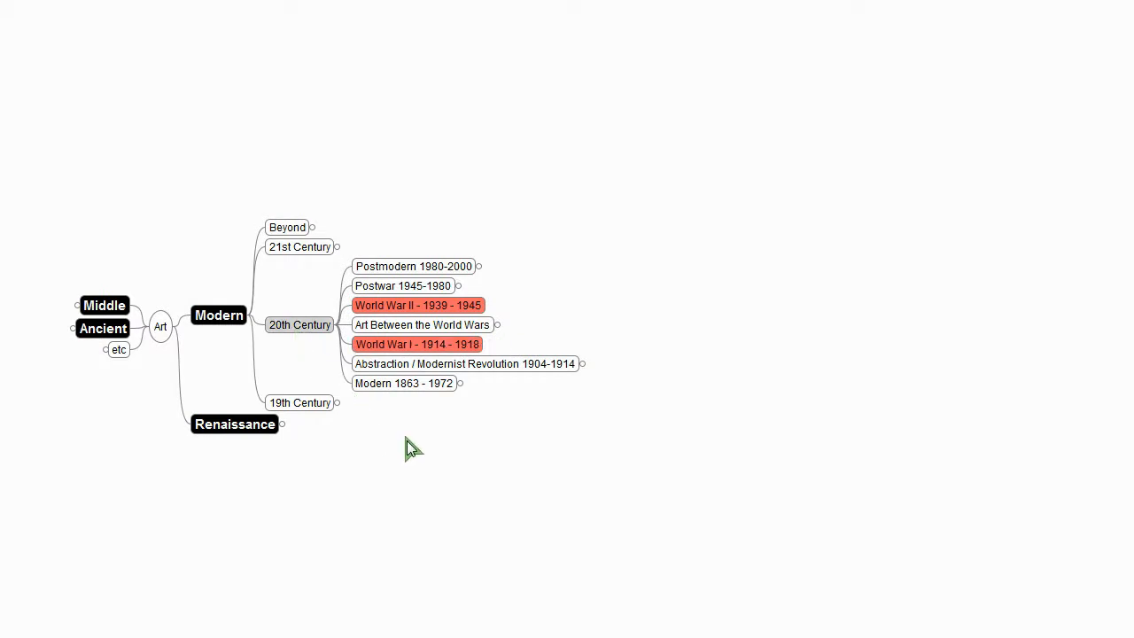
mouse_move(726, 418)
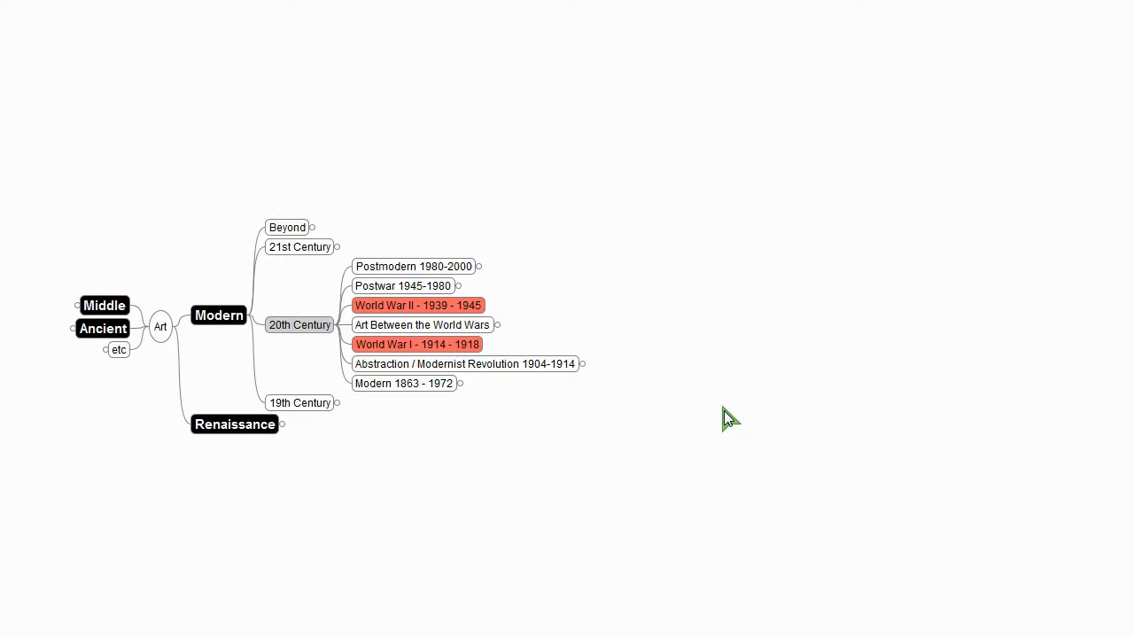
mouse_move(701, 365)
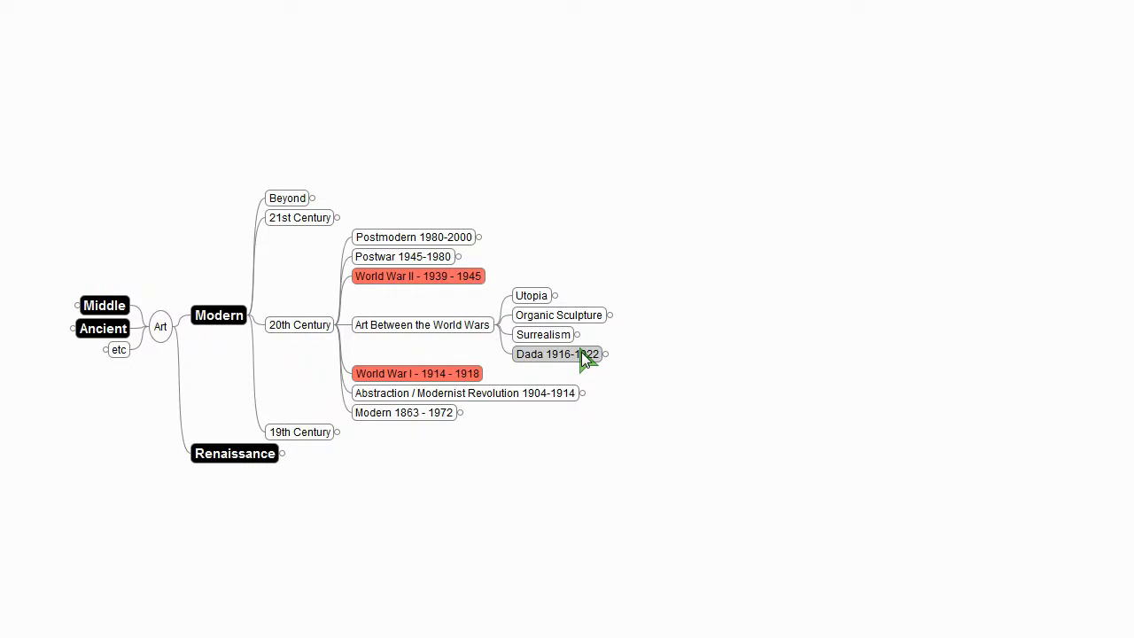
mouse_move(602, 375)
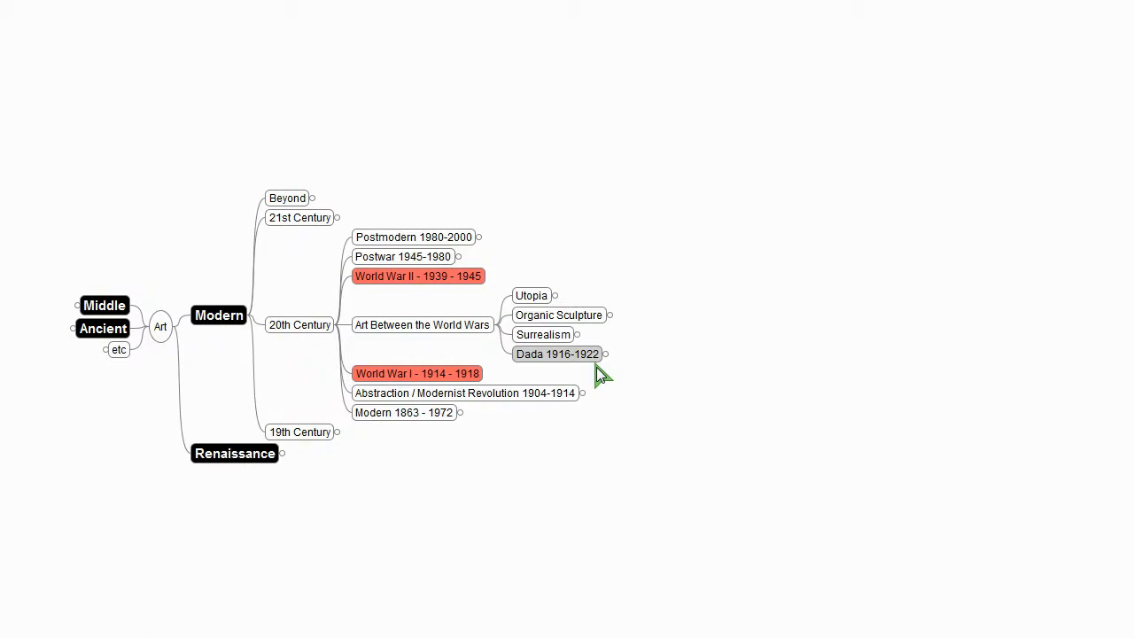
mouse_move(591, 363)
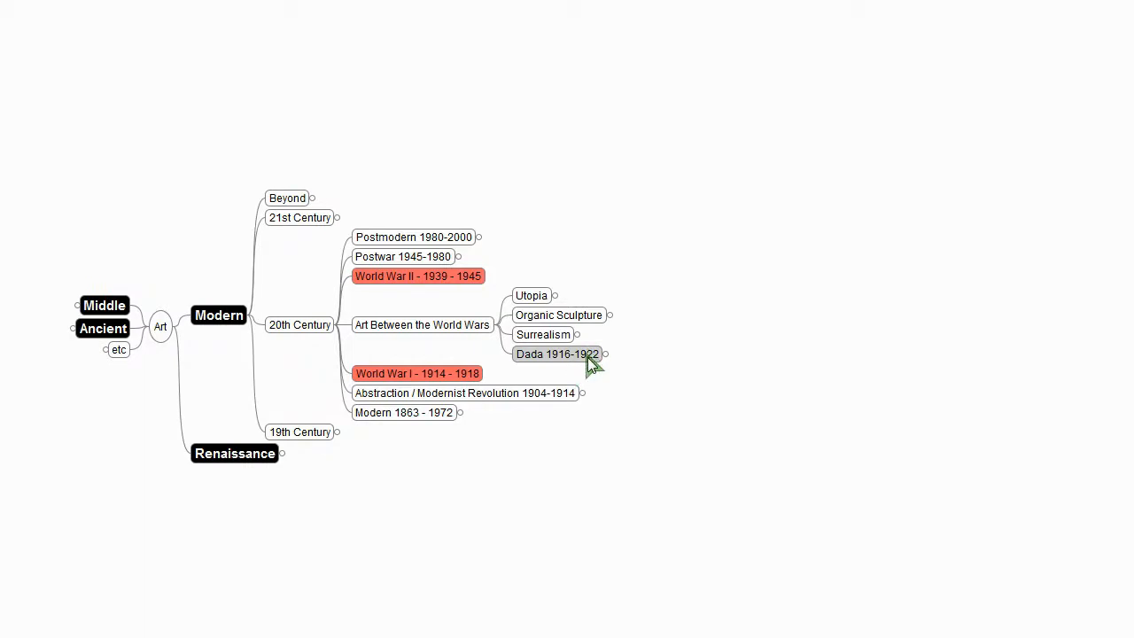
click(604, 354)
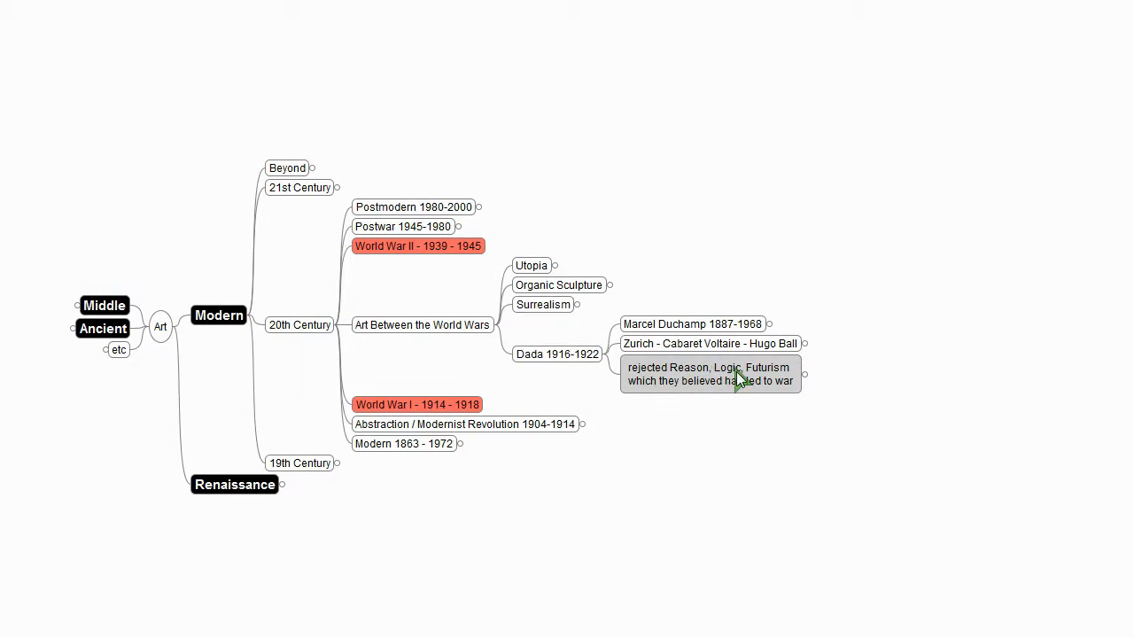
mouse_move(708, 397)
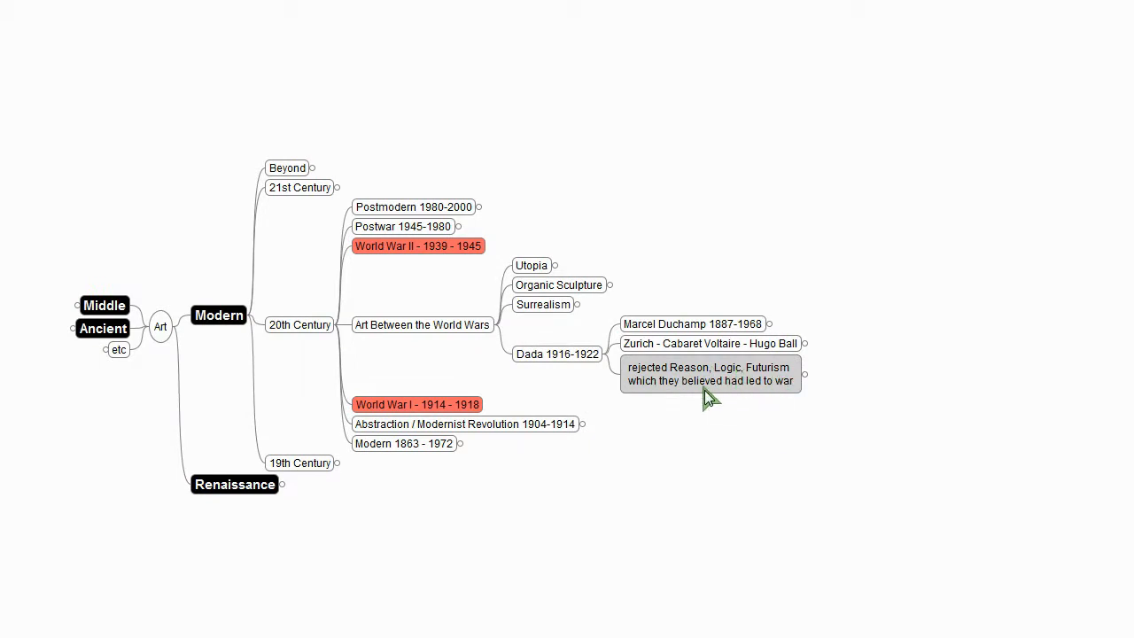
mouse_move(761, 389)
text(nonsense, political anarchy, emotion, intuition, irrationality, negativity, pessimism)
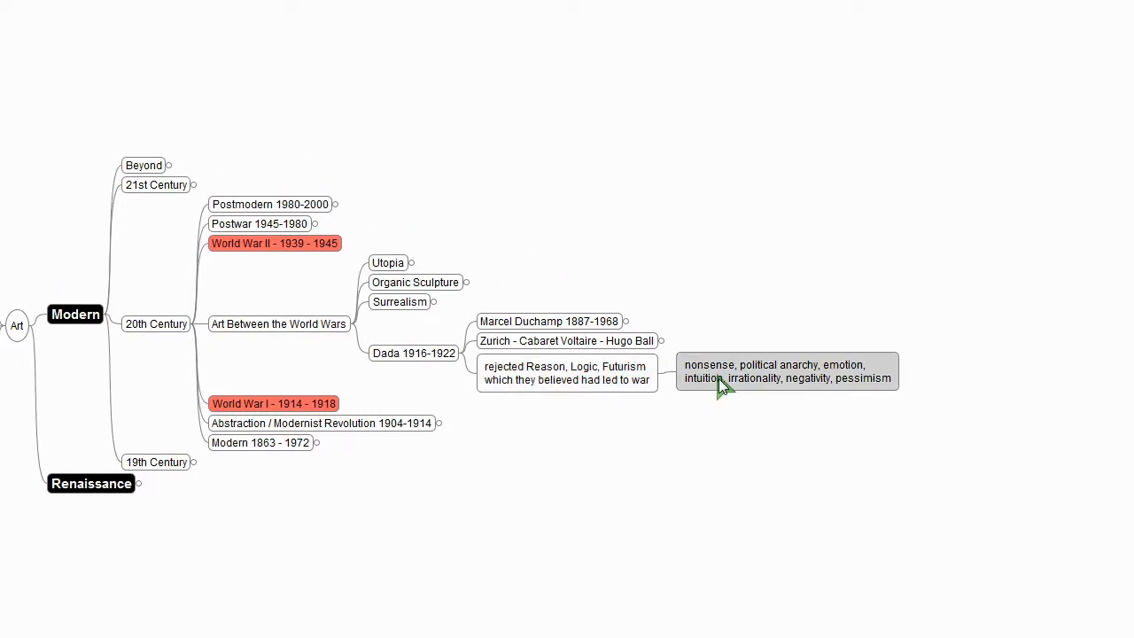
mouse_move(867, 375)
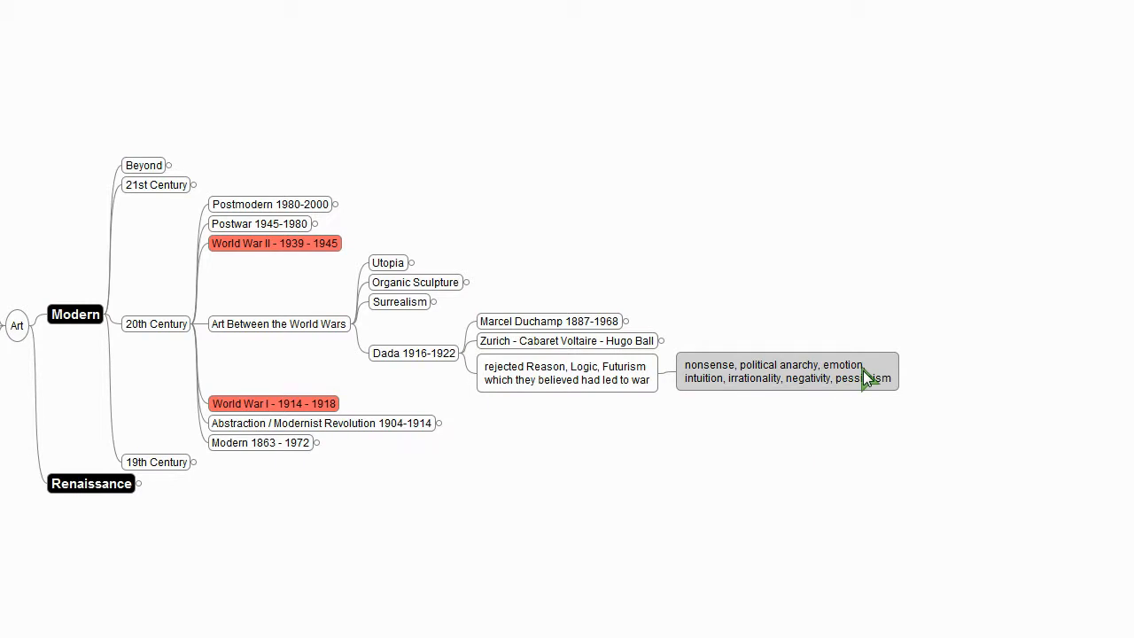
mouse_move(854, 389)
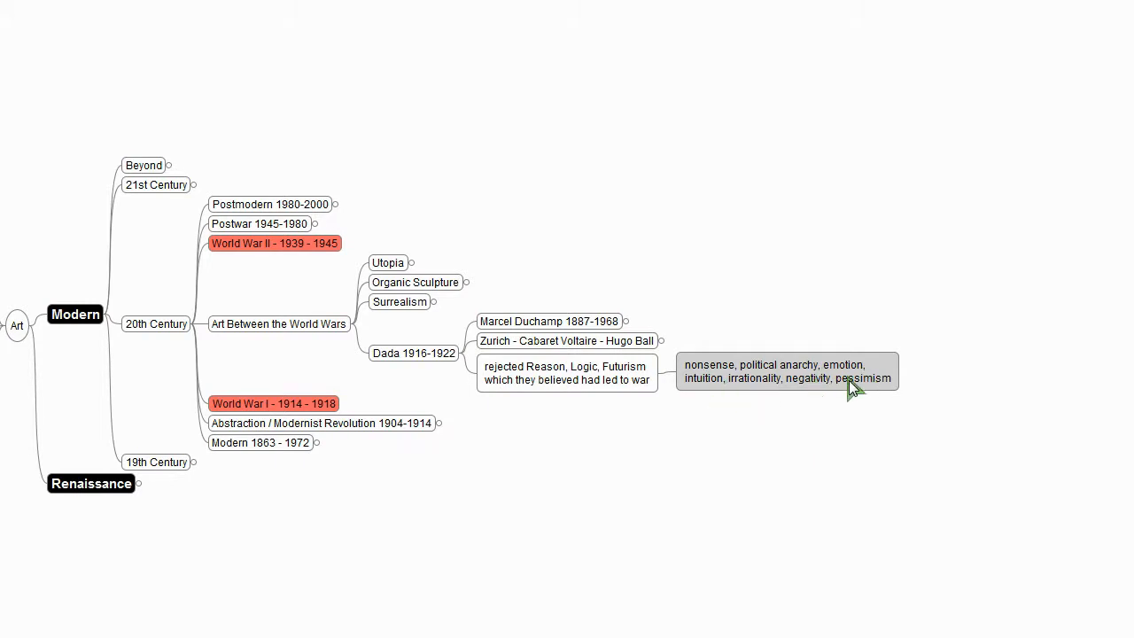
mouse_move(815, 399)
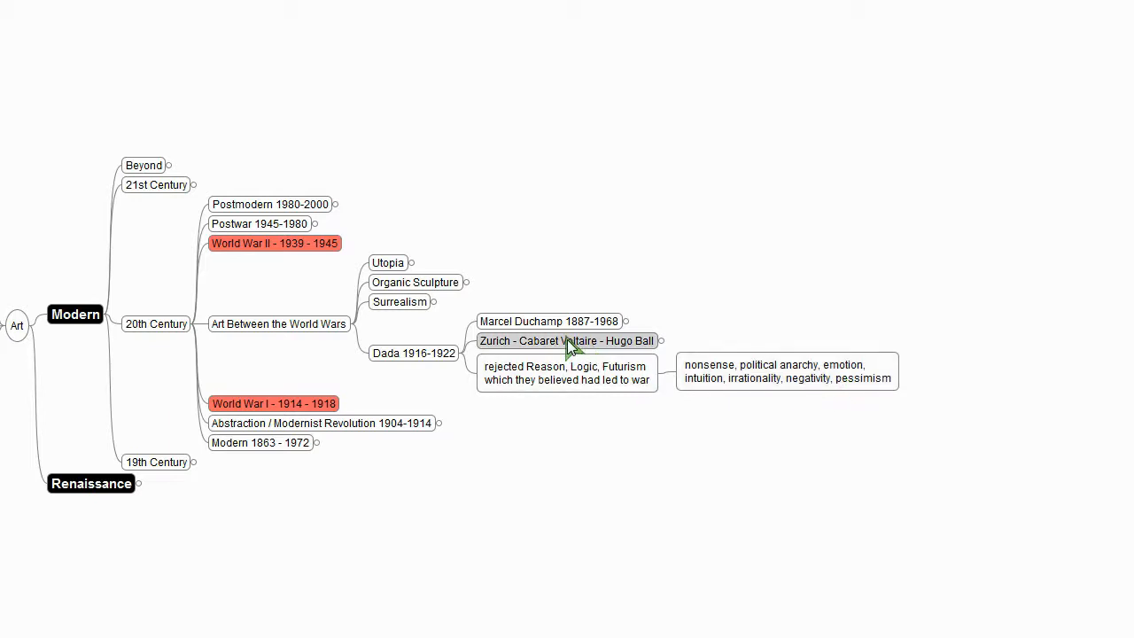
mouse_move(612, 347)
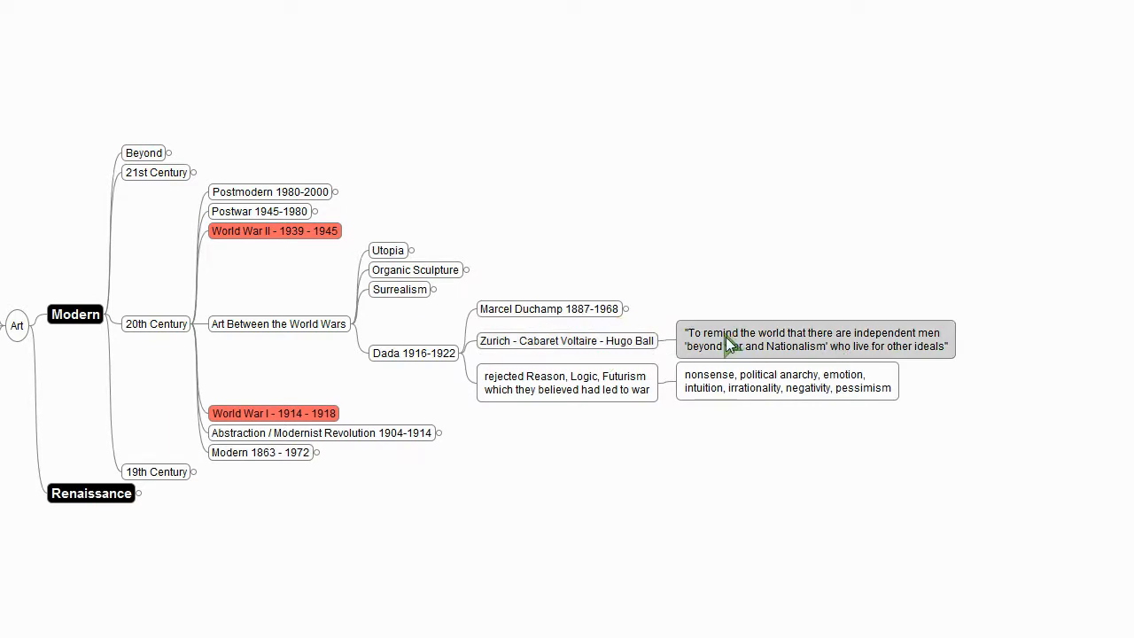
mouse_move(691, 347)
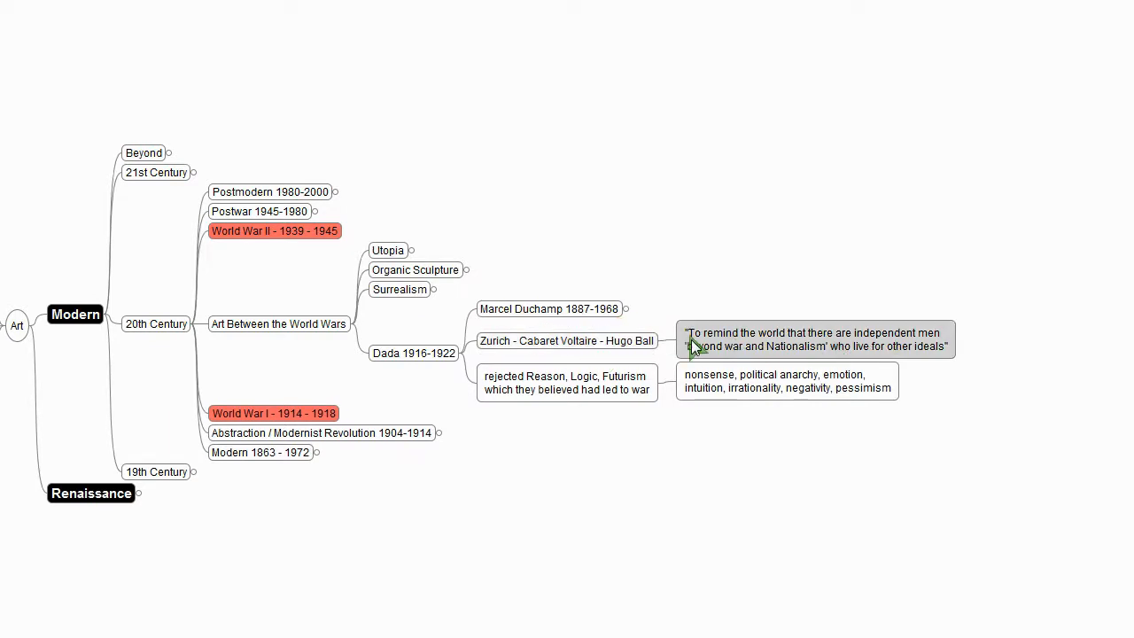
mouse_move(859, 358)
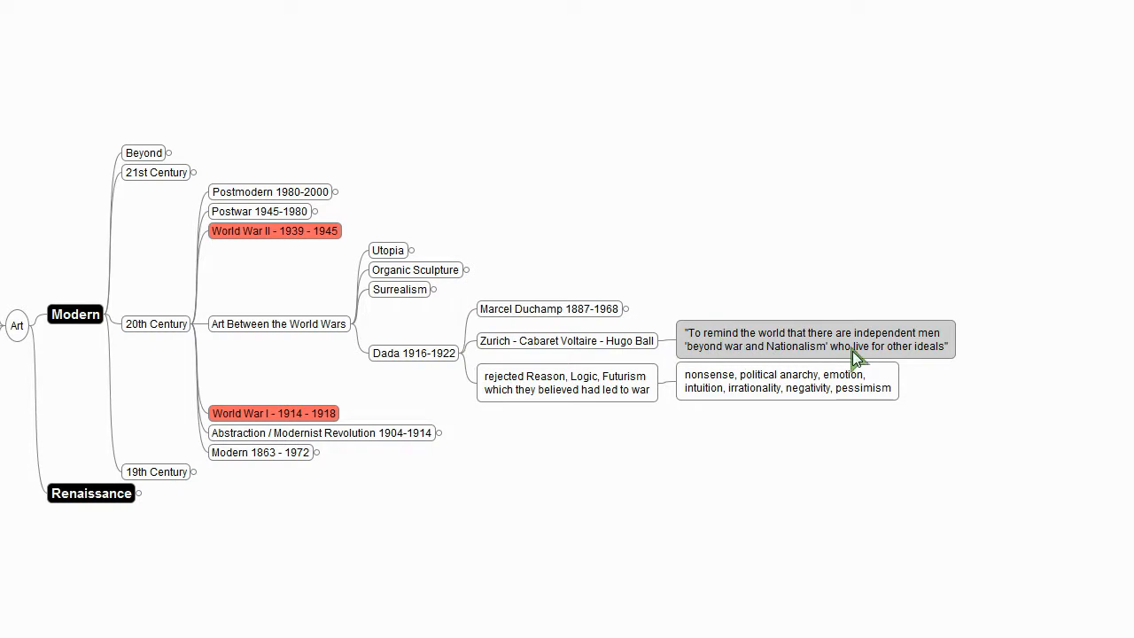
mouse_move(935, 345)
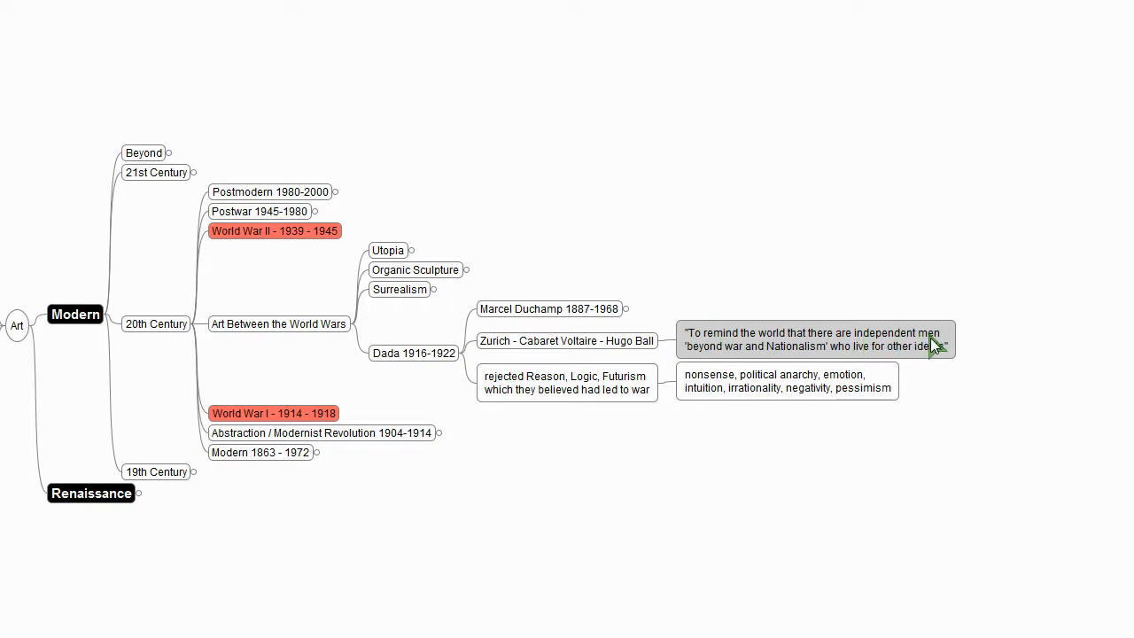
mouse_move(776, 363)
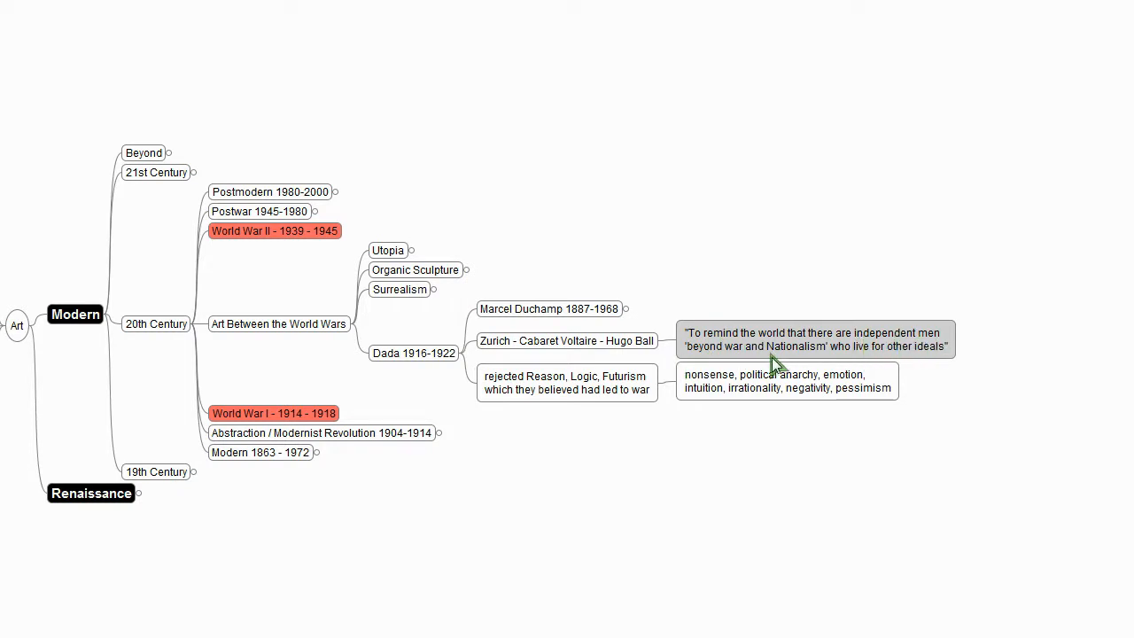
mouse_move(907, 353)
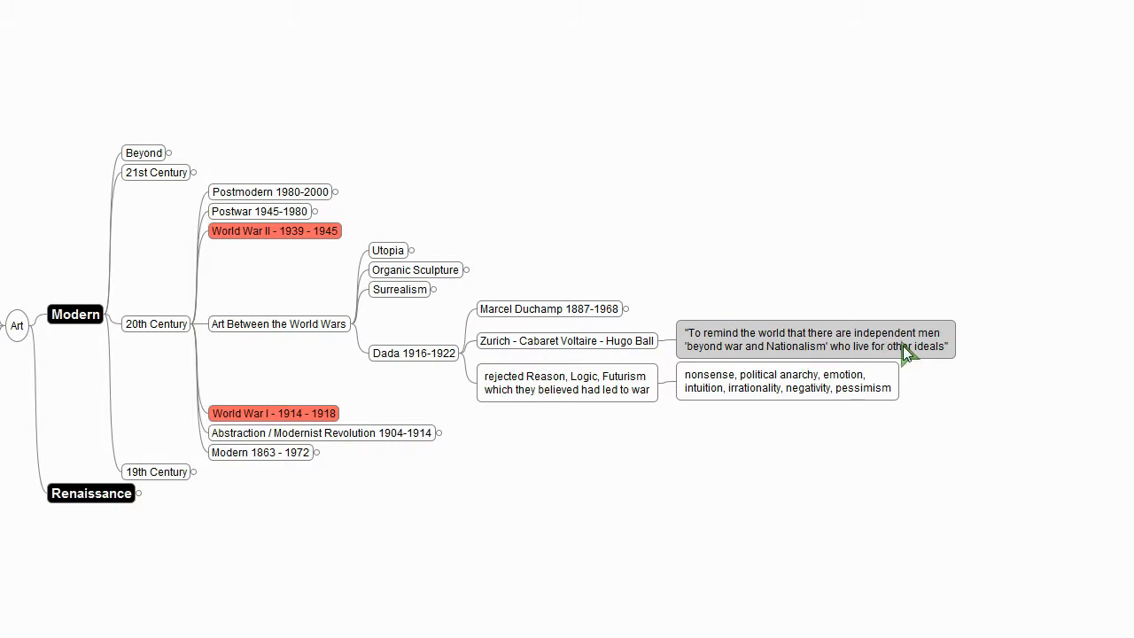
mouse_move(779, 346)
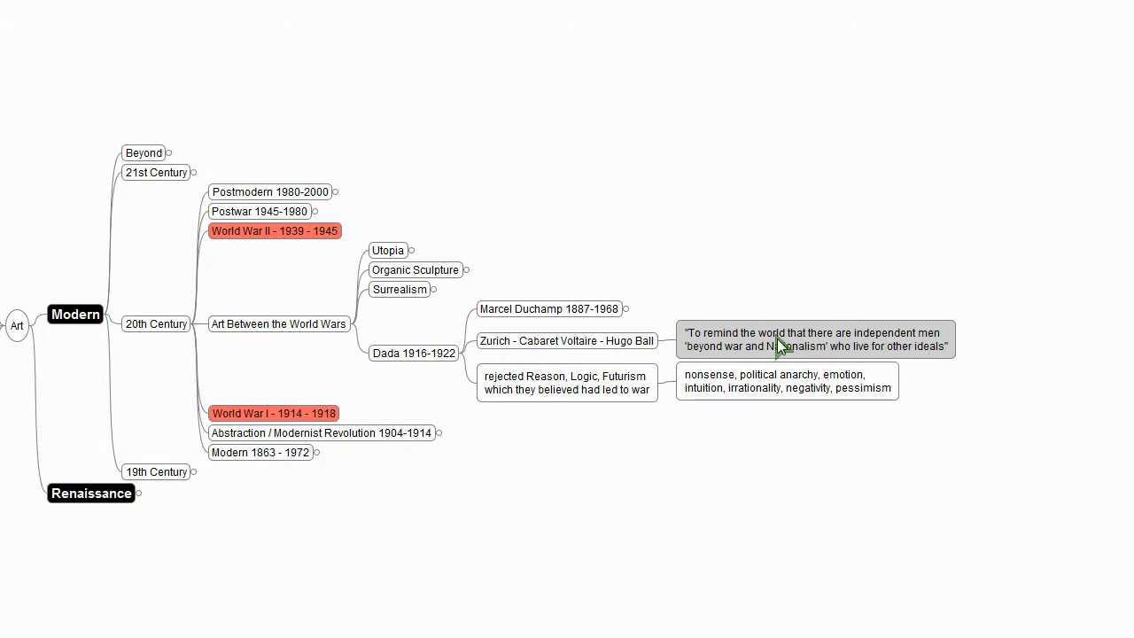
mouse_move(914, 351)
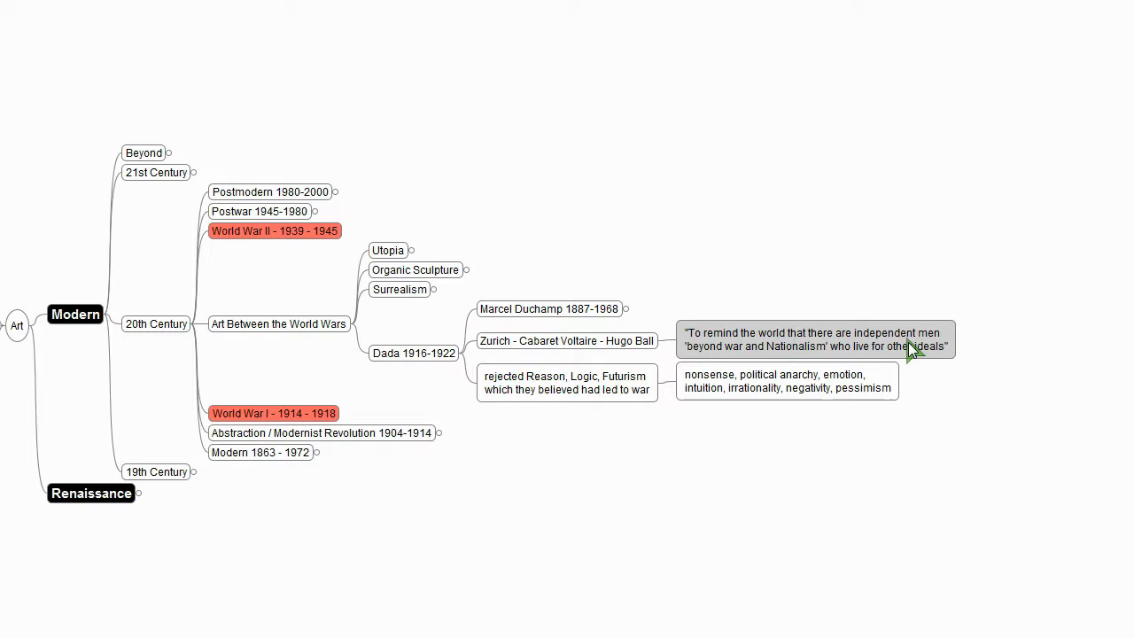
mouse_move(930, 330)
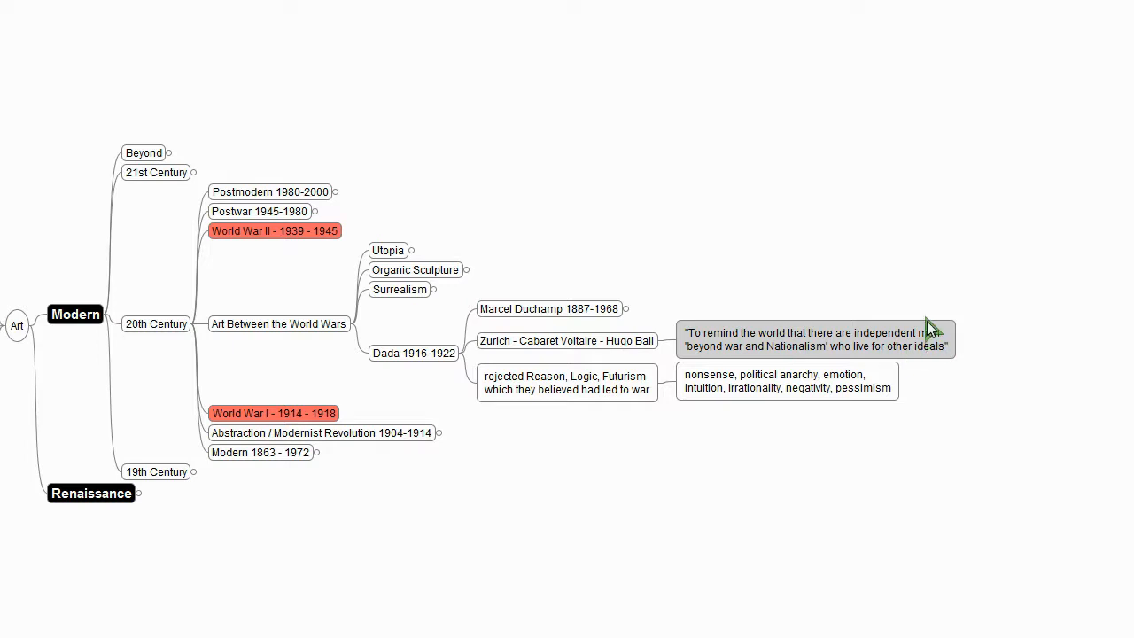
mouse_move(925, 317)
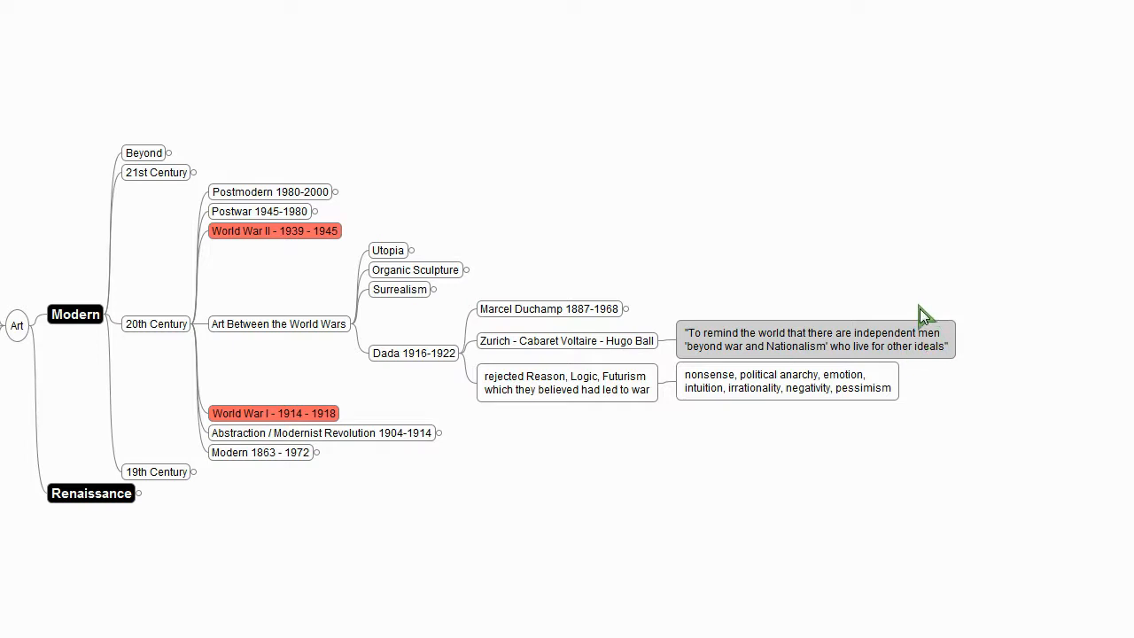
mouse_move(928, 317)
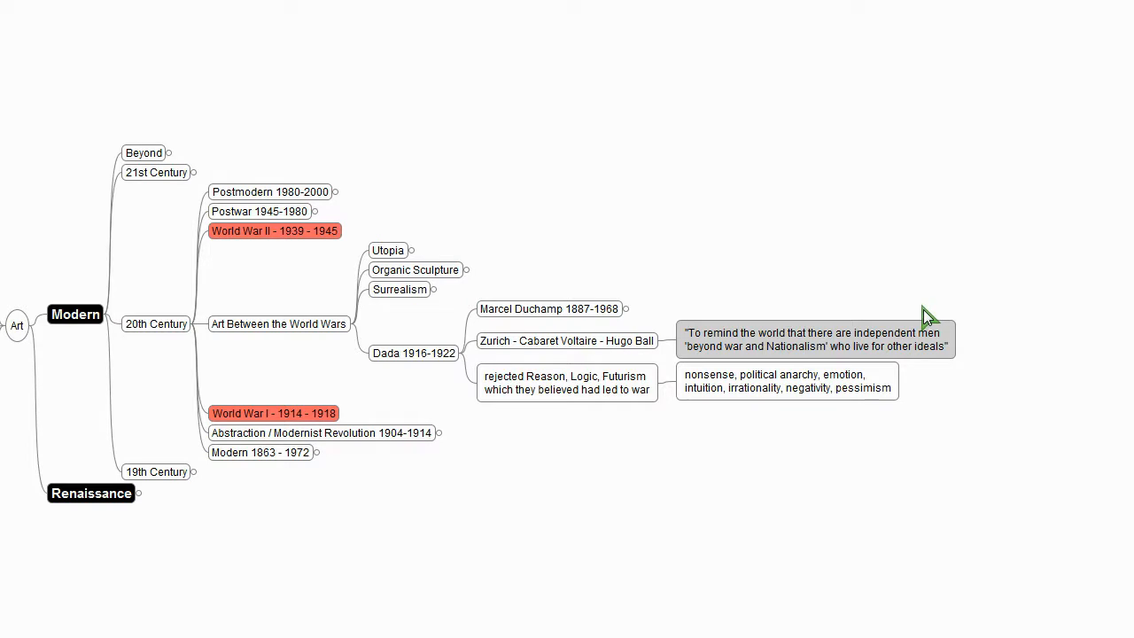
mouse_move(928, 320)
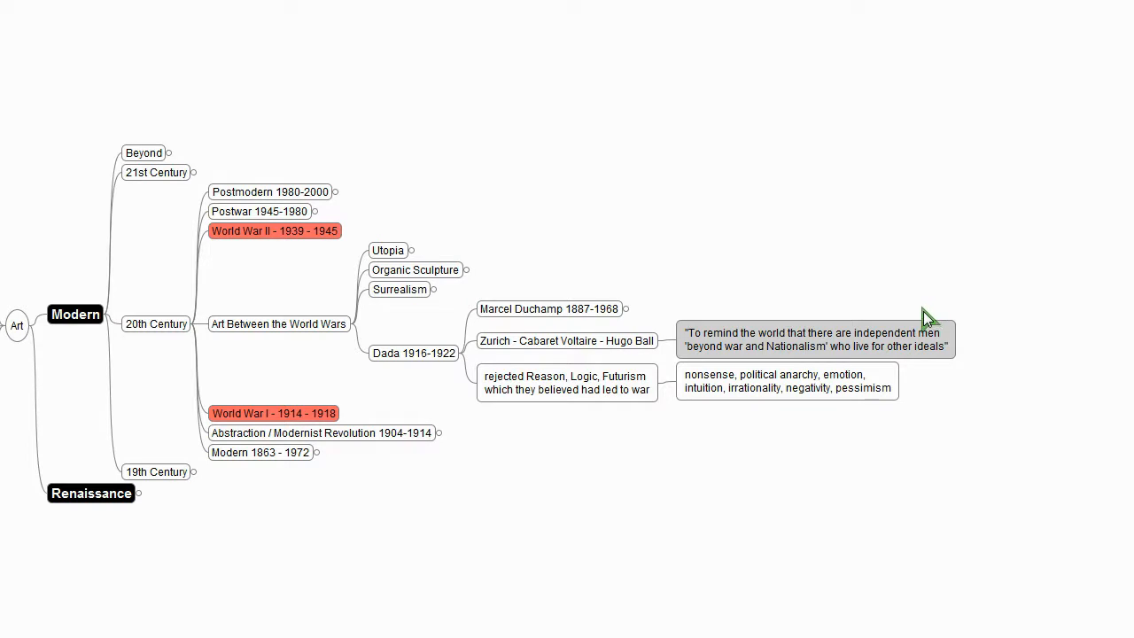
mouse_move(929, 322)
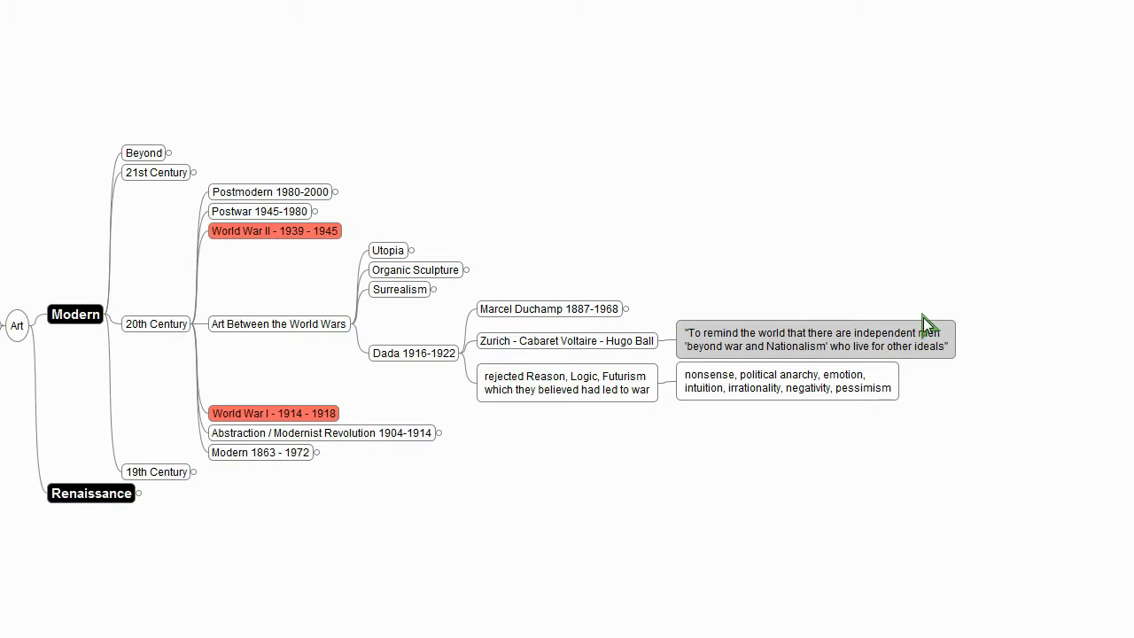
mouse_move(937, 345)
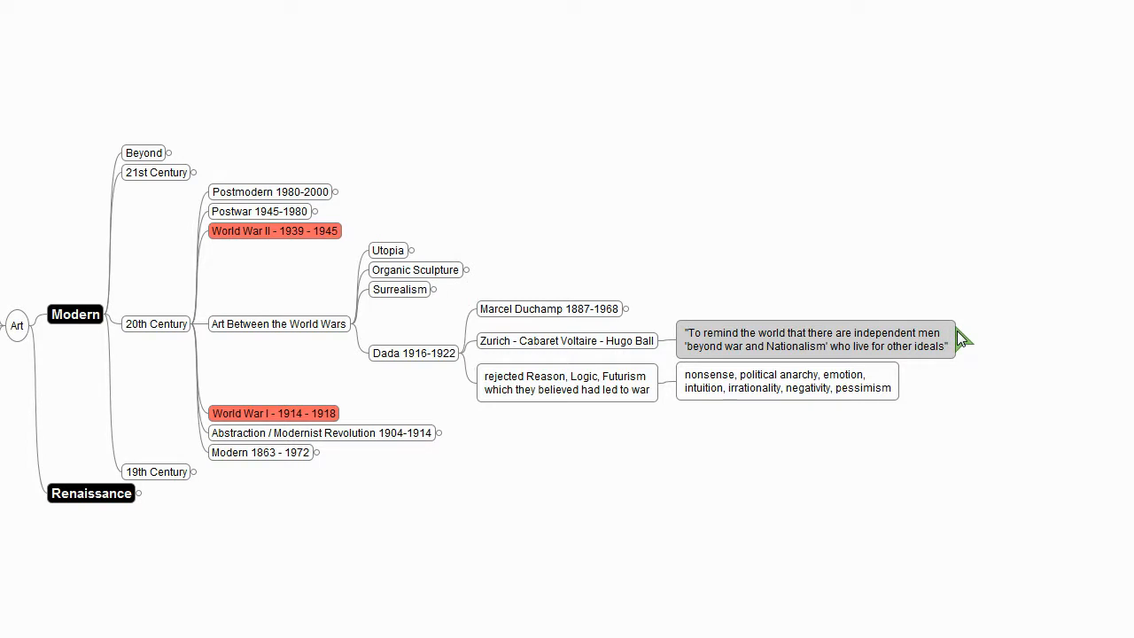
mouse_move(950, 340)
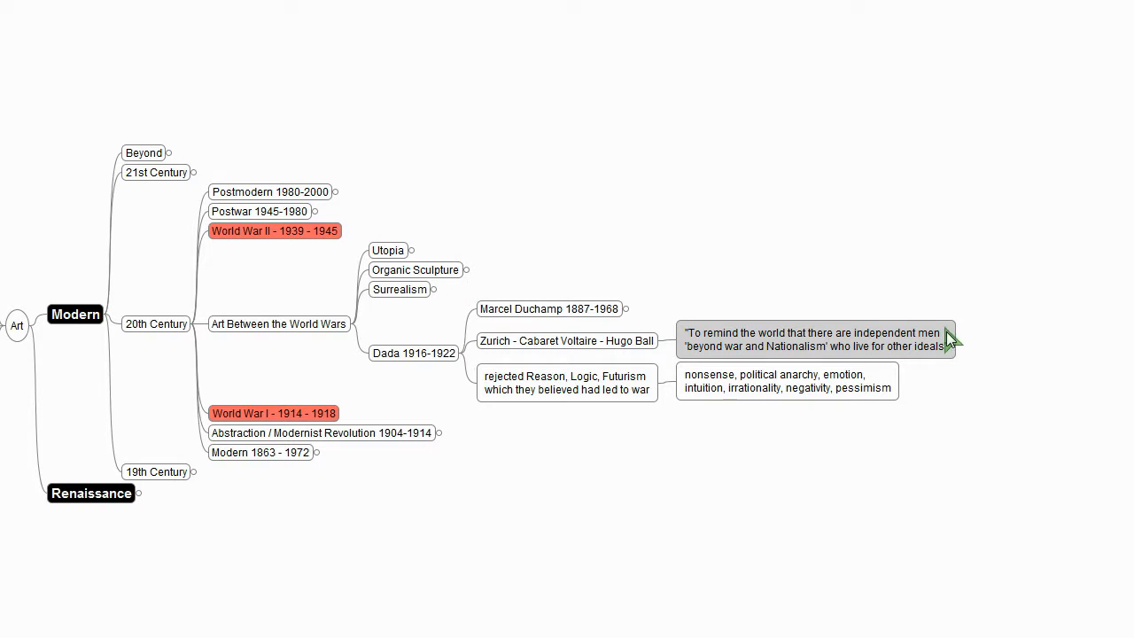
mouse_move(841, 340)
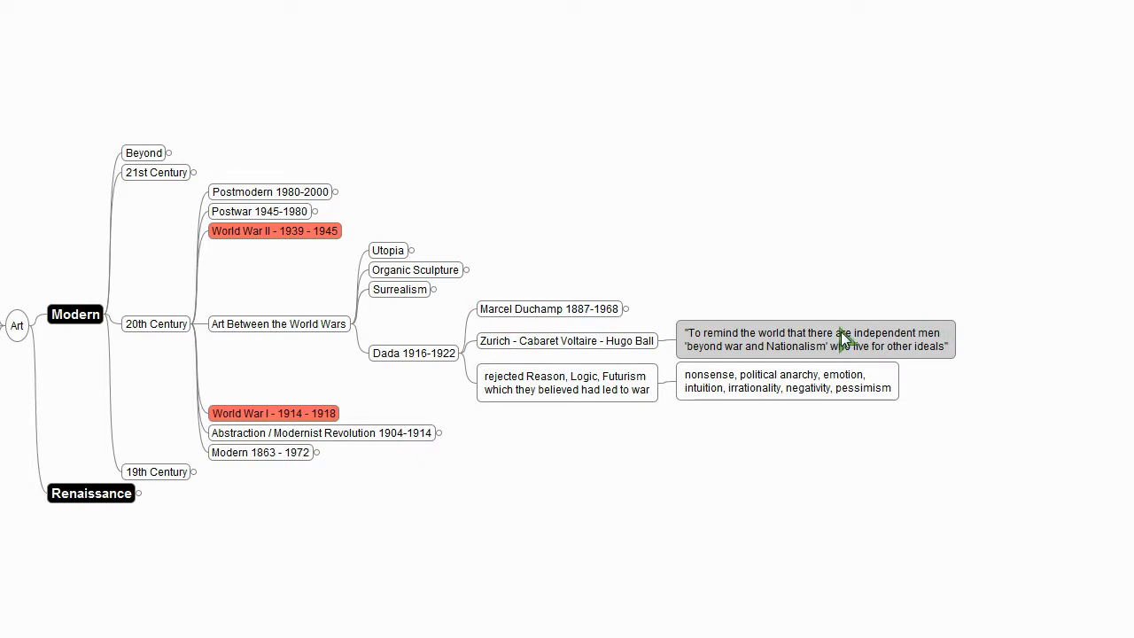
mouse_move(850, 351)
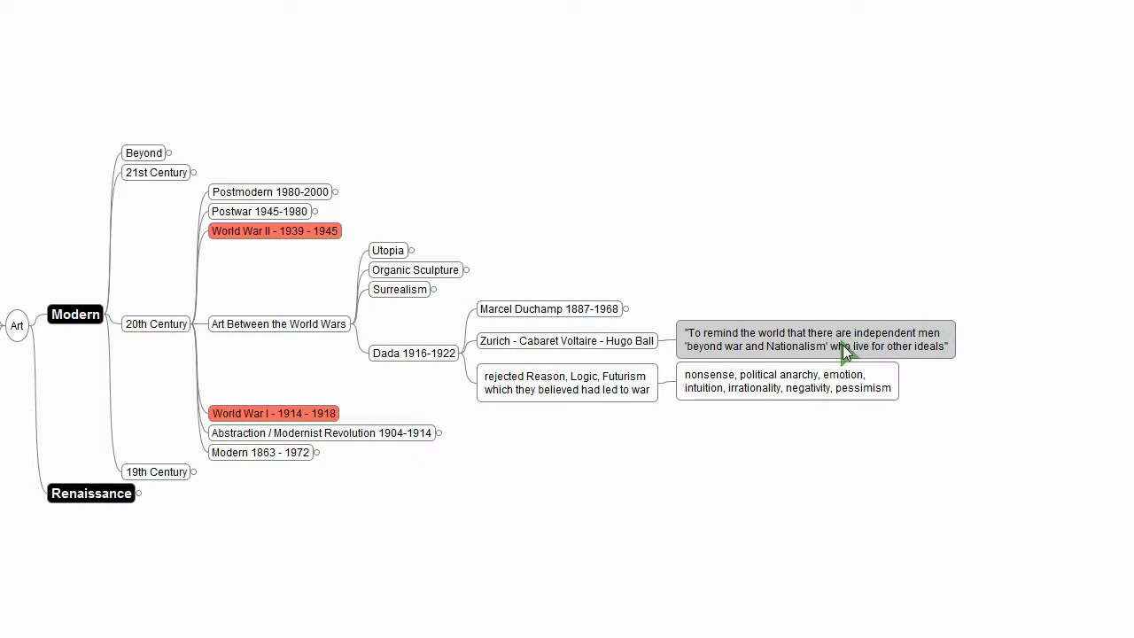
mouse_move(942, 340)
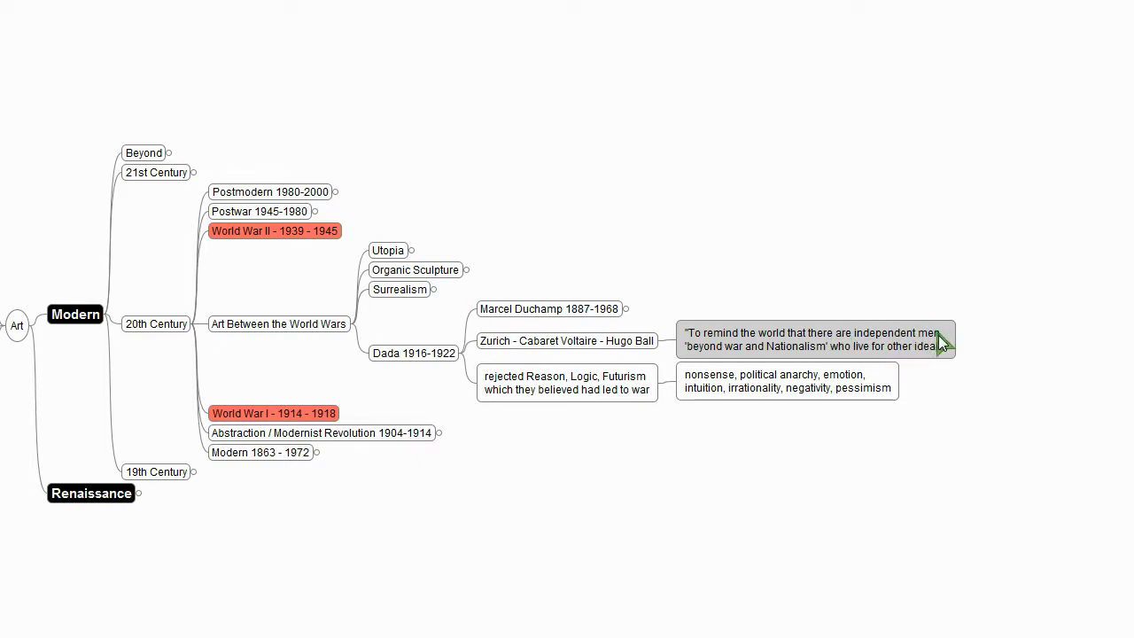
mouse_move(942, 344)
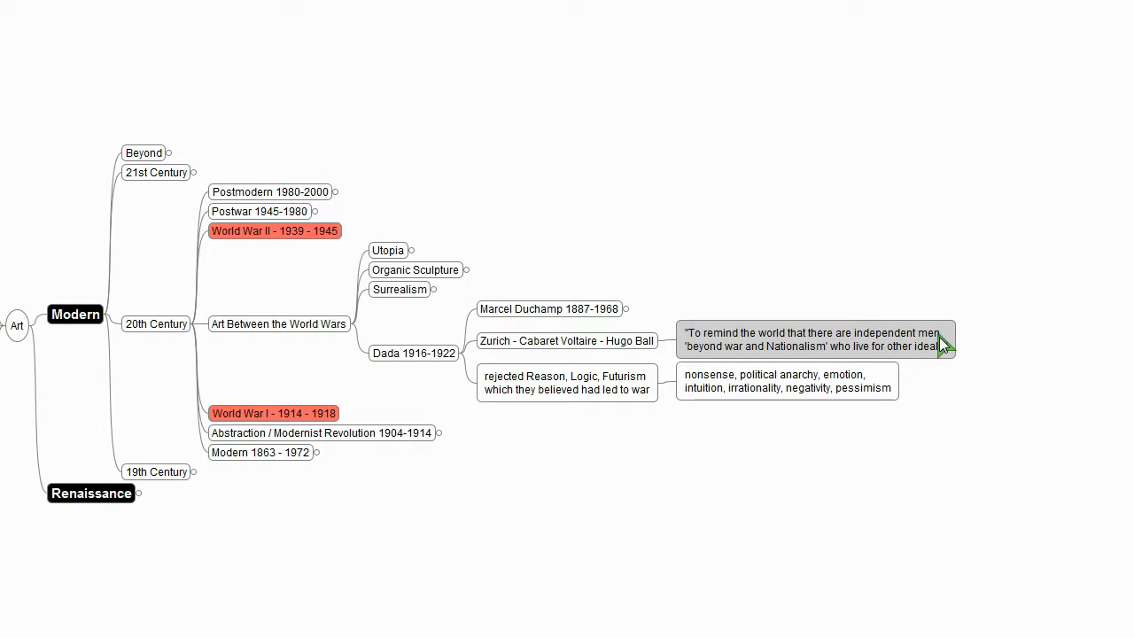
mouse_move(940, 352)
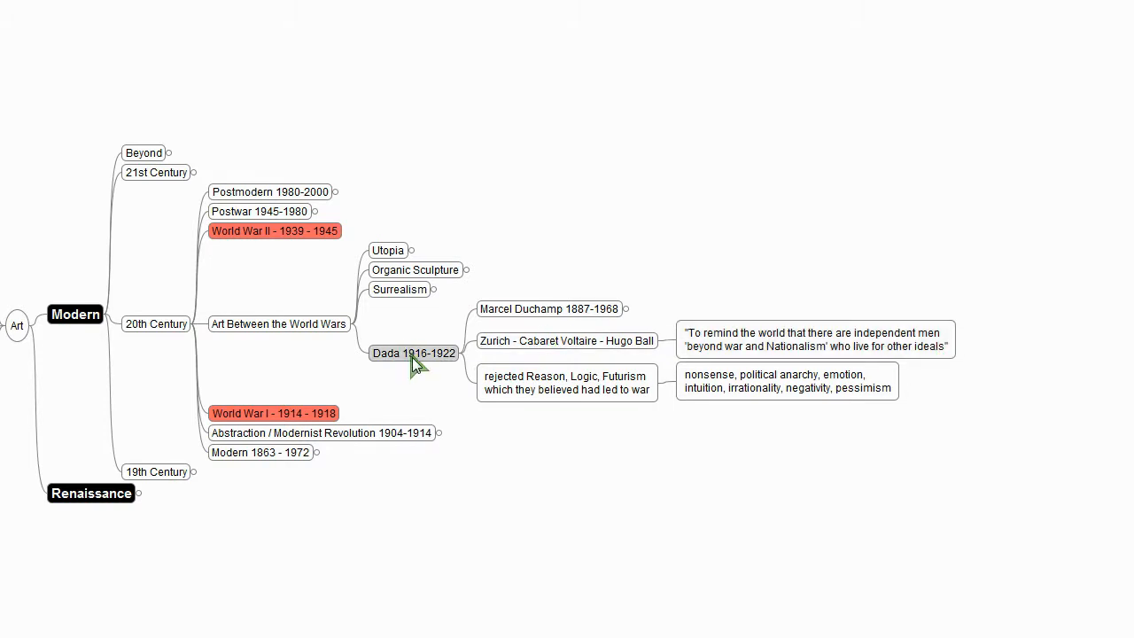
Step: Expand Surrealism and Salvador Dali 1904-1989 to The Persistence of Memory 1931, Hypnagogic Imagery and Altered States
click(401, 288)
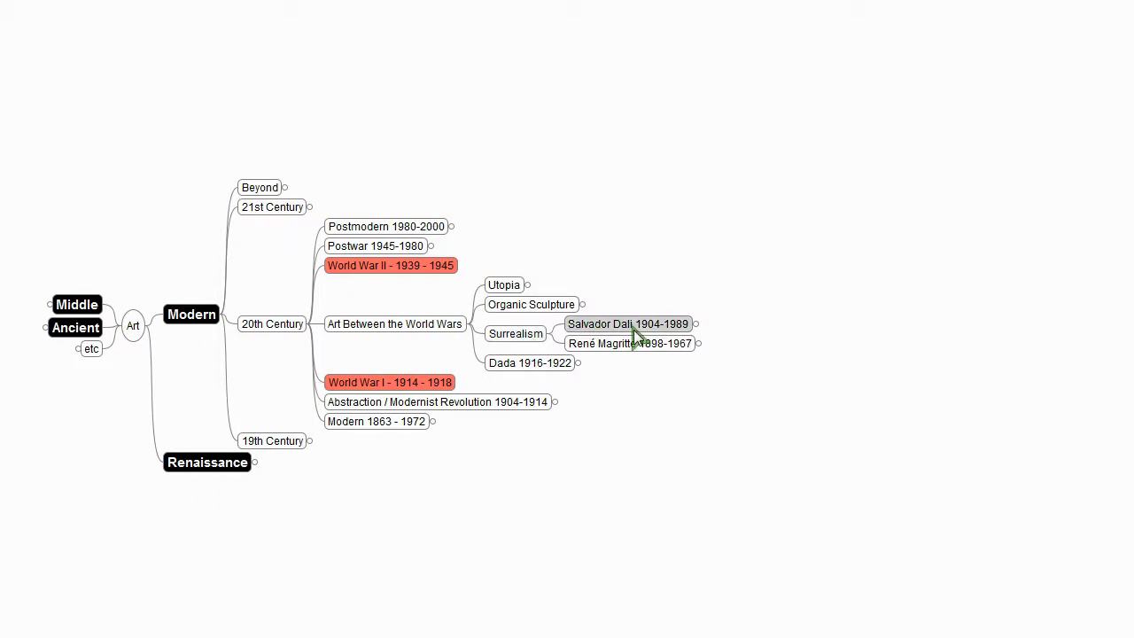
click(627, 322)
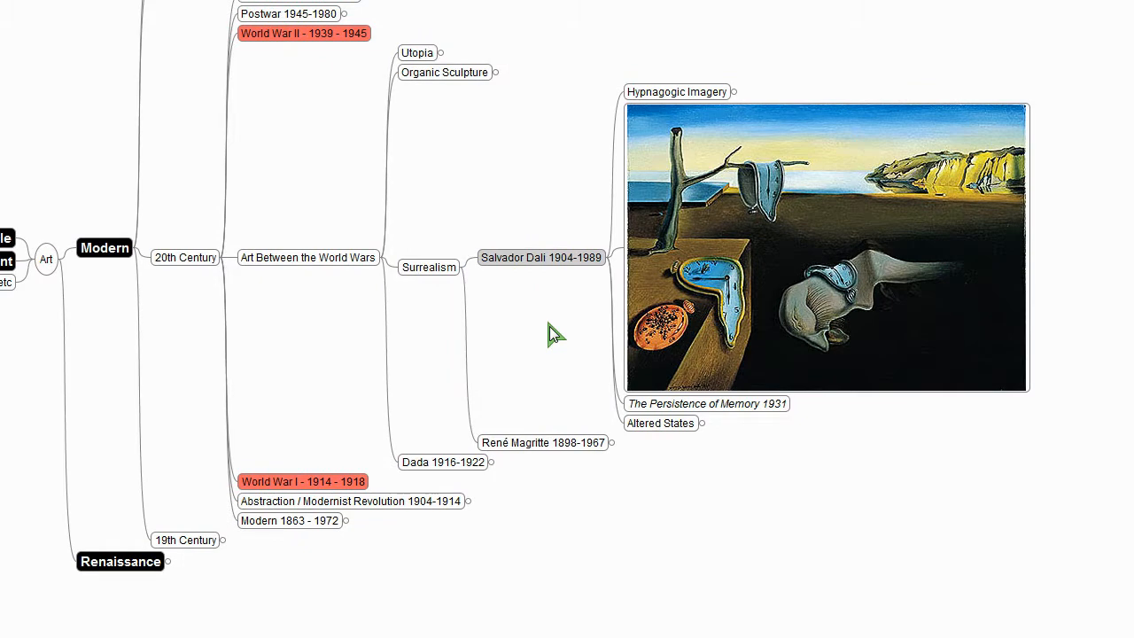
mouse_move(592, 356)
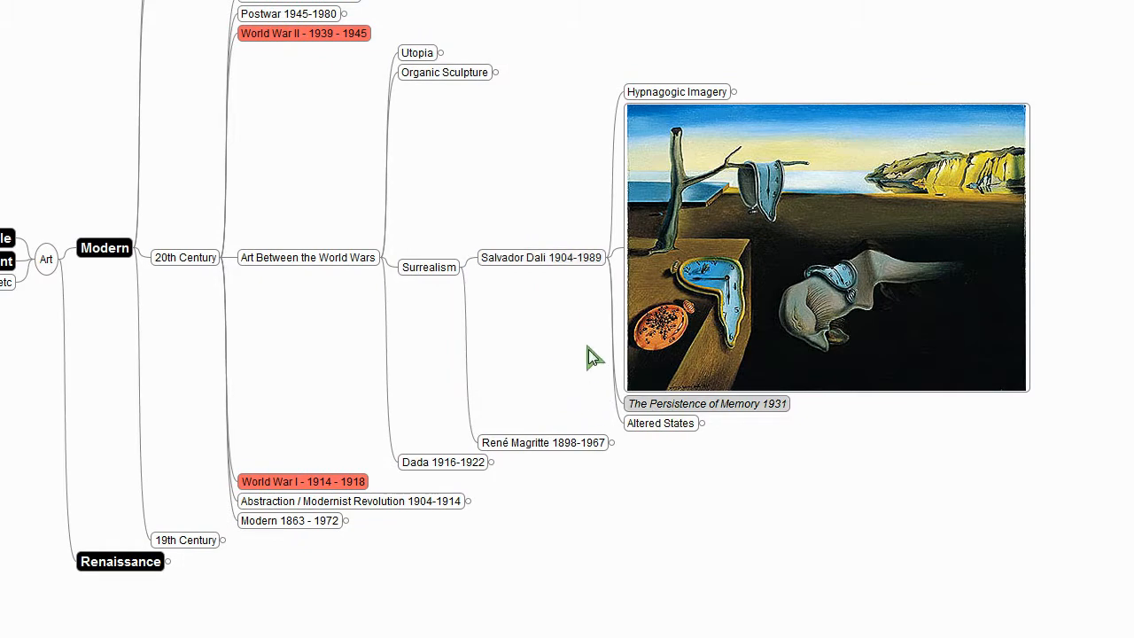
mouse_move(818, 333)
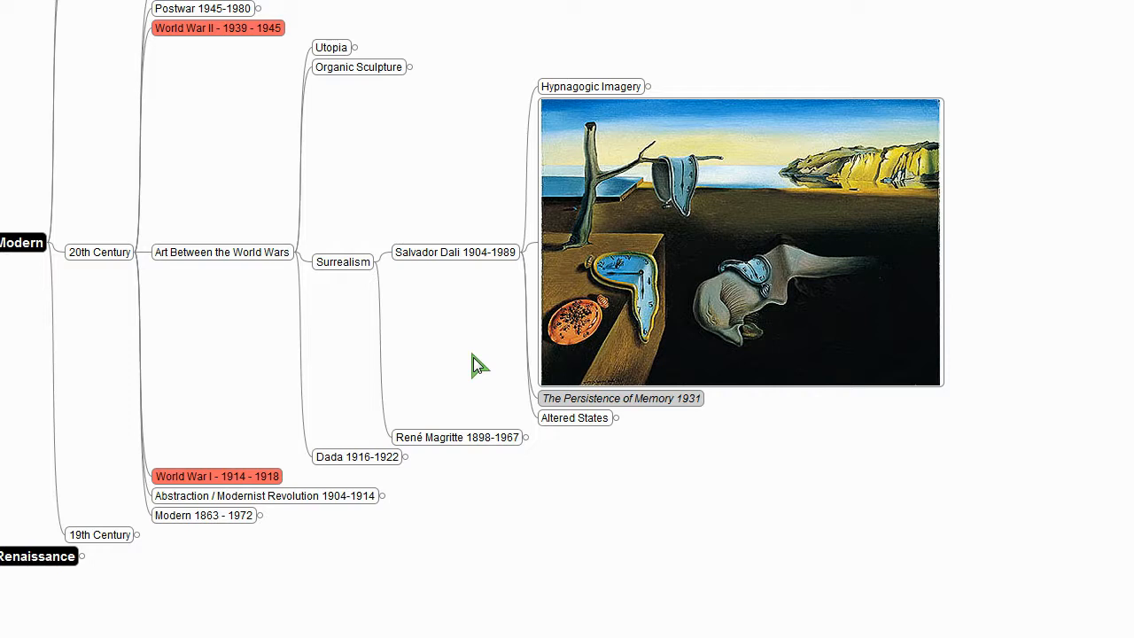
mouse_move(912, 274)
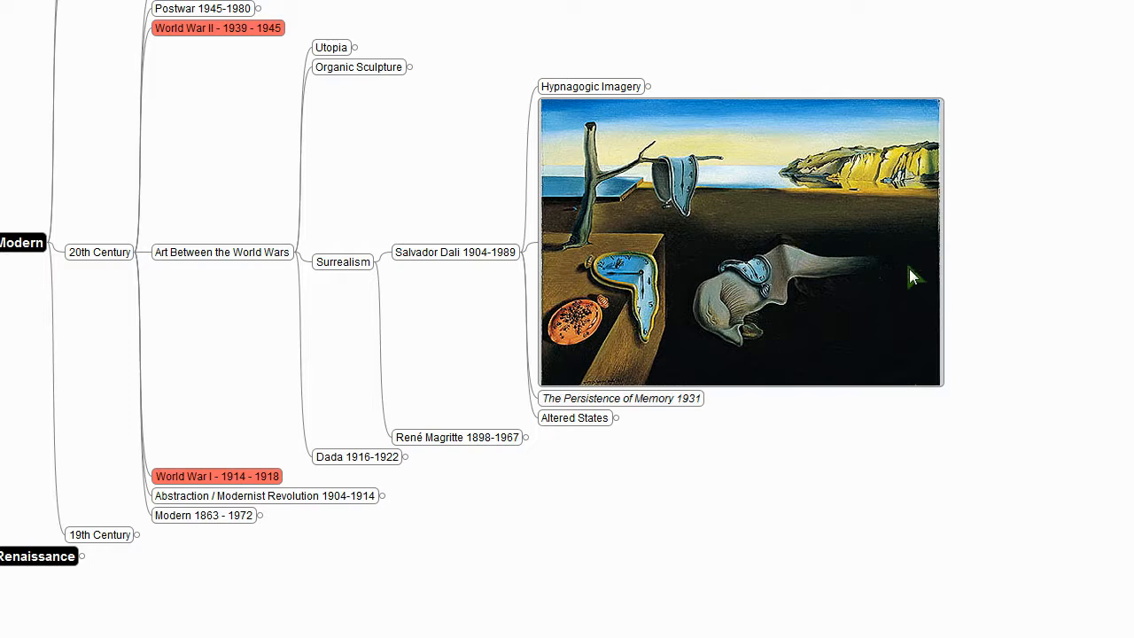
mouse_move(964, 233)
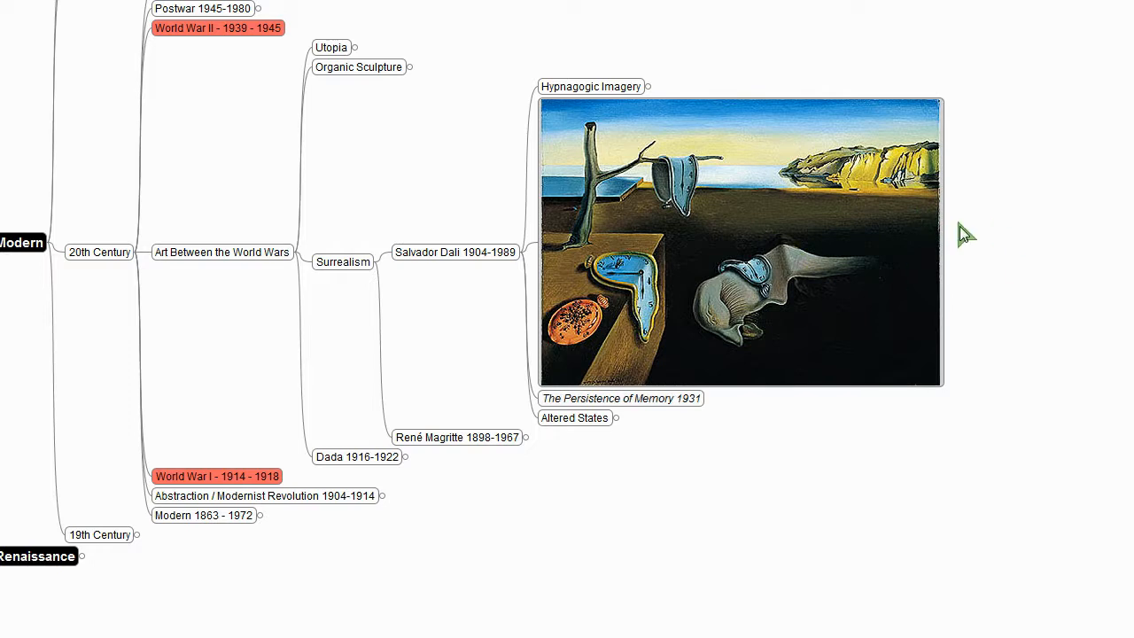
mouse_move(1001, 248)
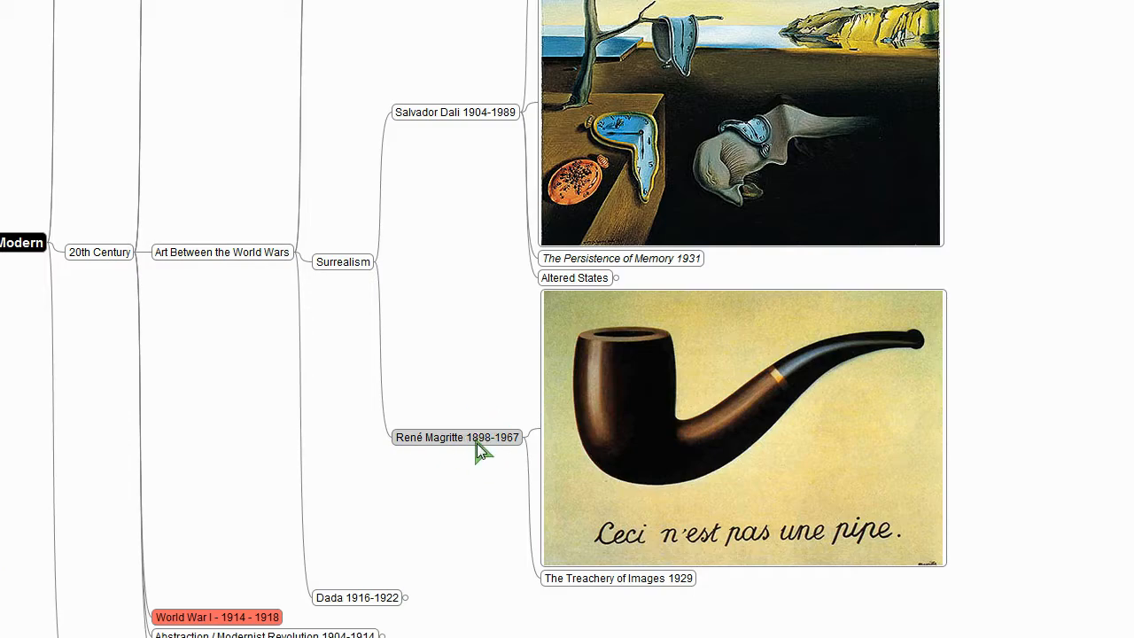
Step: Scroll down through René Magritte's The Treachery of Images 1929 pipe picture
scroll(down, 3)
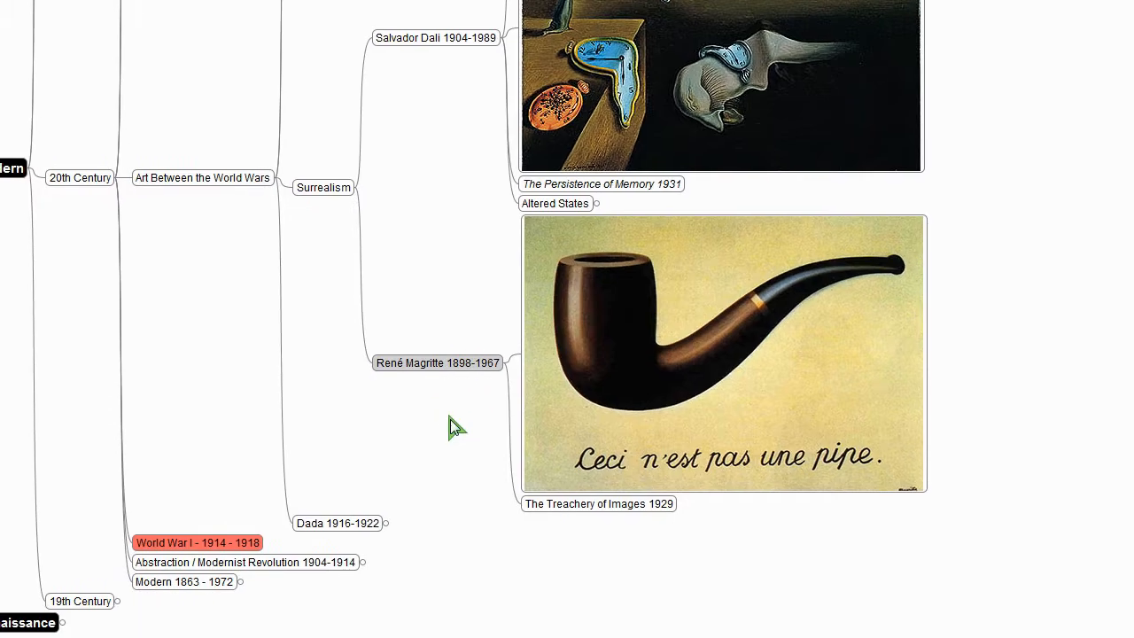
scroll(down, 3)
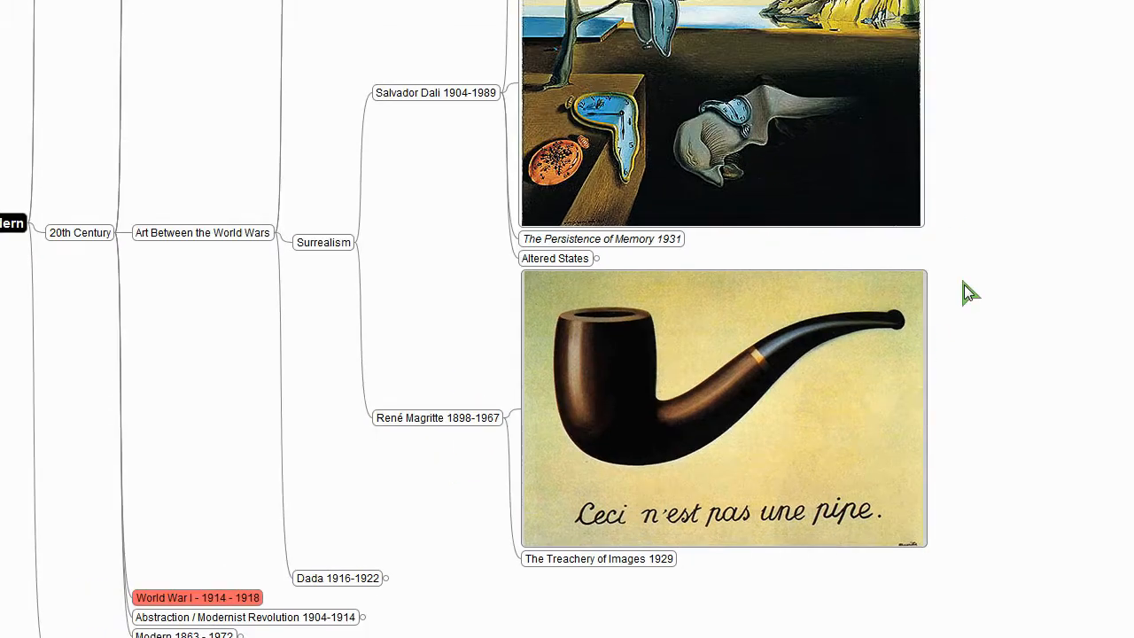
scroll(down, 3)
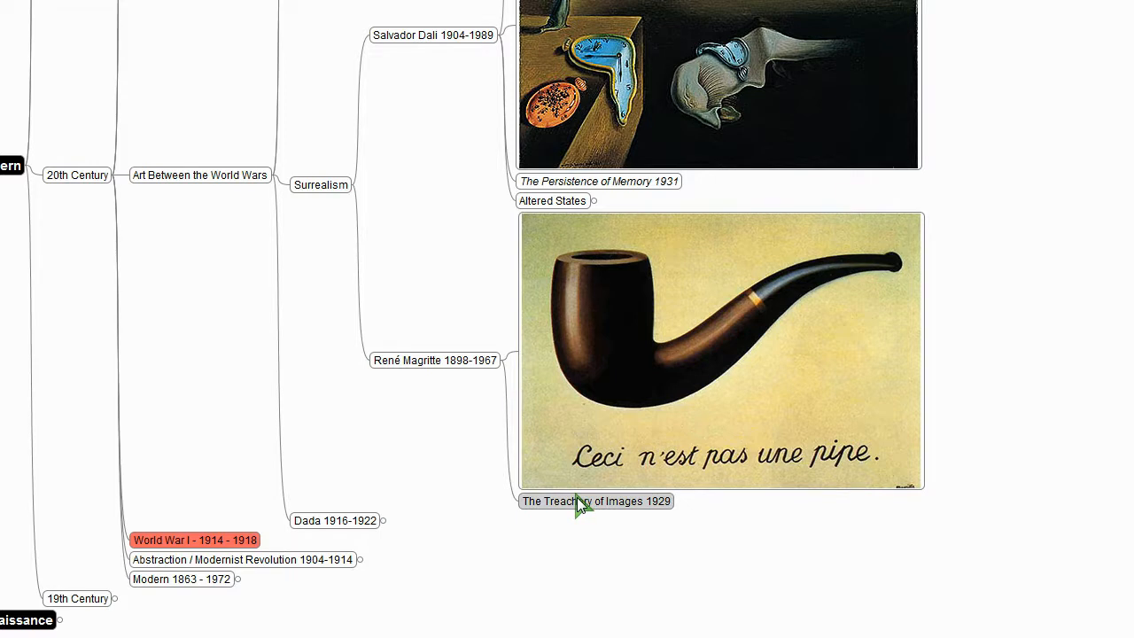
mouse_move(981, 400)
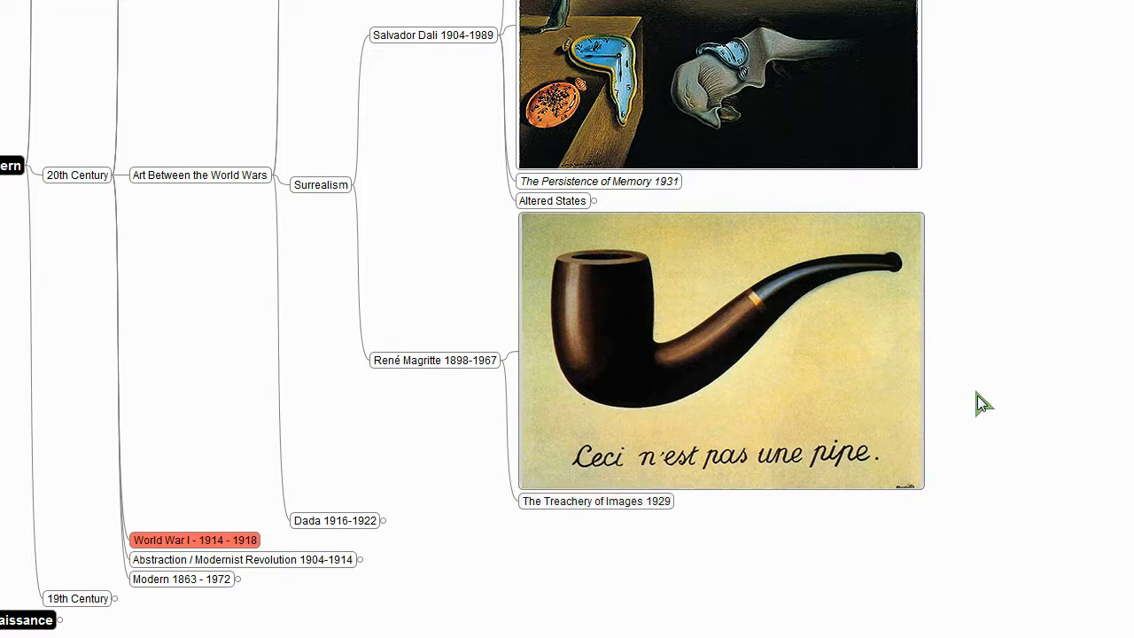
mouse_move(1043, 469)
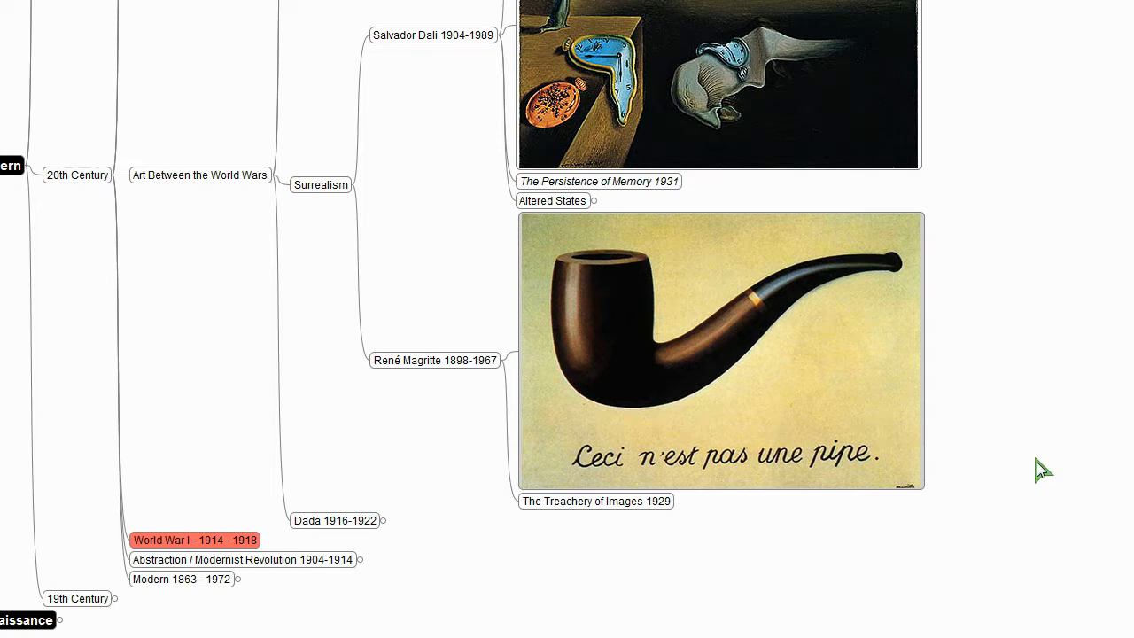
mouse_move(910, 375)
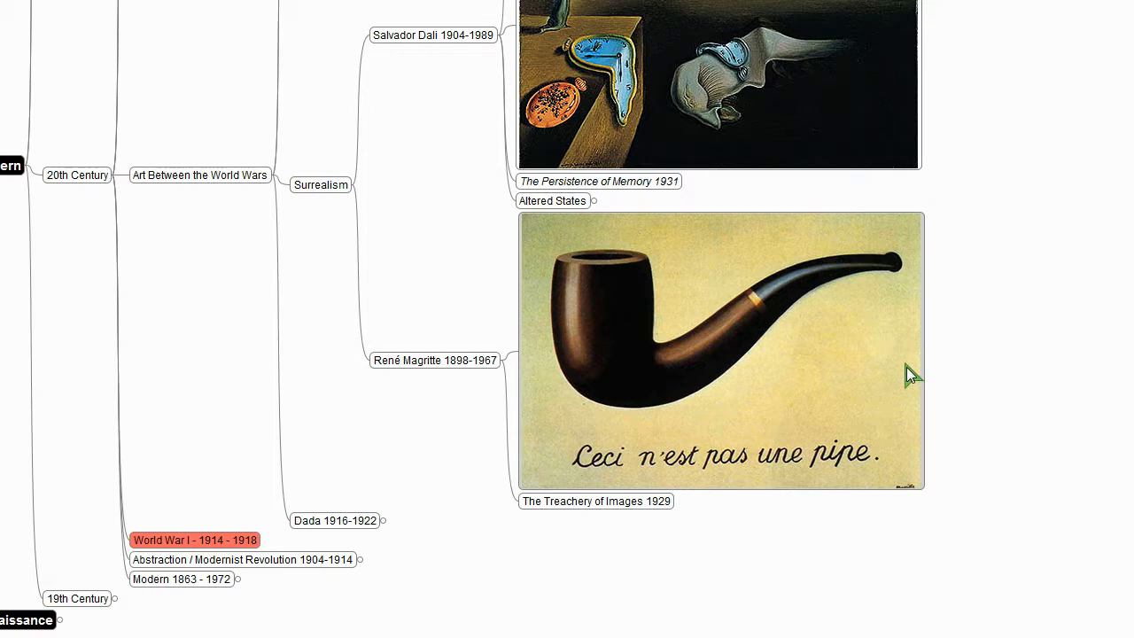
mouse_move(1066, 379)
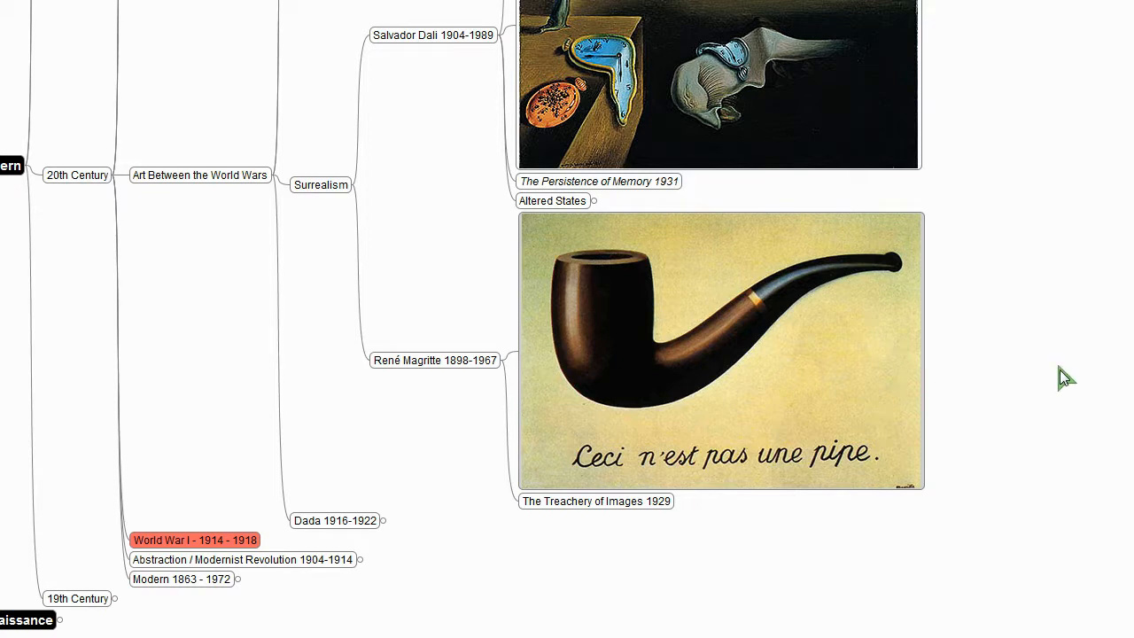
mouse_move(841, 354)
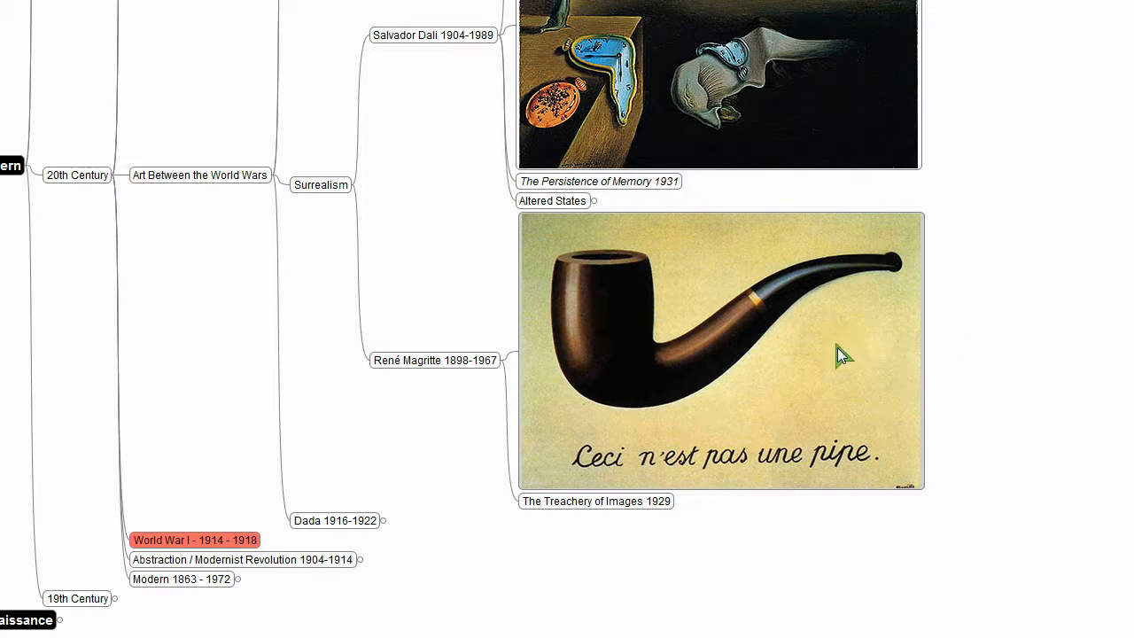
mouse_move(840, 346)
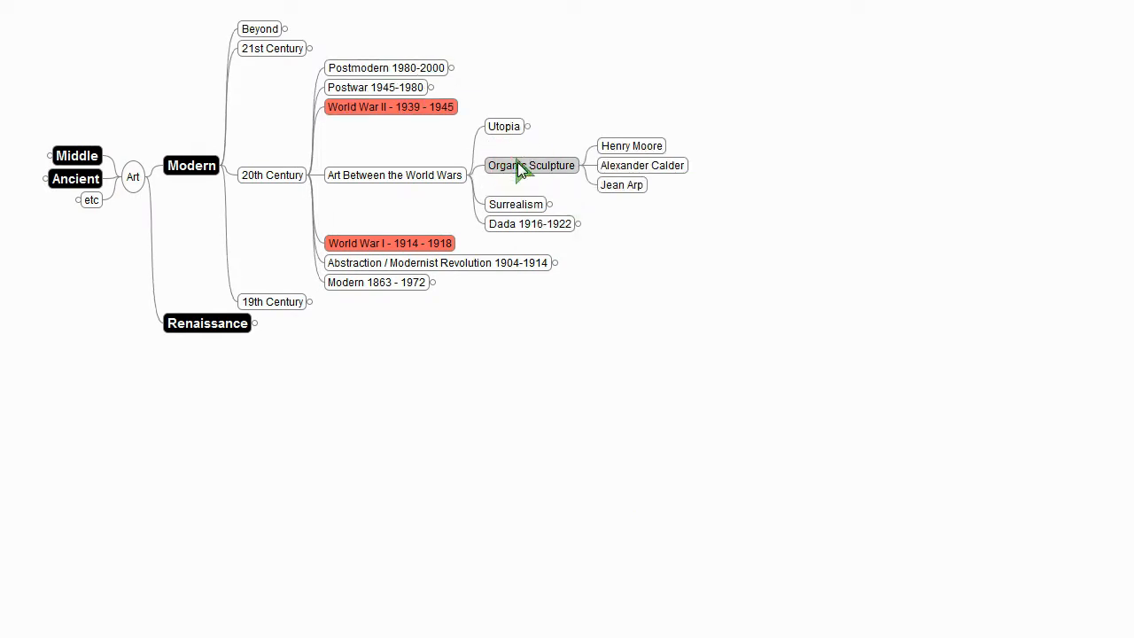
Step: Hide the Organic Sculpture artists and expand Utopia to its Sam Green & Dave Cerf film entry
click(581, 164)
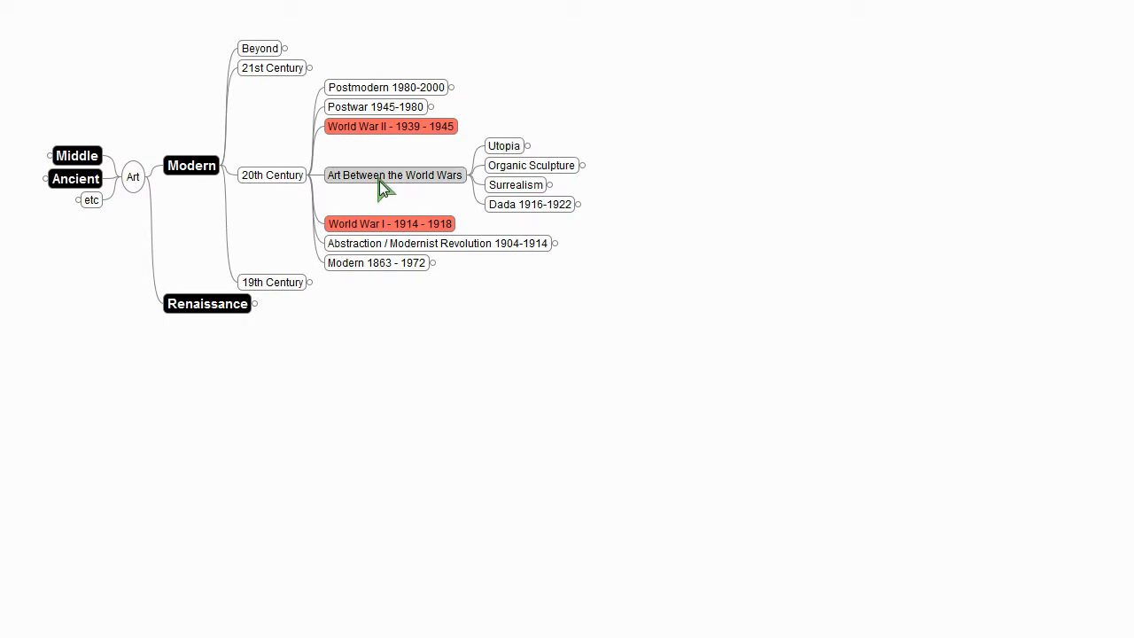
click(503, 145)
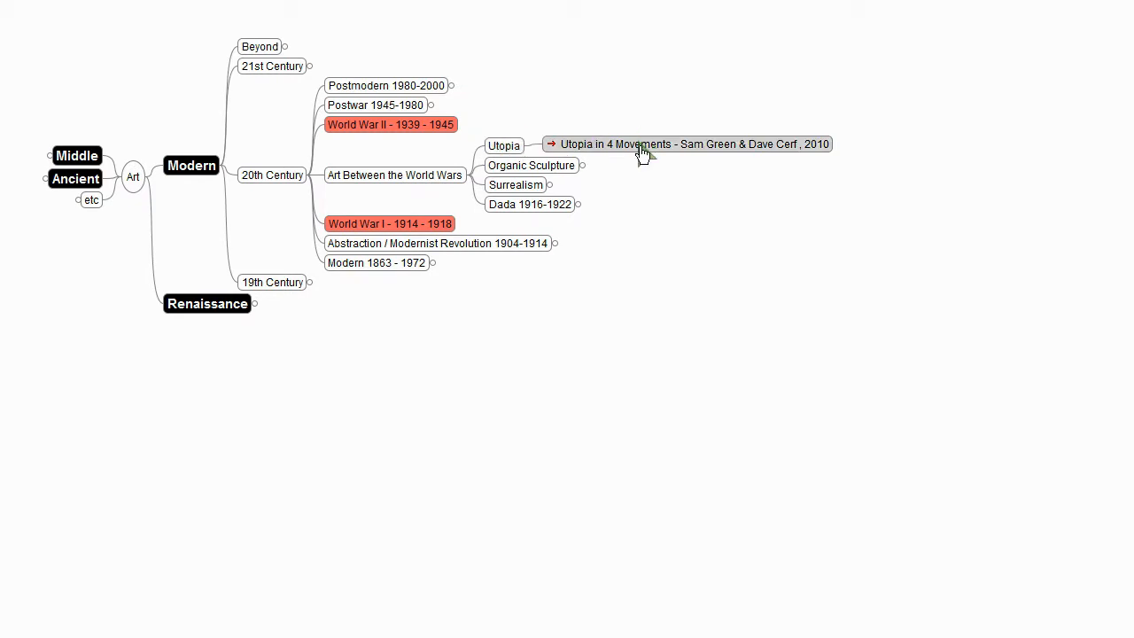
mouse_move(811, 152)
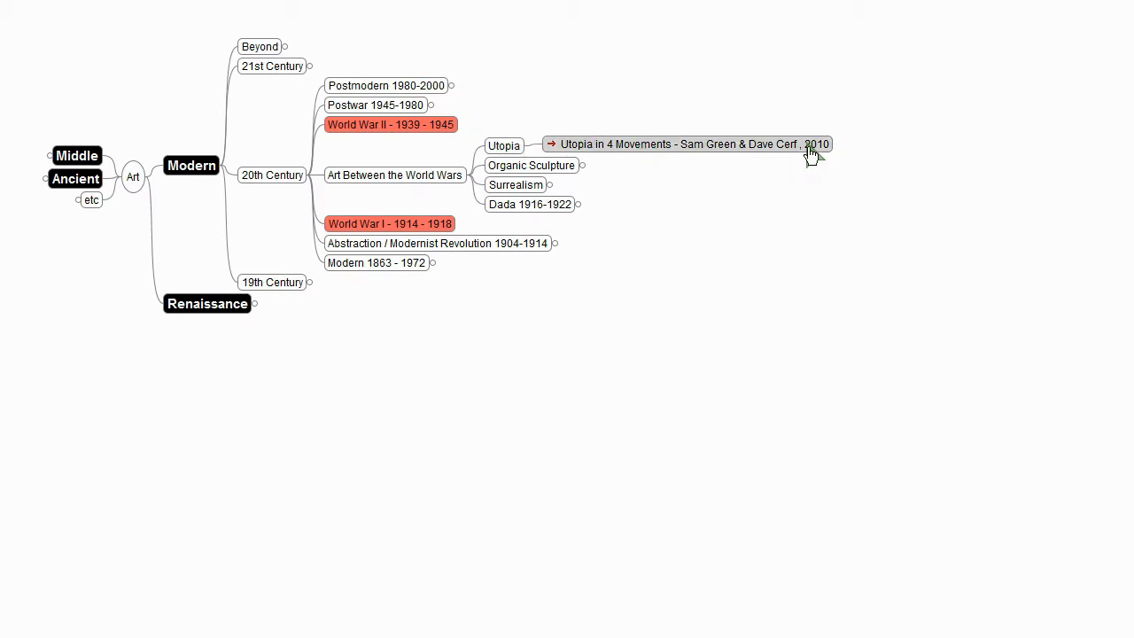
mouse_move(531, 143)
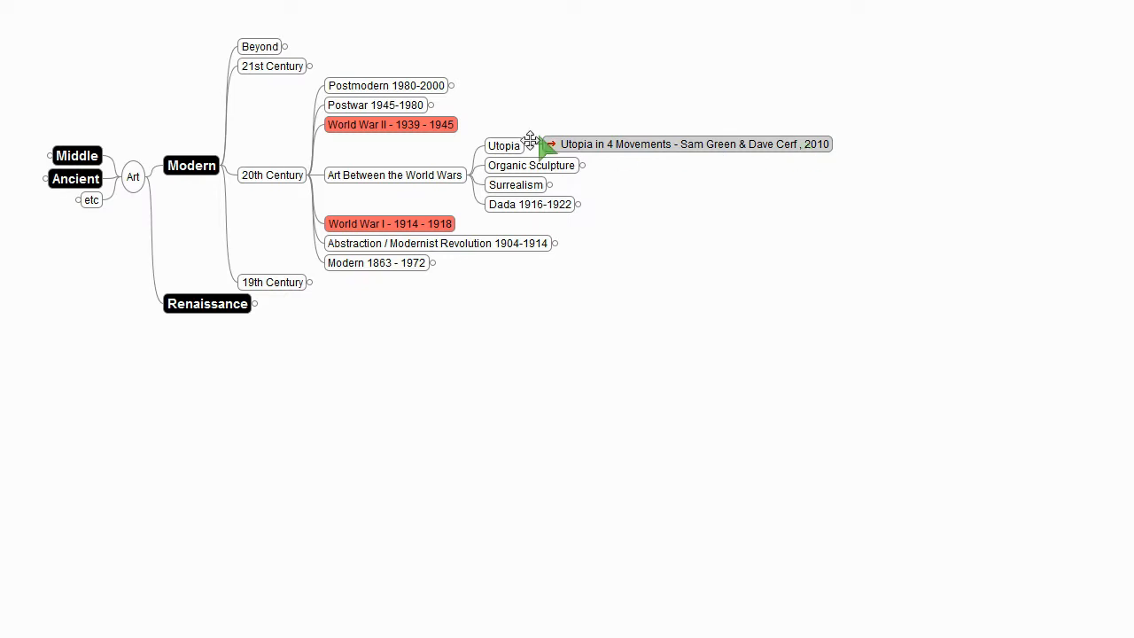
mouse_move(716, 145)
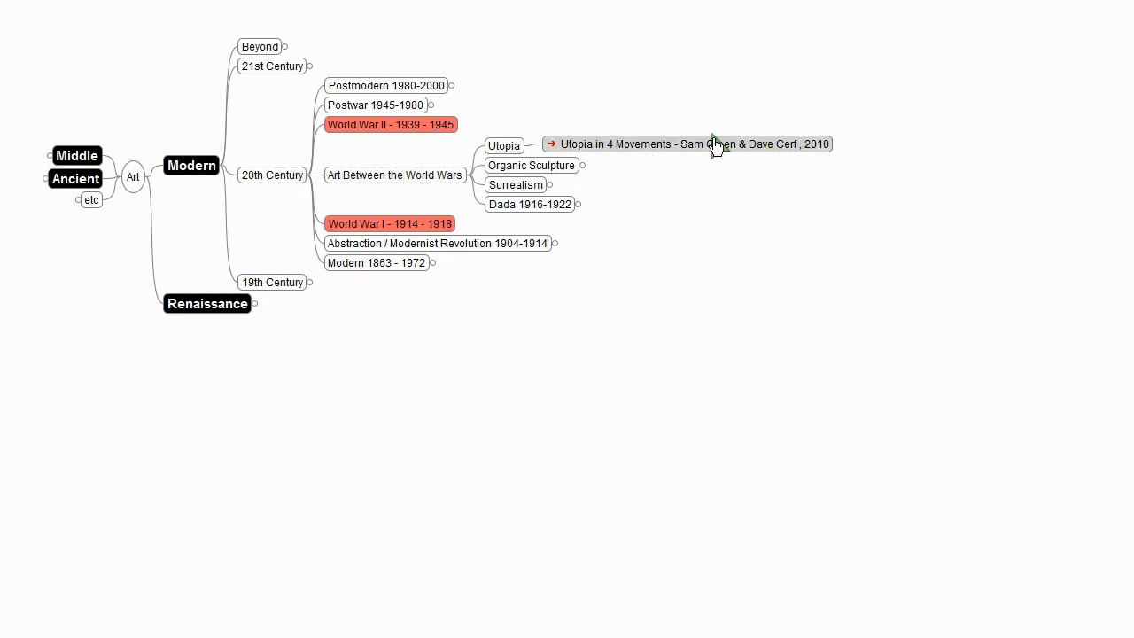
mouse_move(708, 156)
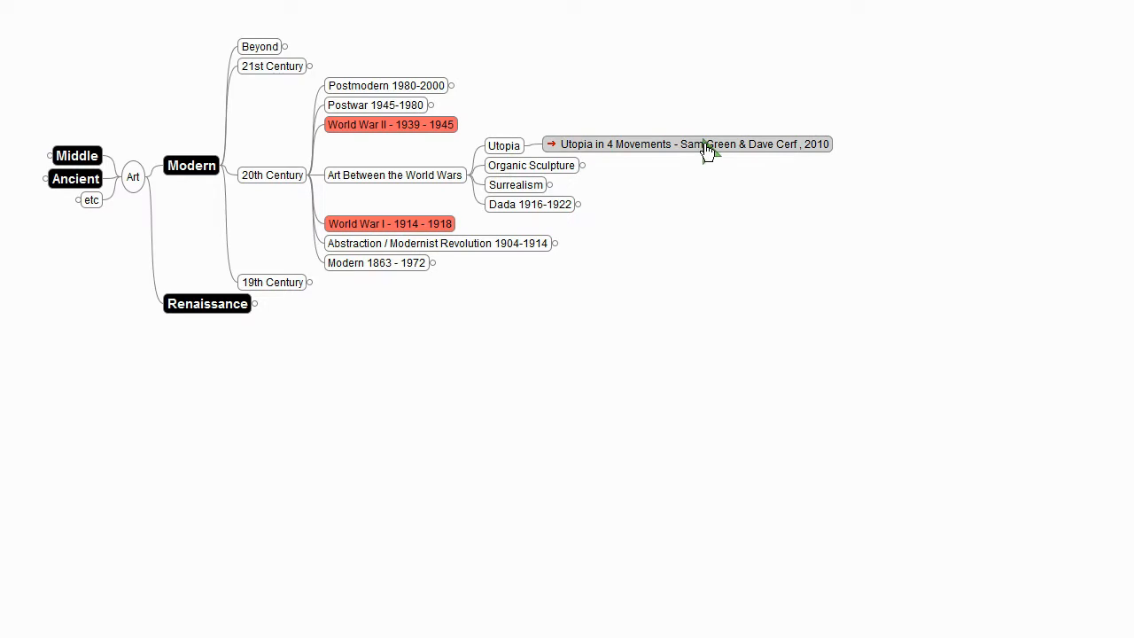
mouse_move(728, 128)
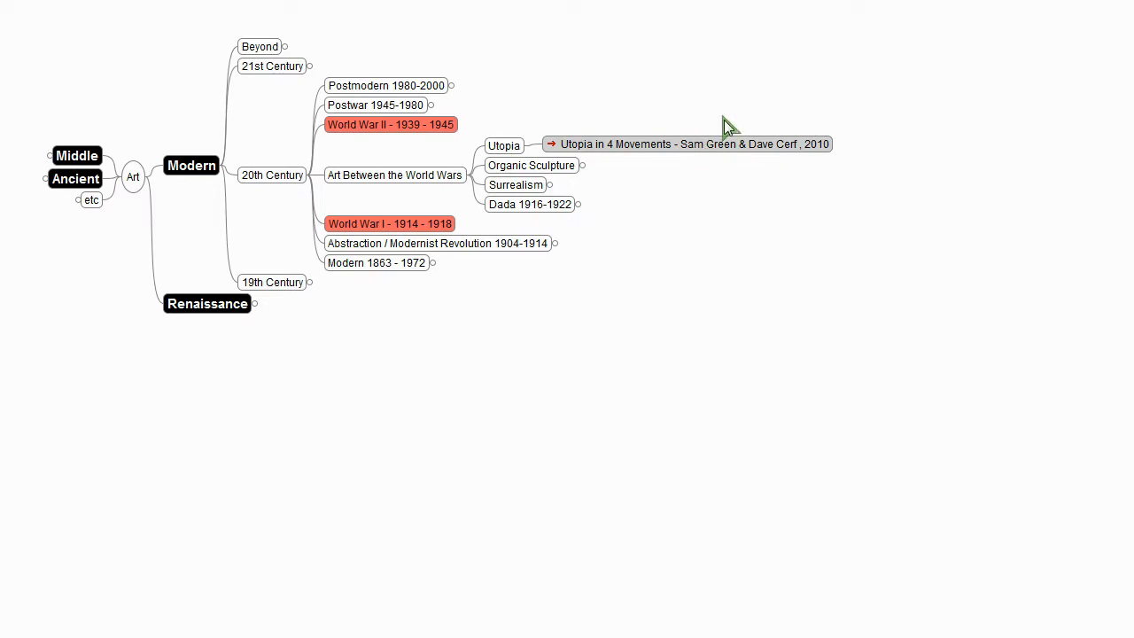
mouse_move(779, 151)
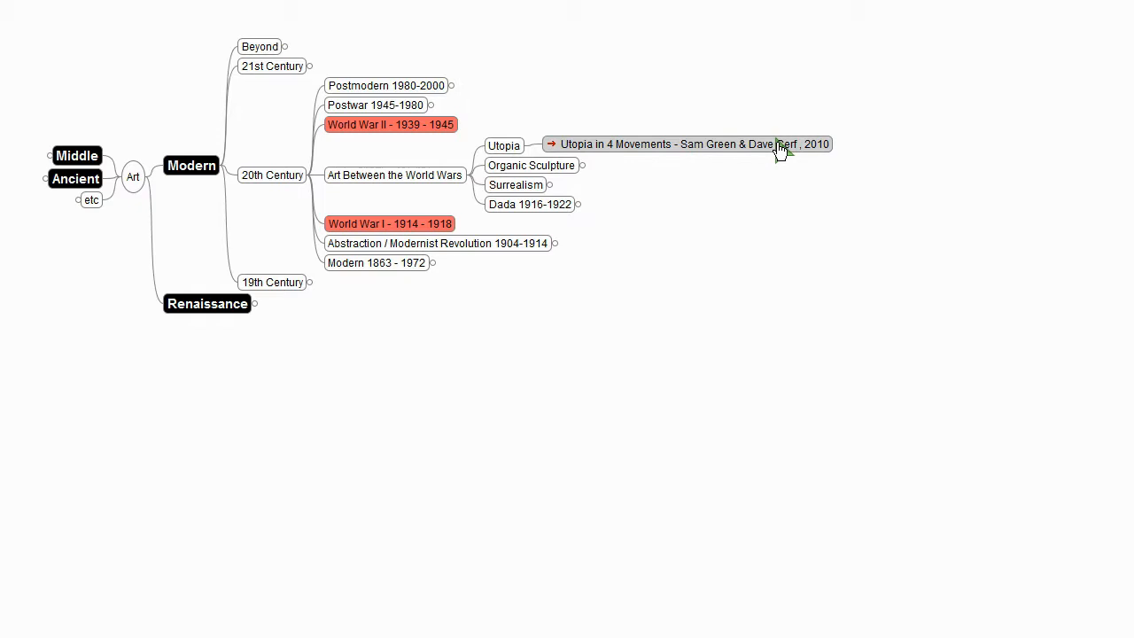
mouse_move(623, 152)
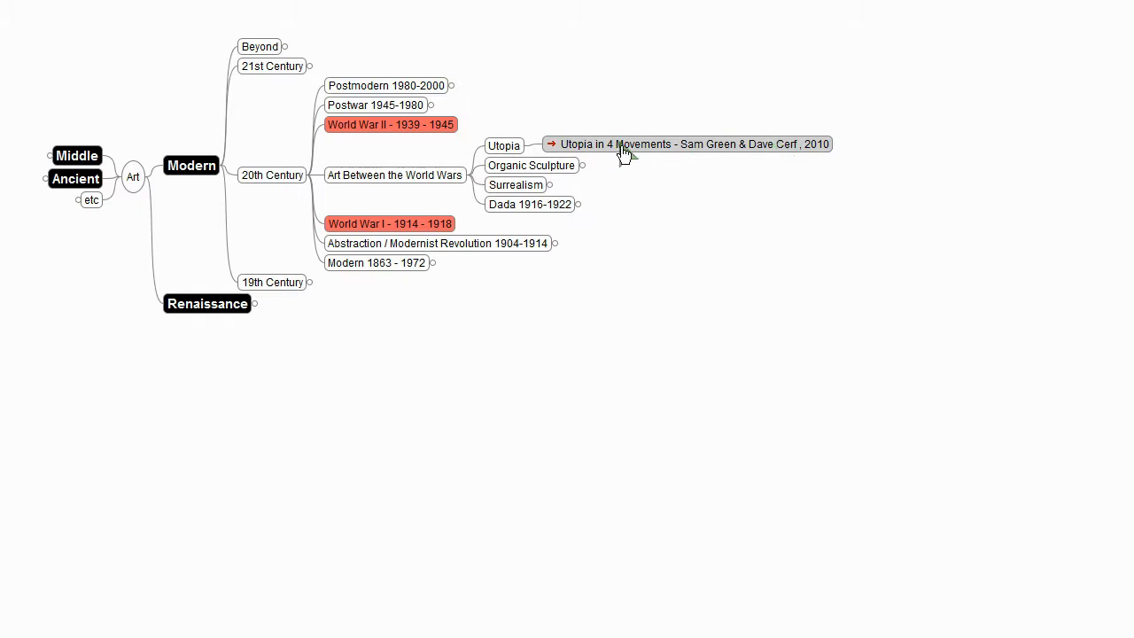
mouse_move(641, 170)
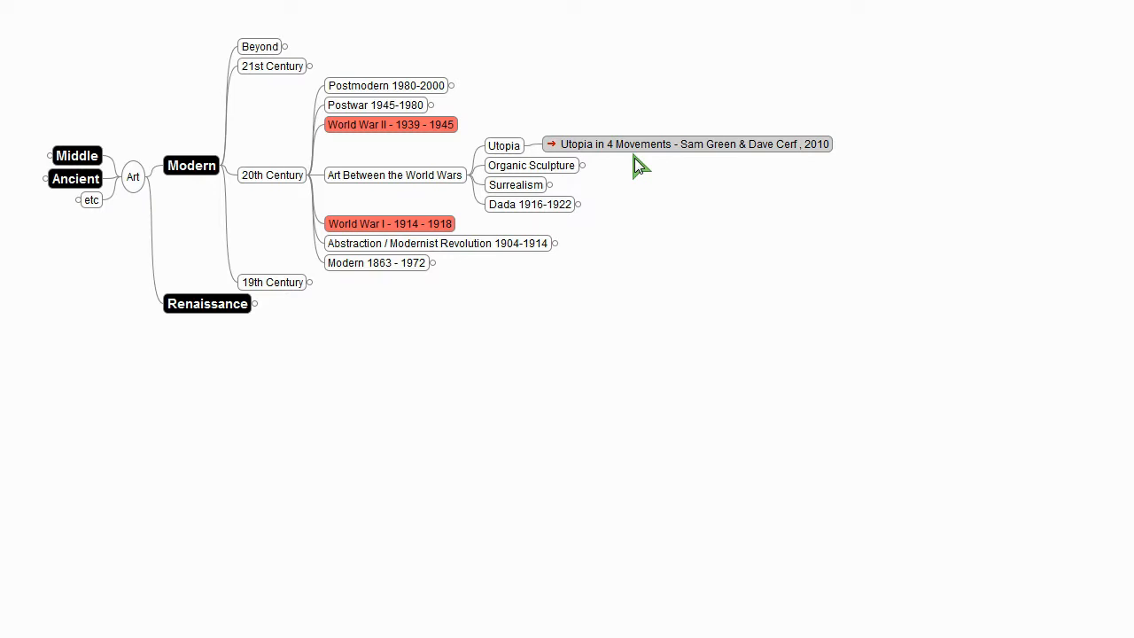
mouse_move(612, 149)
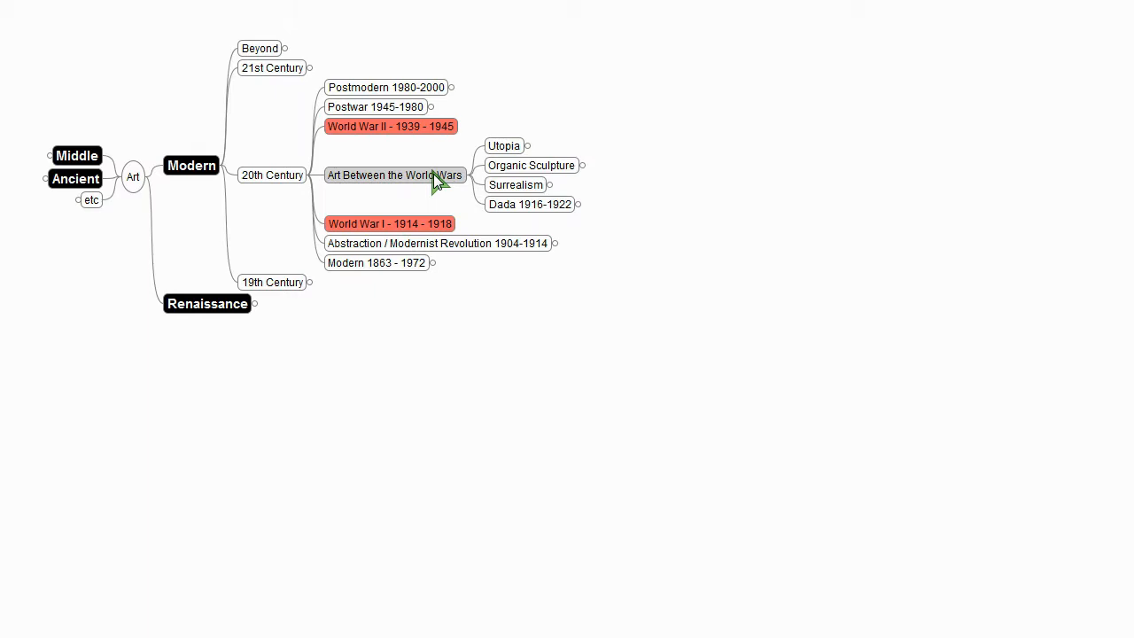
Step: Collapse Art Between the World Wars and unfold Postwar 1945-1980 into its movements, Video through Abstract Expressionism
click(471, 175)
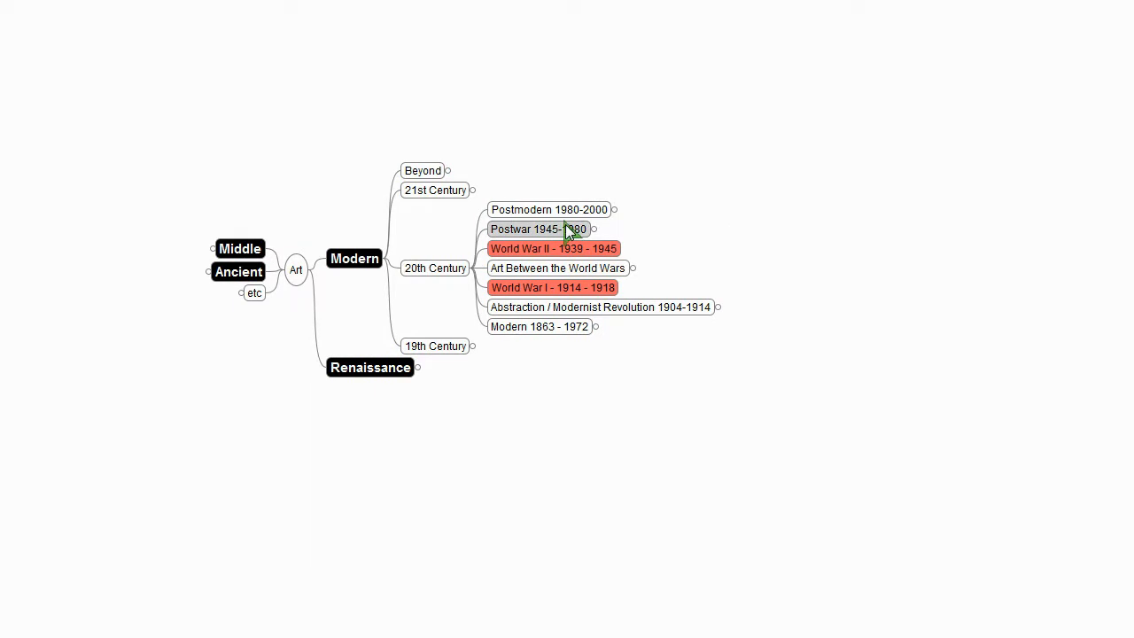
click(595, 229)
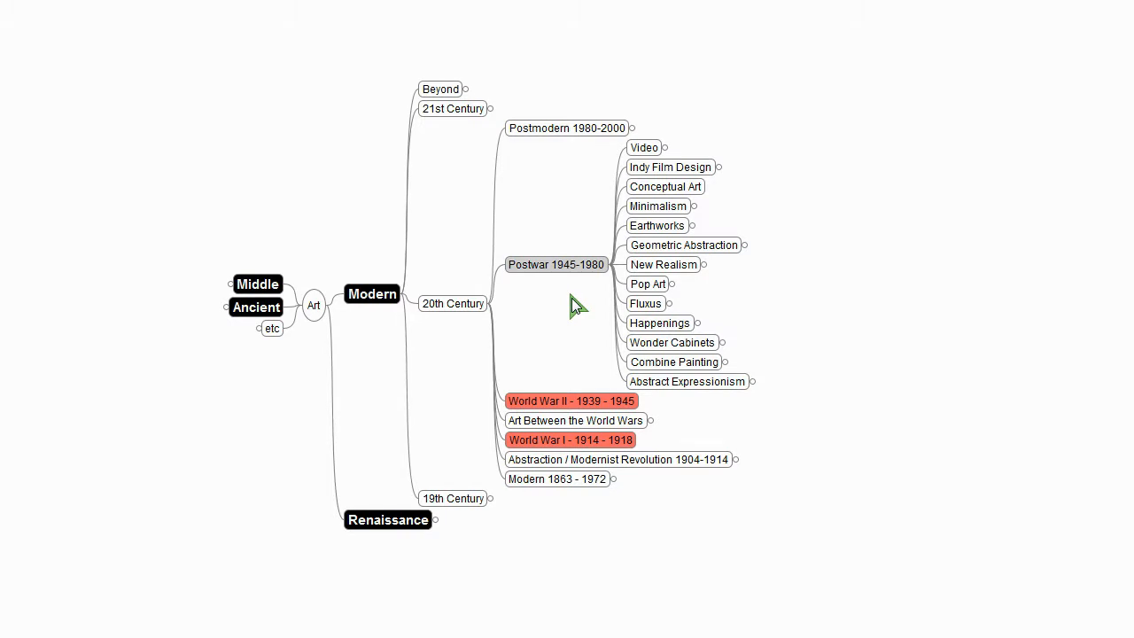
mouse_move(570, 308)
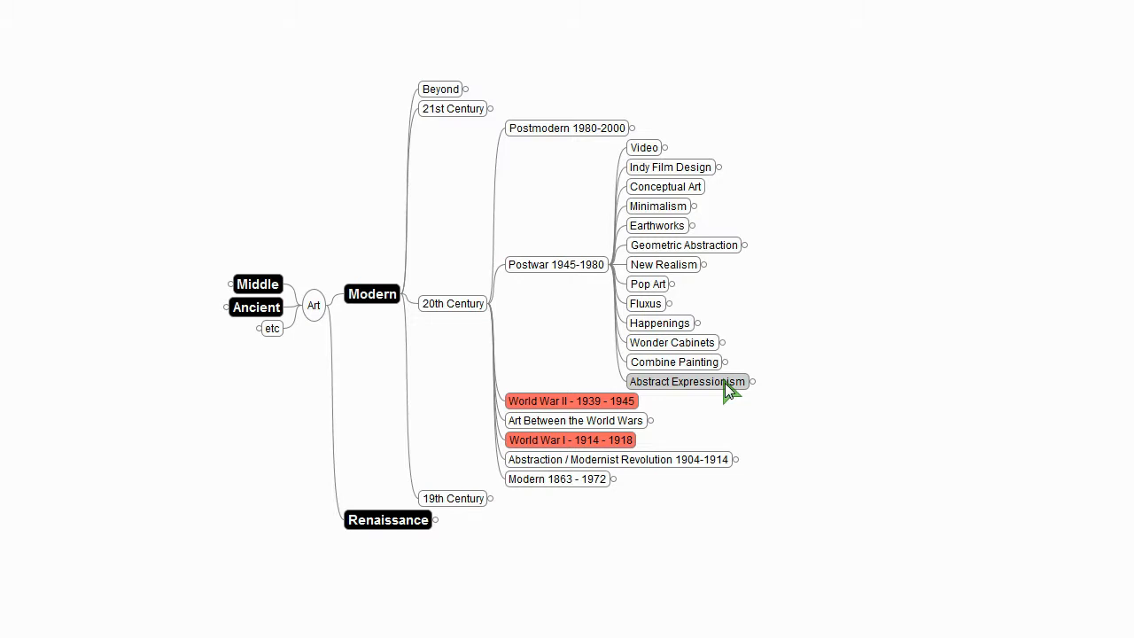
Step: Expand Abstract Expressionism to Jackson Pollock 1912-1956 and Willem de Kooning and show Pollock's studio photo
click(739, 381)
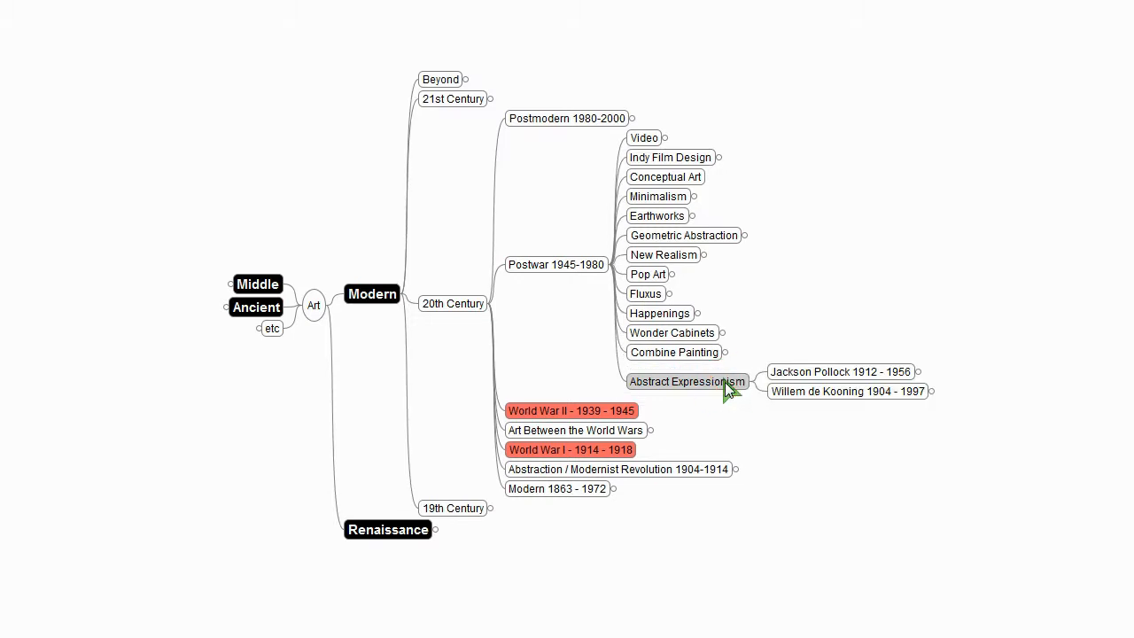
click(921, 372)
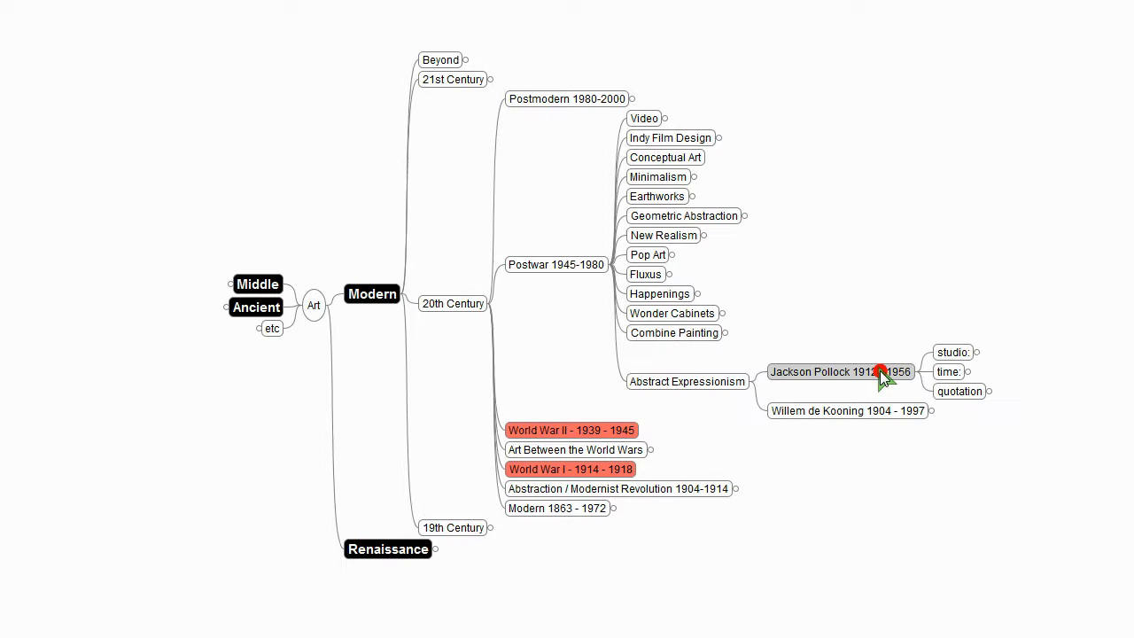
mouse_move(946, 372)
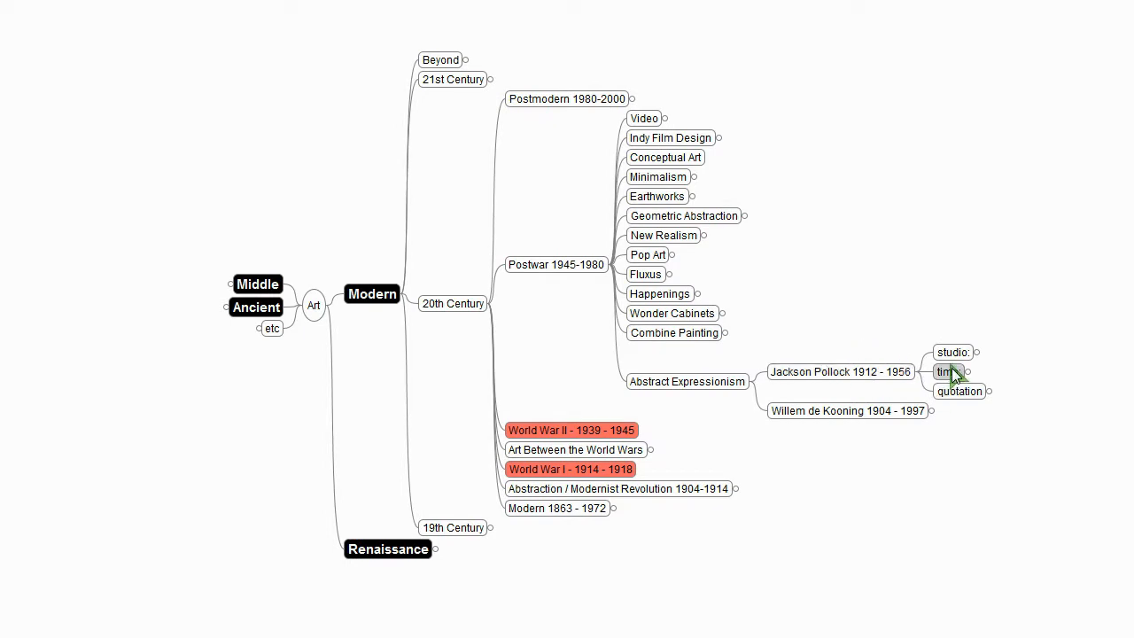
click(953, 351)
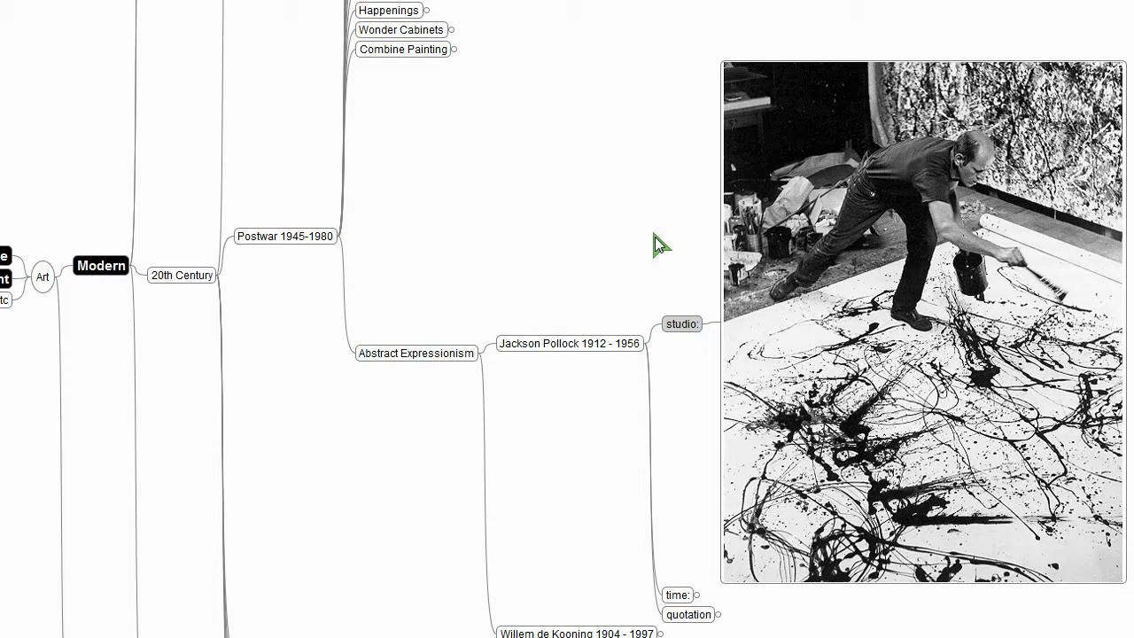
mouse_move(1031, 170)
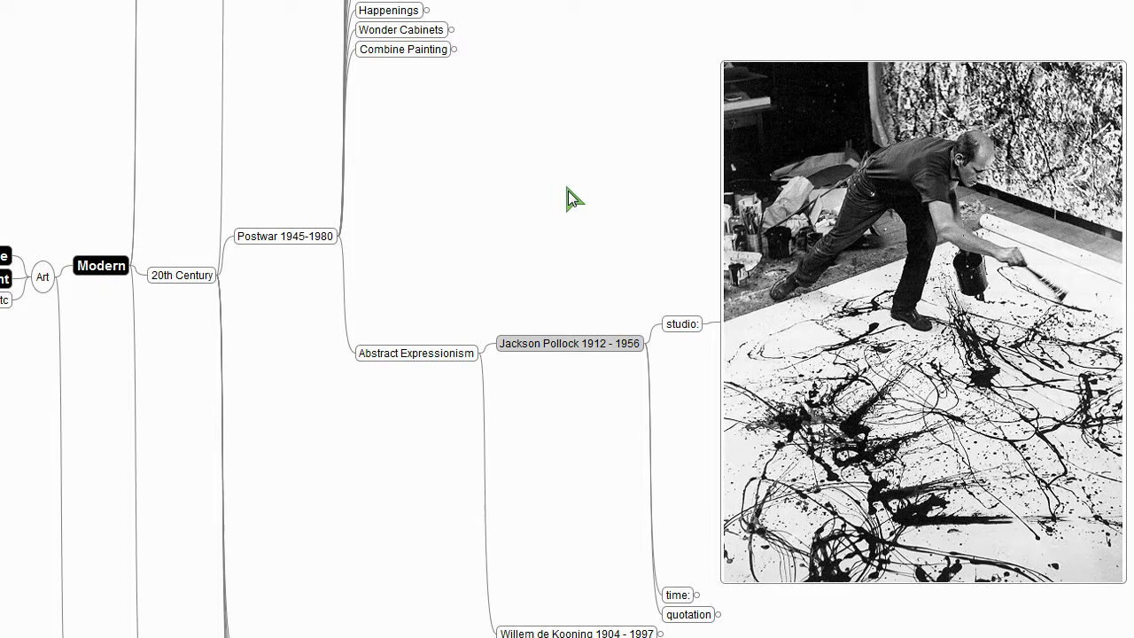
mouse_move(510, 163)
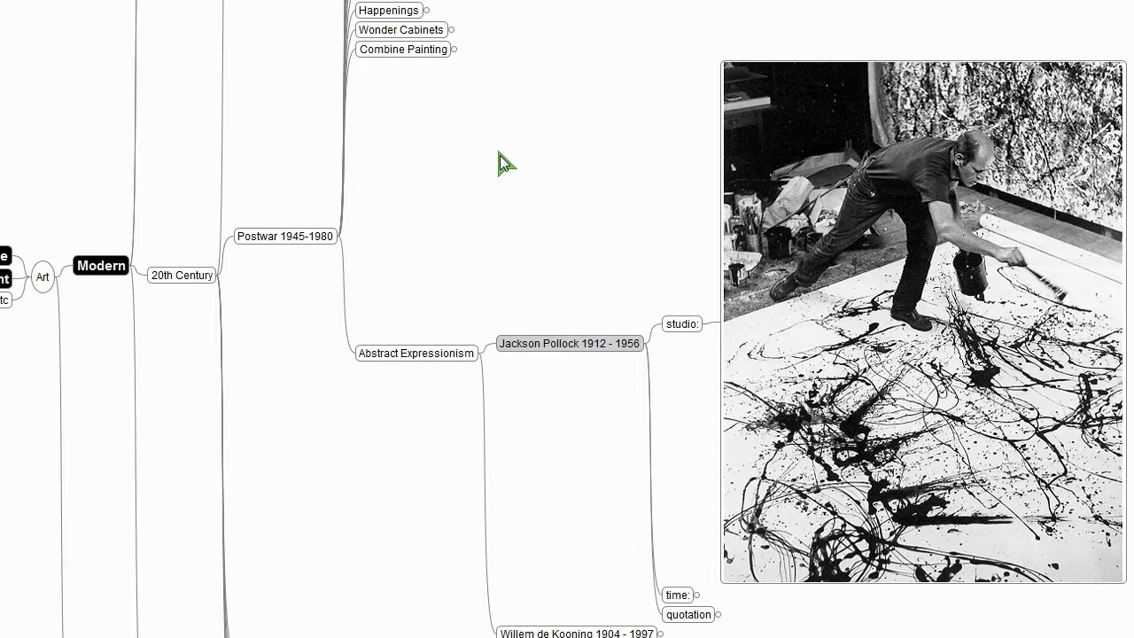
mouse_move(541, 199)
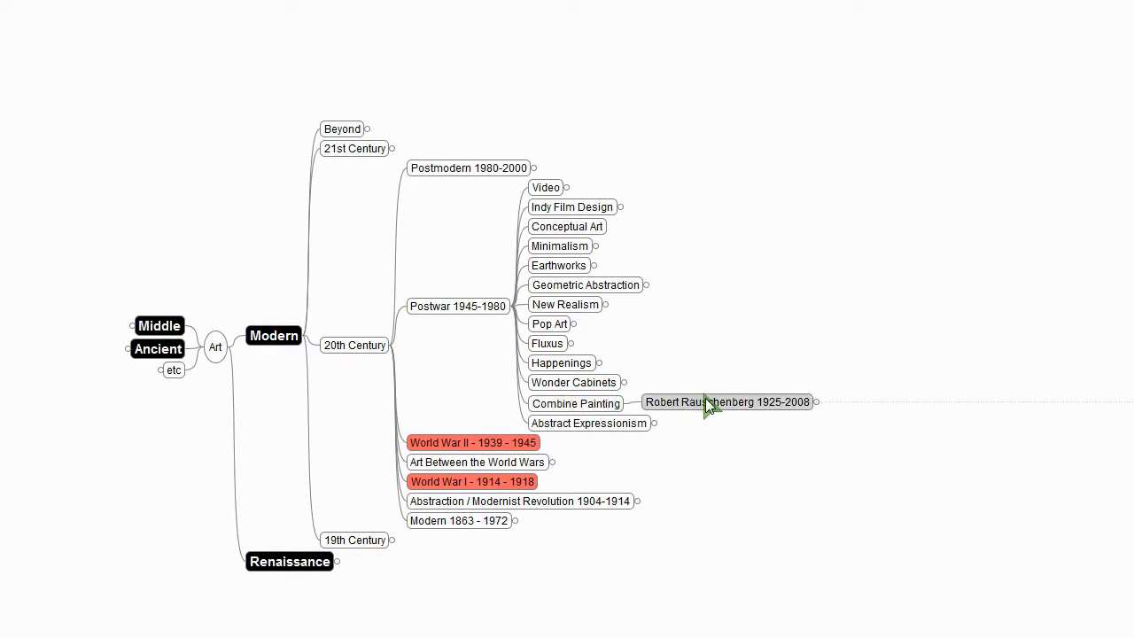
Step: Fold Combine Painting and expand Happenings to Alan Kaprow's 1966 Gas and 18 Happenings in 6 Parts, 1959 images
click(726, 400)
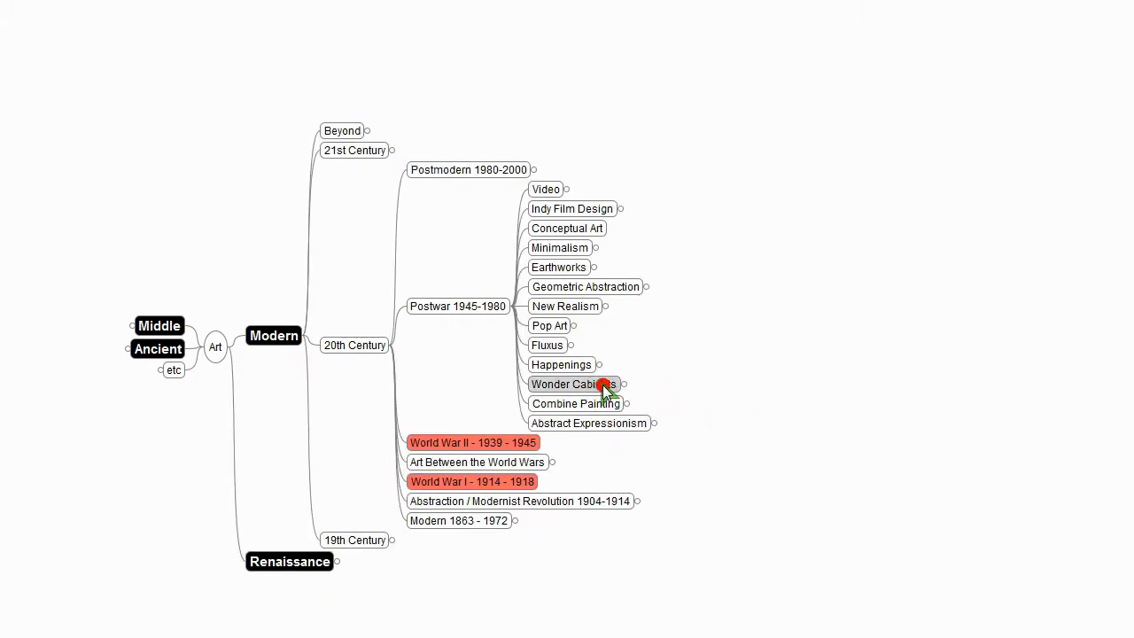
mouse_move(567, 379)
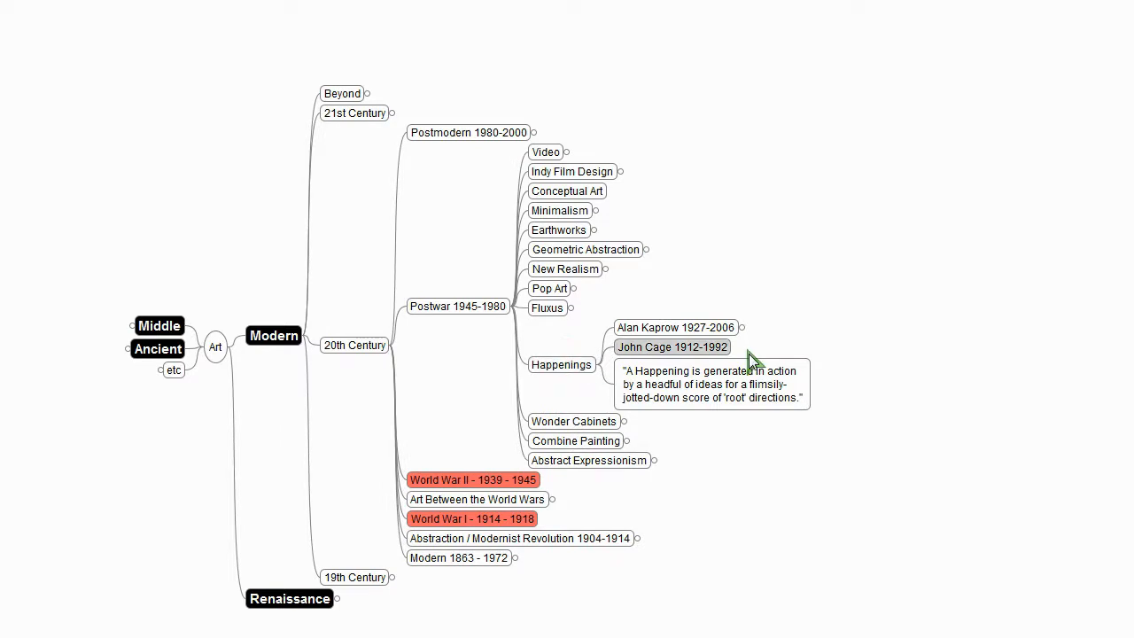
click(742, 328)
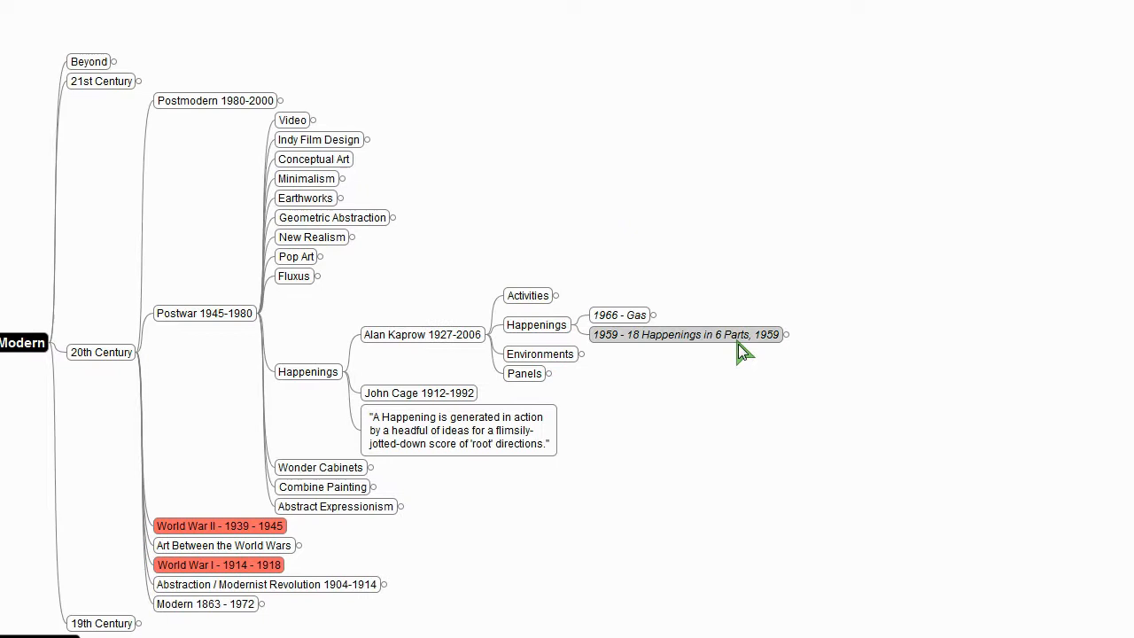
click(620, 315)
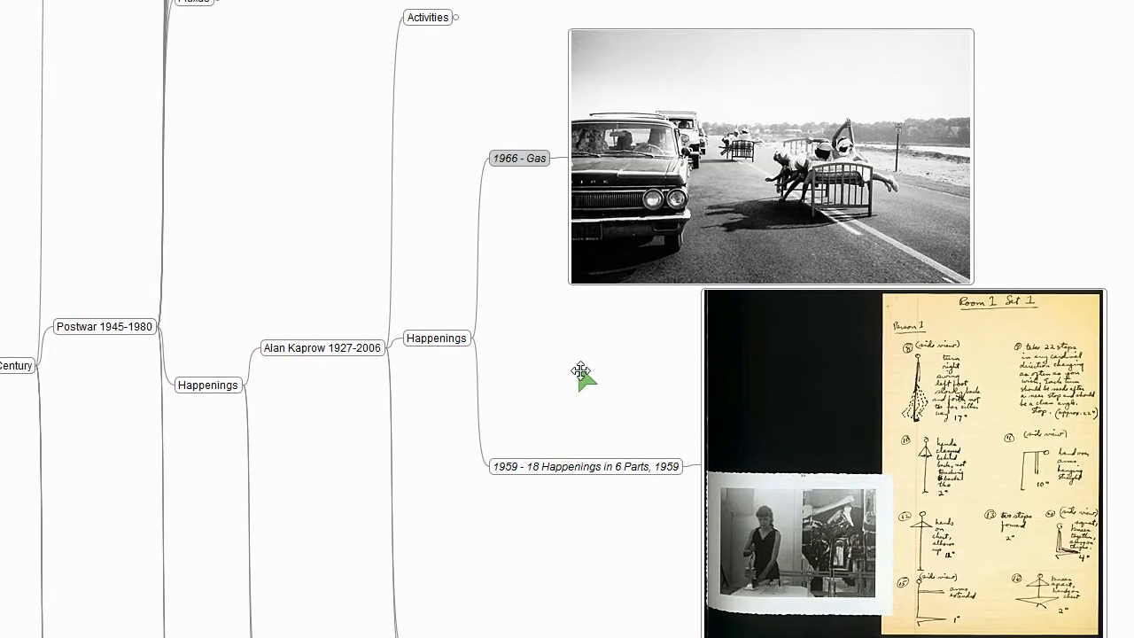
mouse_move(588, 379)
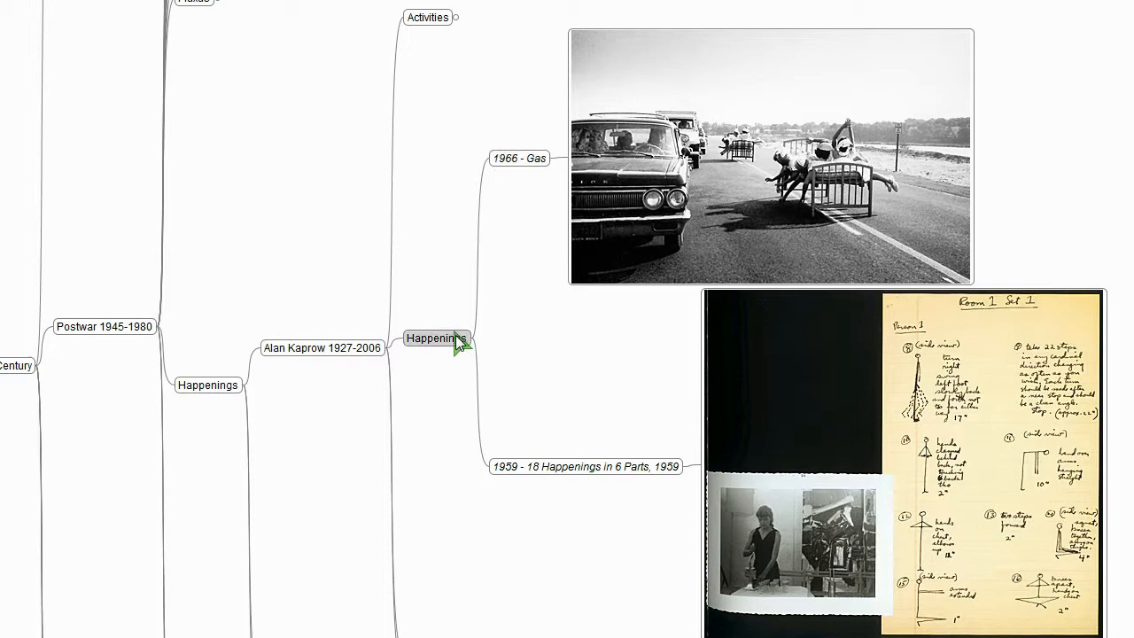
mouse_move(652, 198)
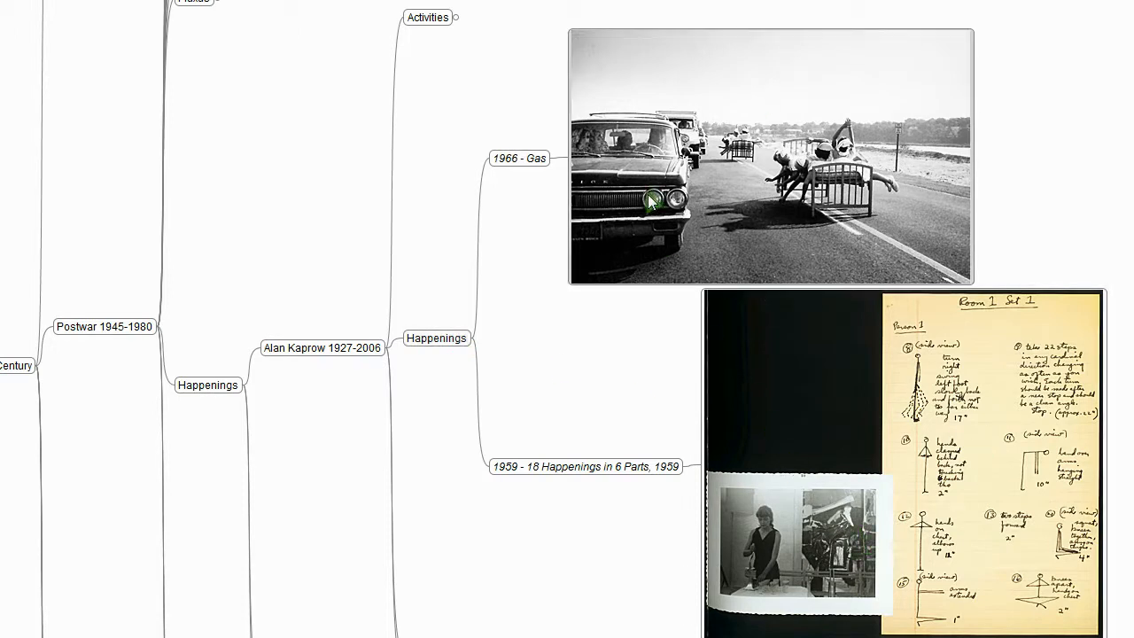
mouse_move(435, 338)
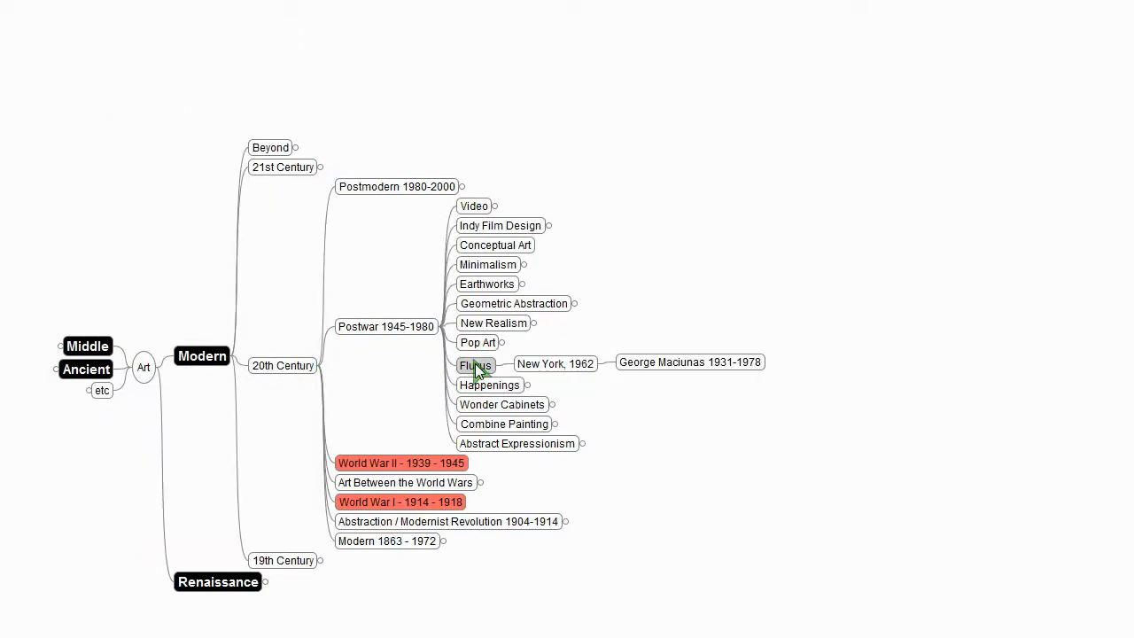
Step: Fold Fluxus, look at Pop Art's Andy Warhol 1928-1987 works, then collapse back to the Postwar movements list
click(475, 365)
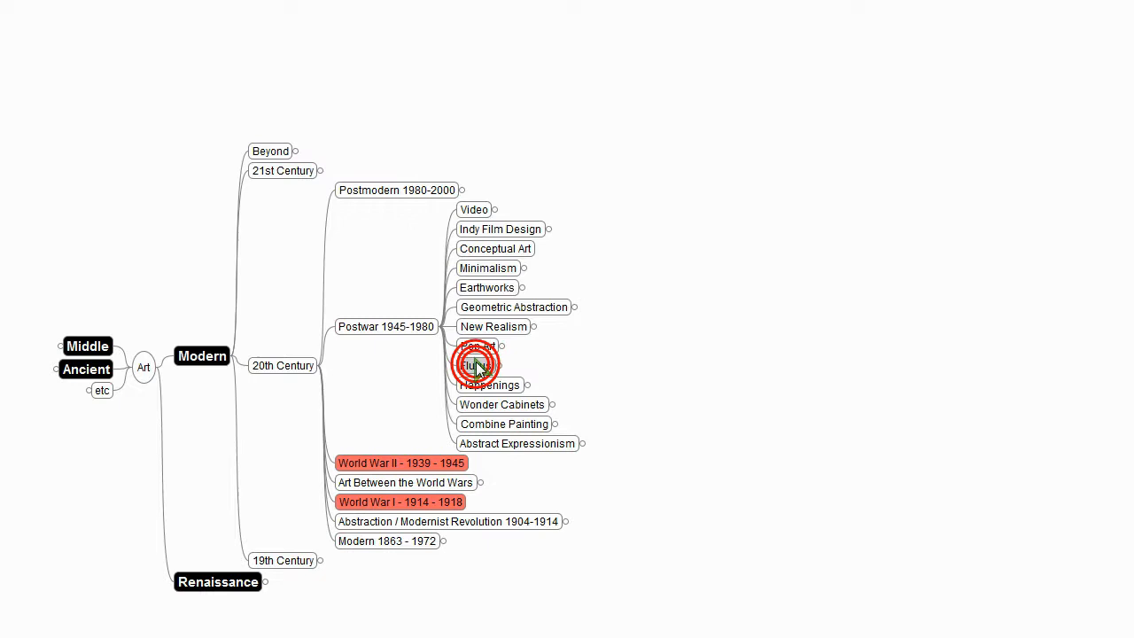
mouse_move(517, 443)
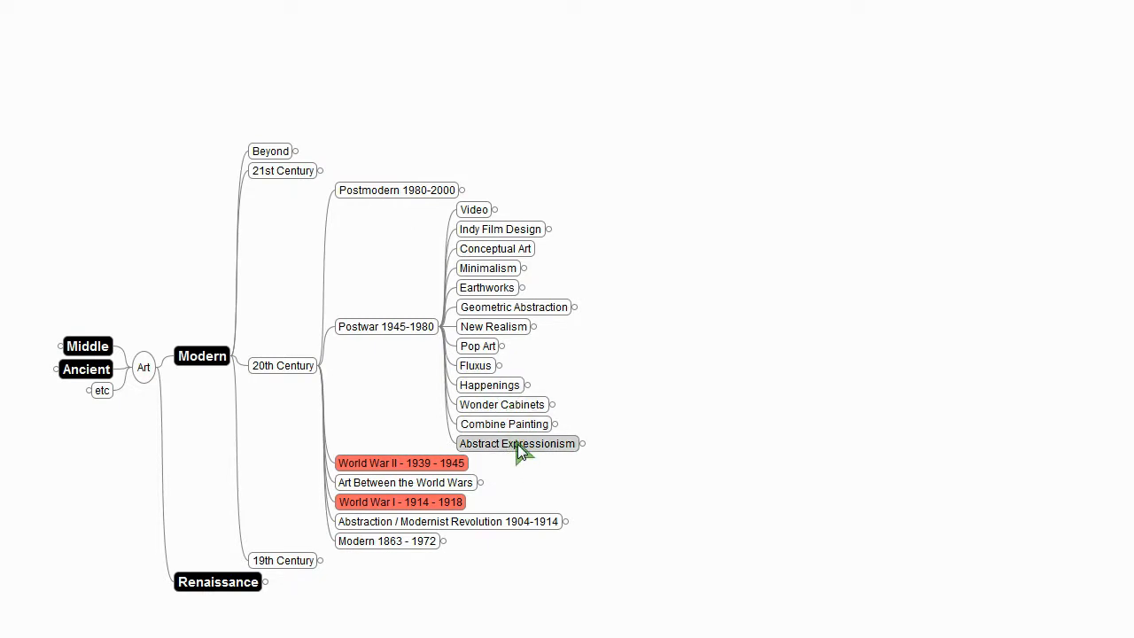
click(478, 345)
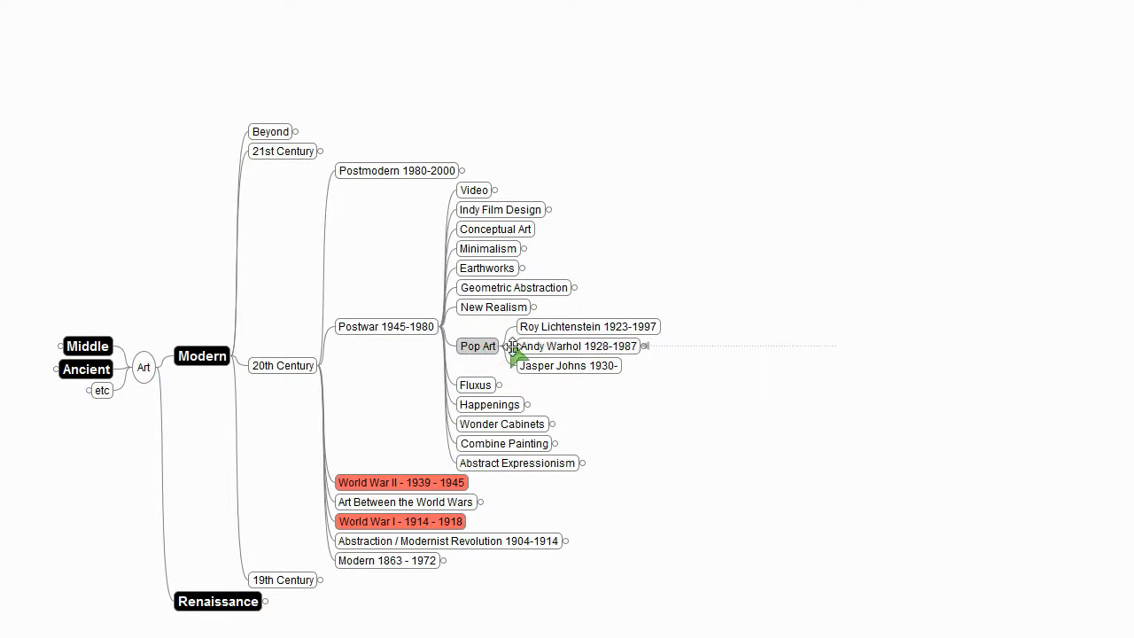
click(645, 346)
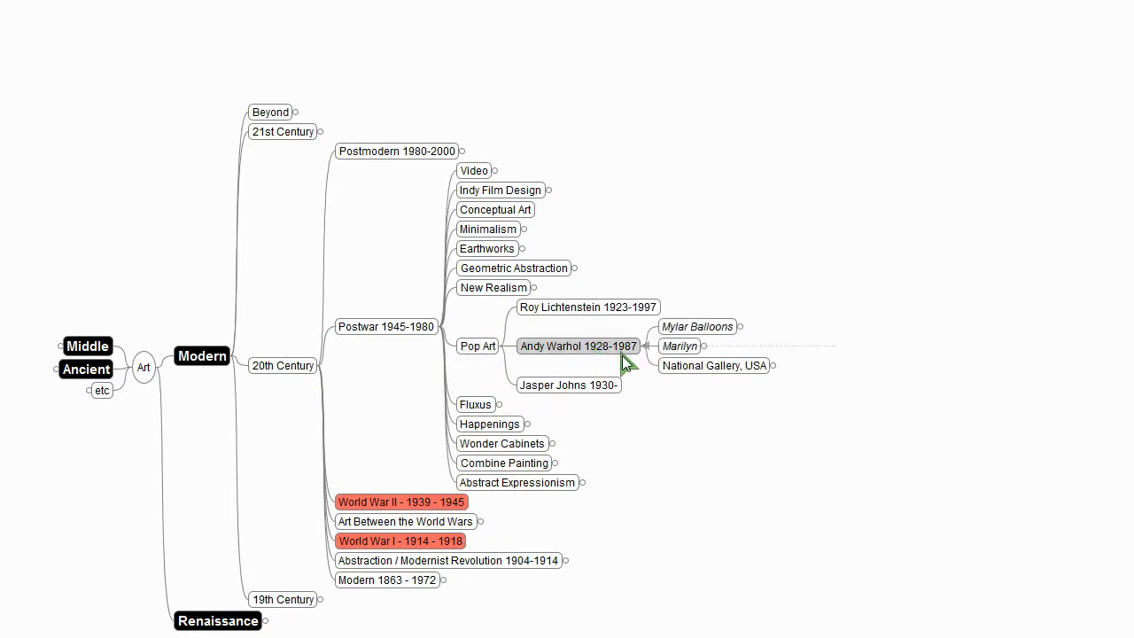
click(714, 364)
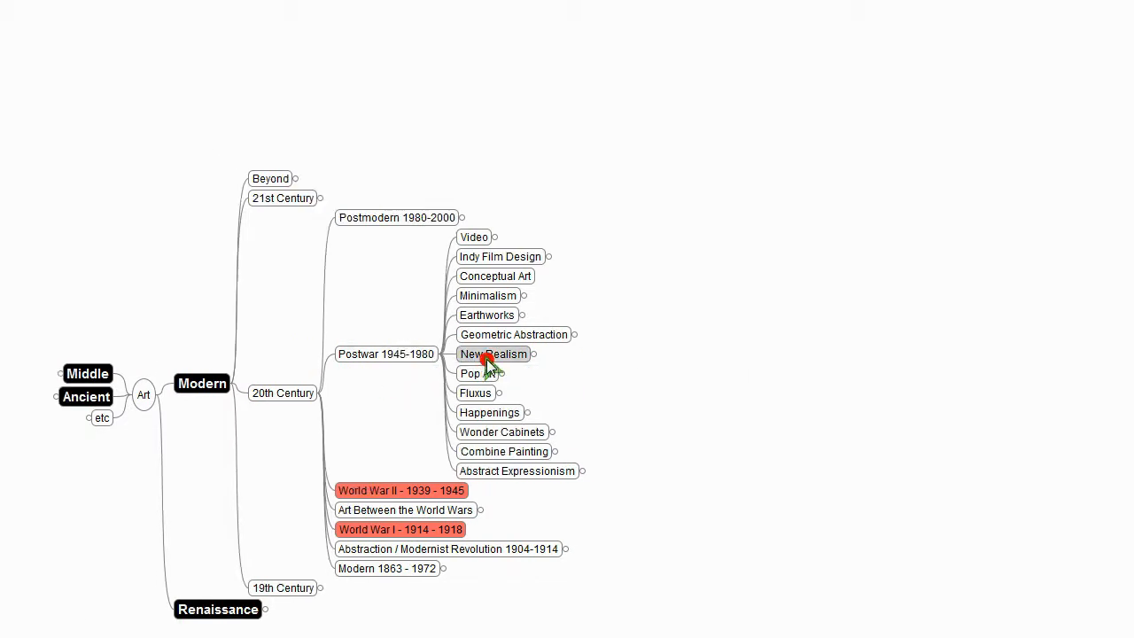
Step: Expand New Realism to Yves Klein 1928-1962, view the Trinity and Living Brushes photos, then fold it back
click(493, 354)
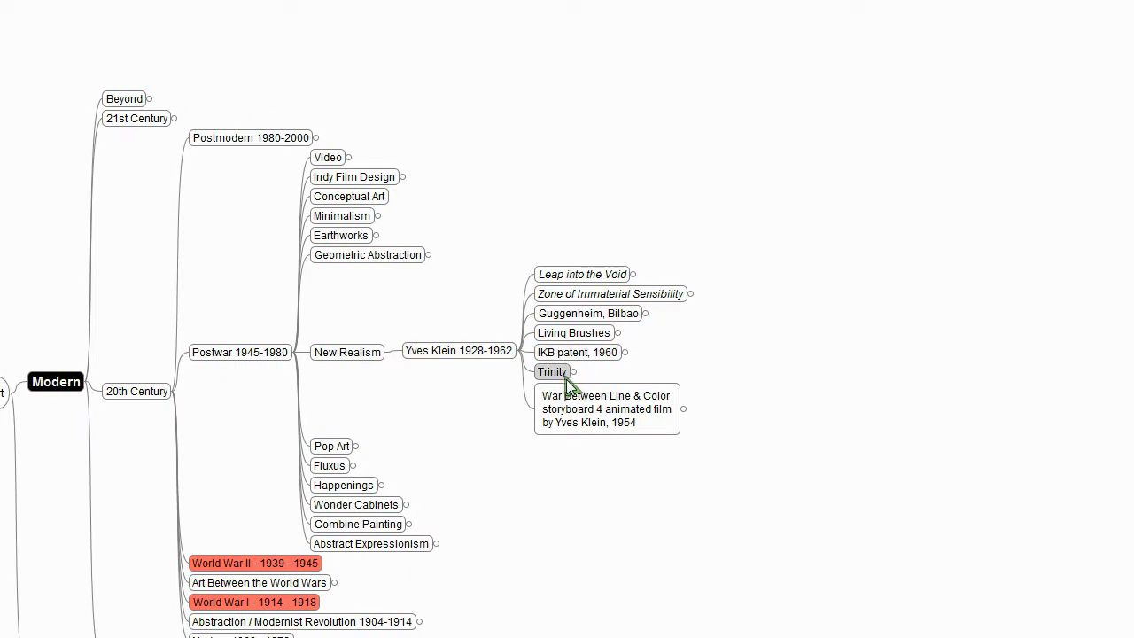
click(552, 372)
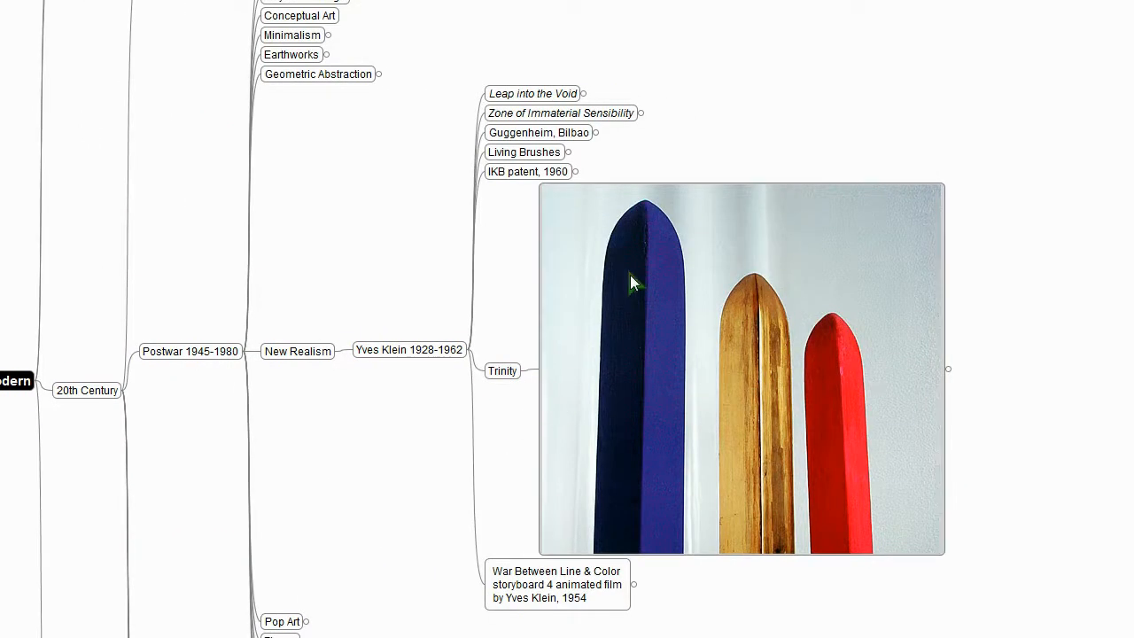
mouse_move(637, 477)
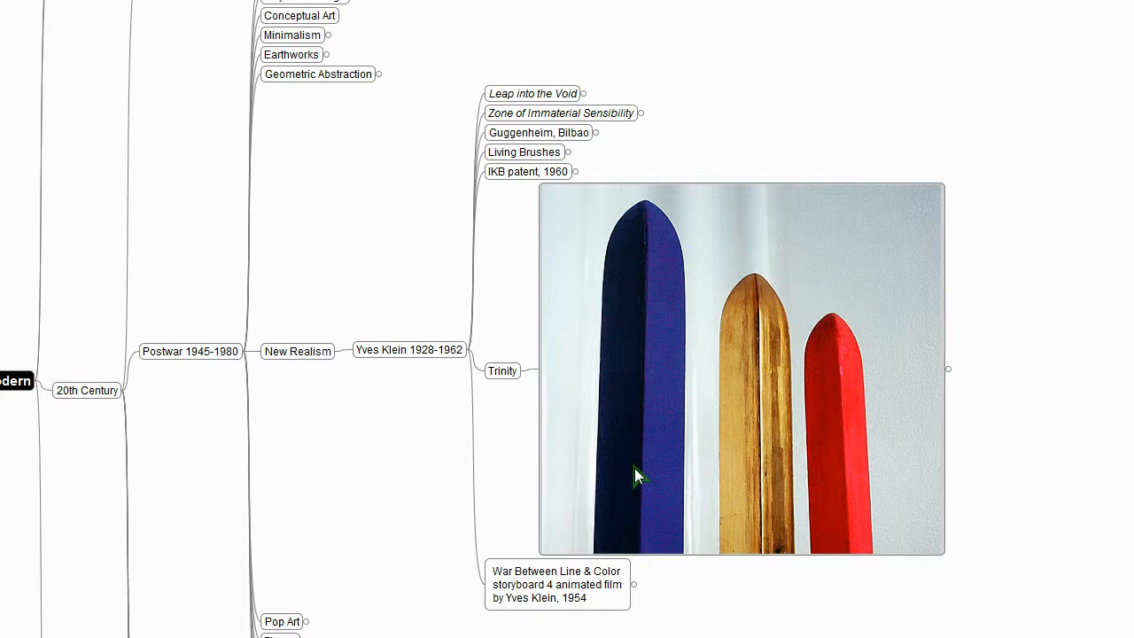
mouse_move(542, 370)
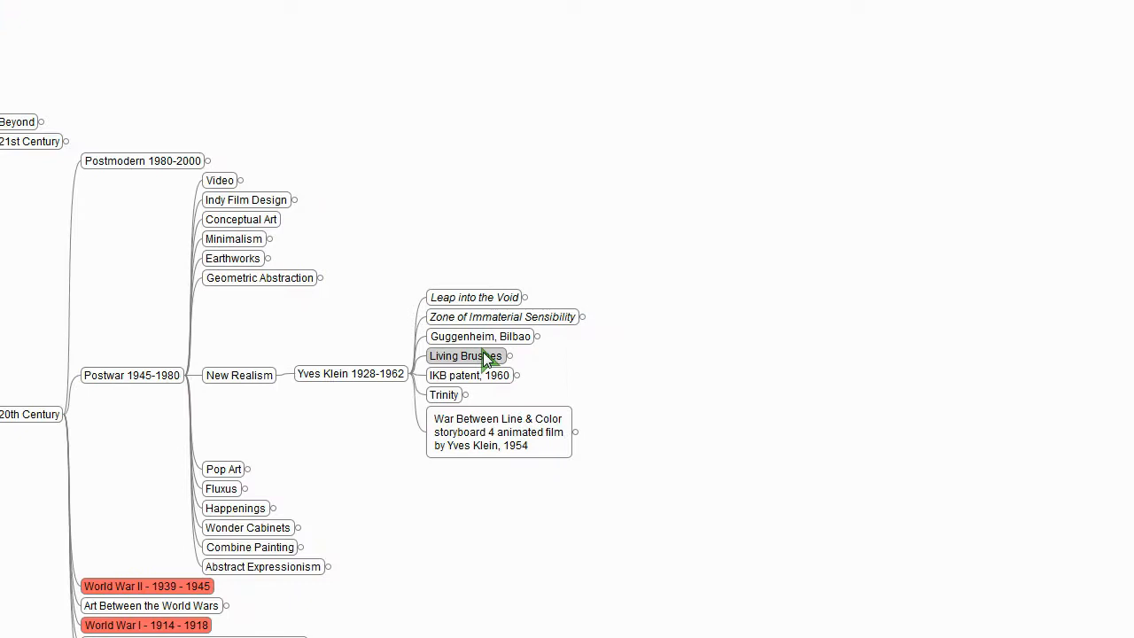
click(464, 354)
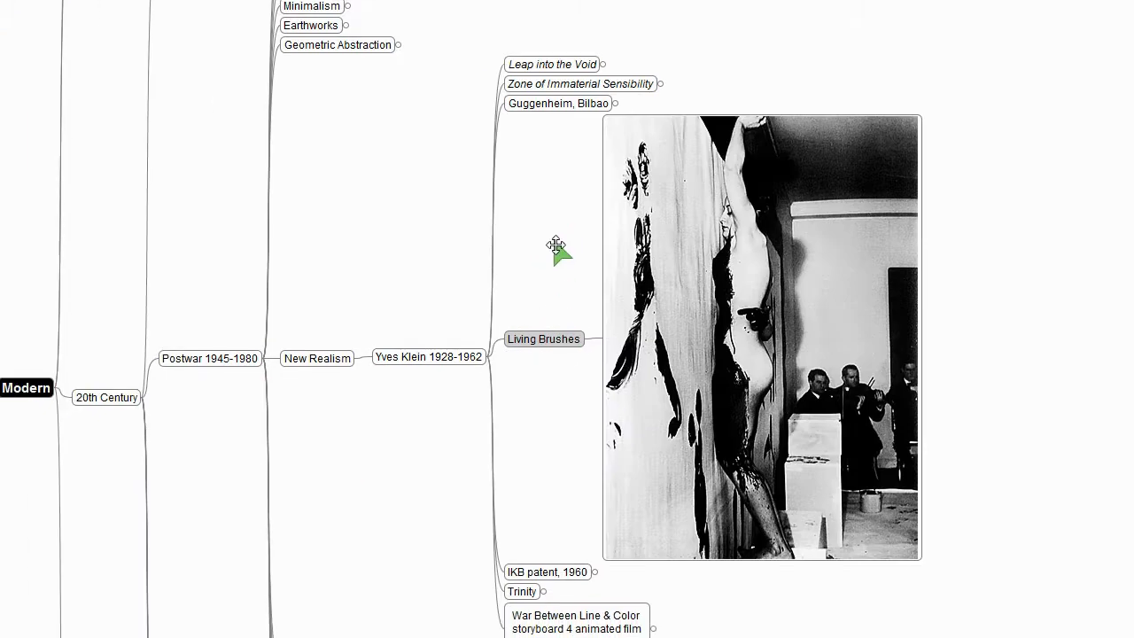
drag(556, 246, 591, 255)
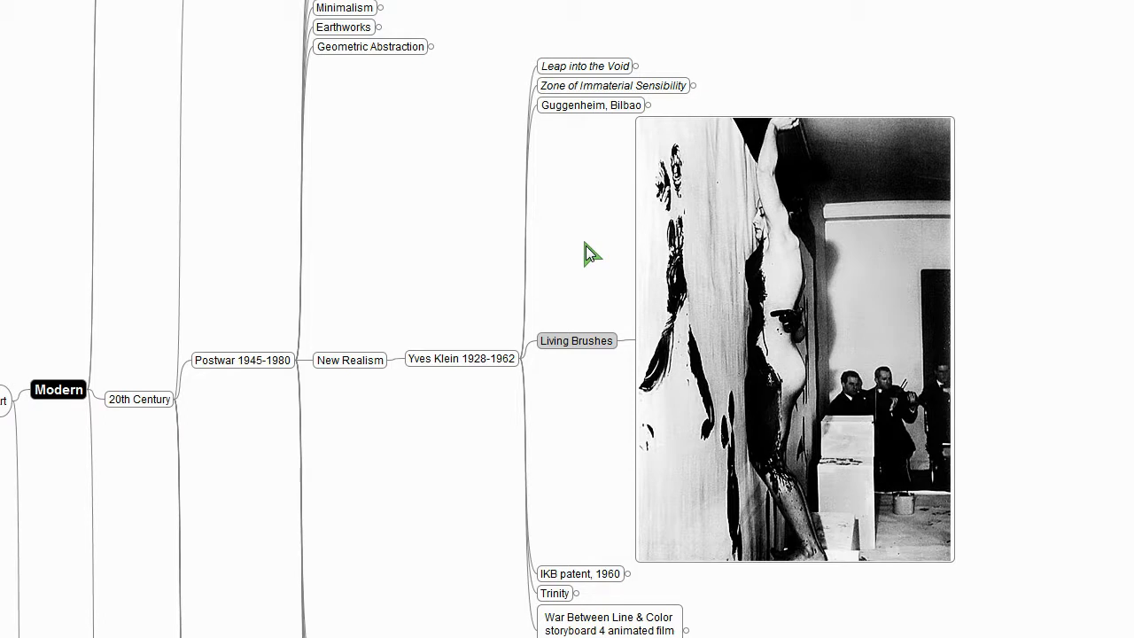
mouse_move(768, 439)
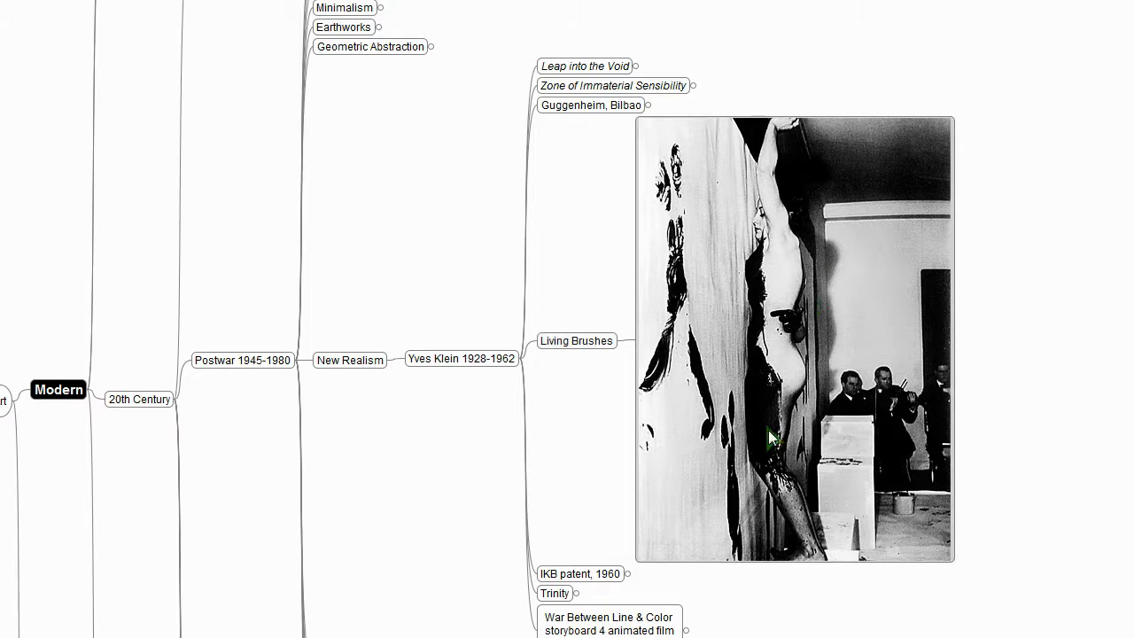
mouse_move(776, 500)
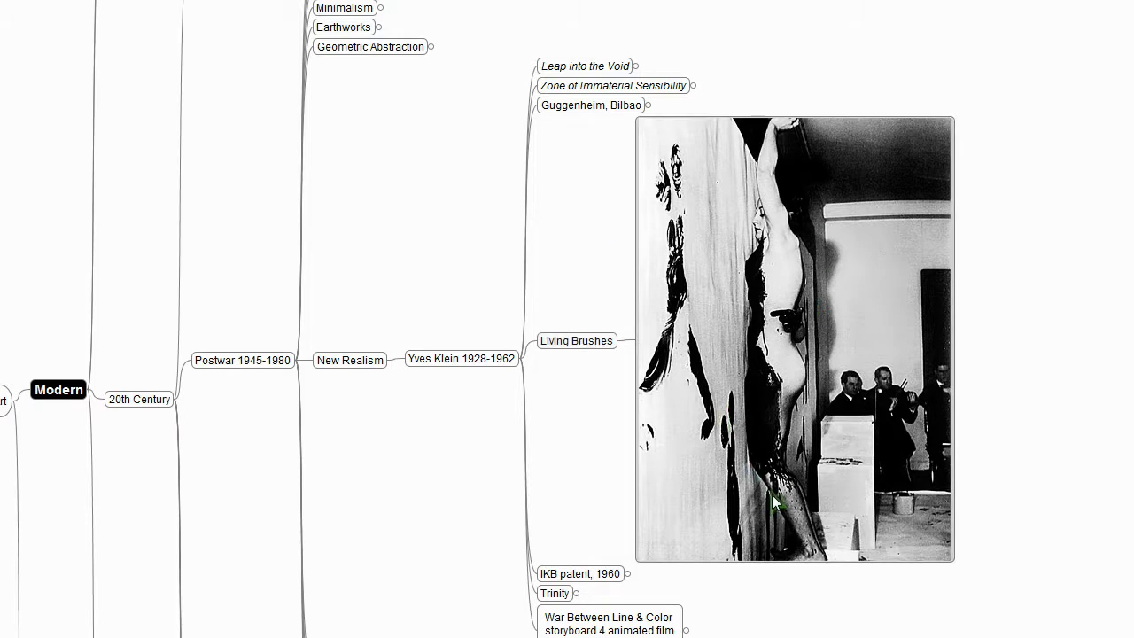
mouse_move(717, 396)
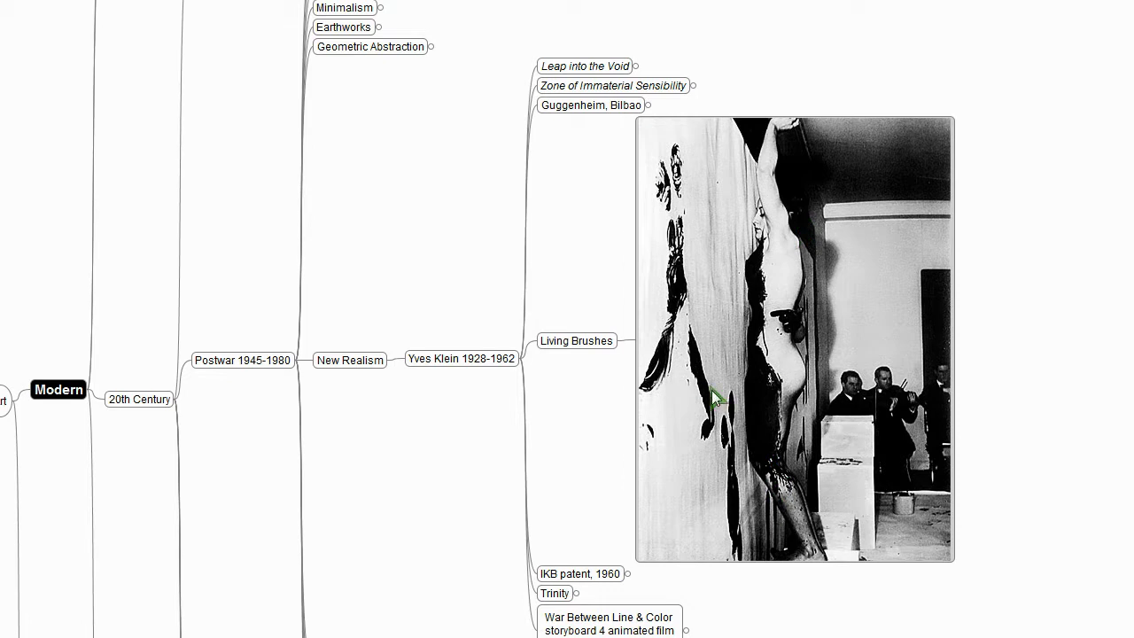
mouse_move(683, 186)
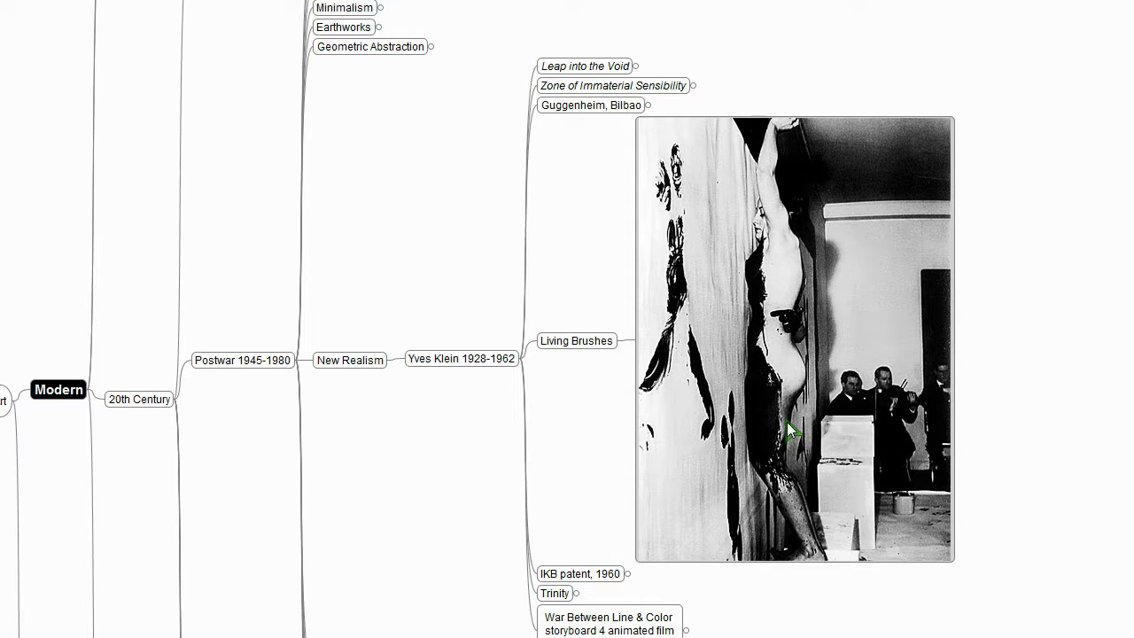
mouse_move(935, 367)
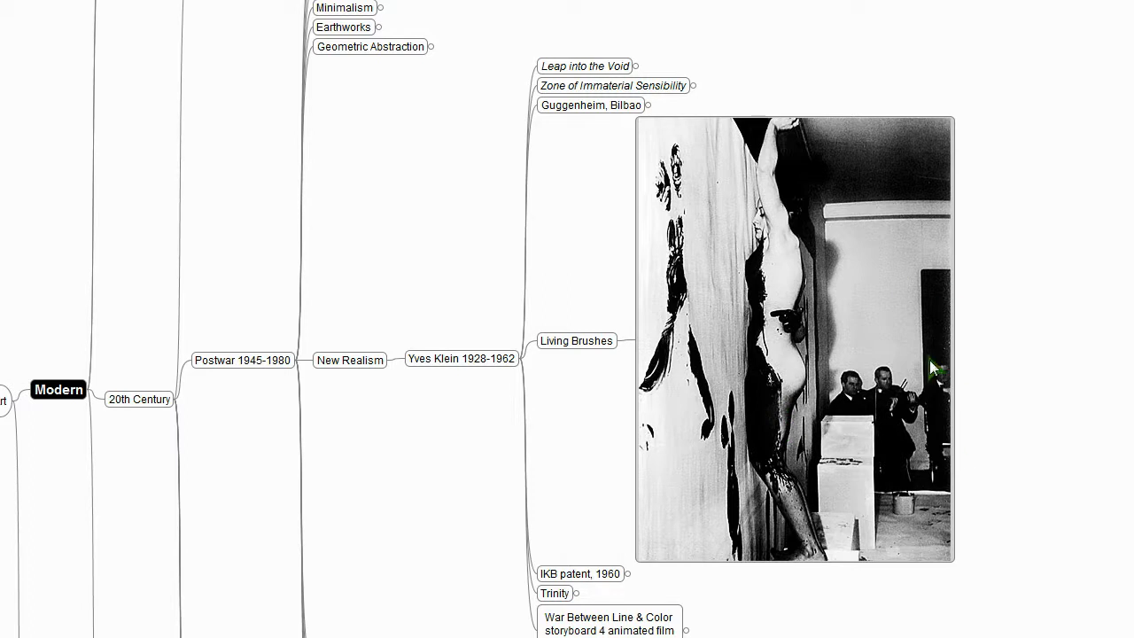
mouse_move(905, 328)
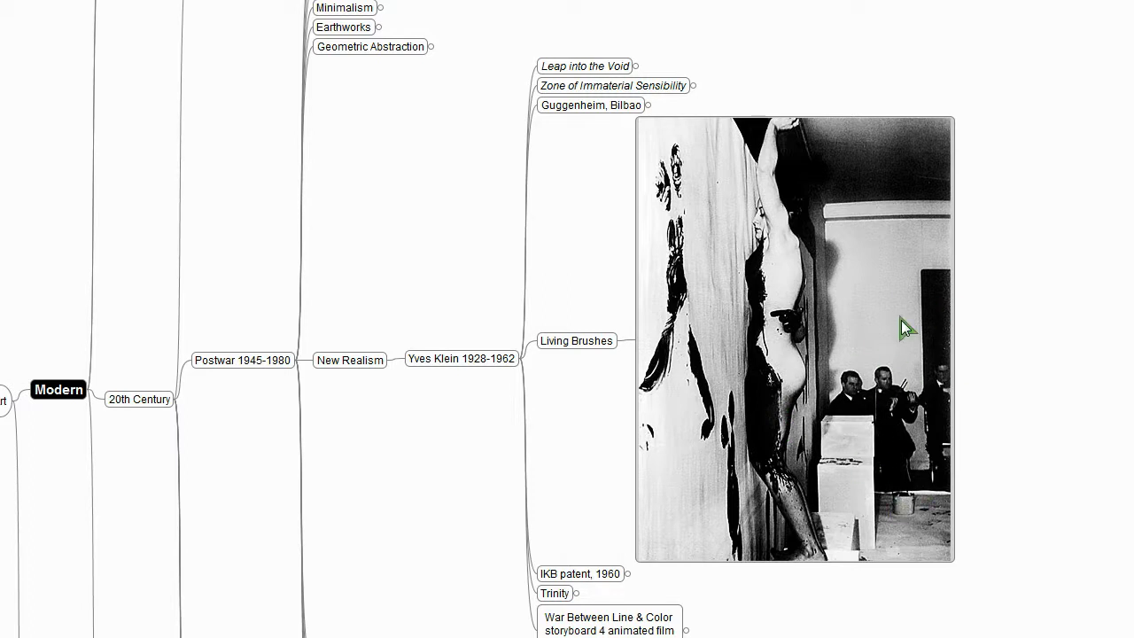
mouse_move(693, 321)
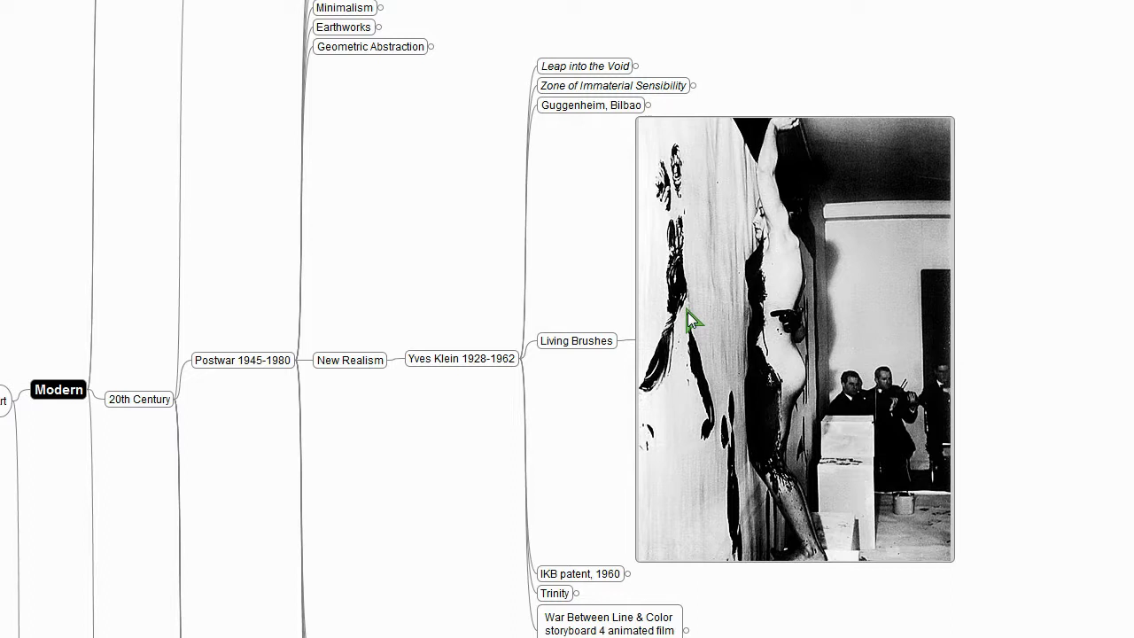
mouse_move(556, 239)
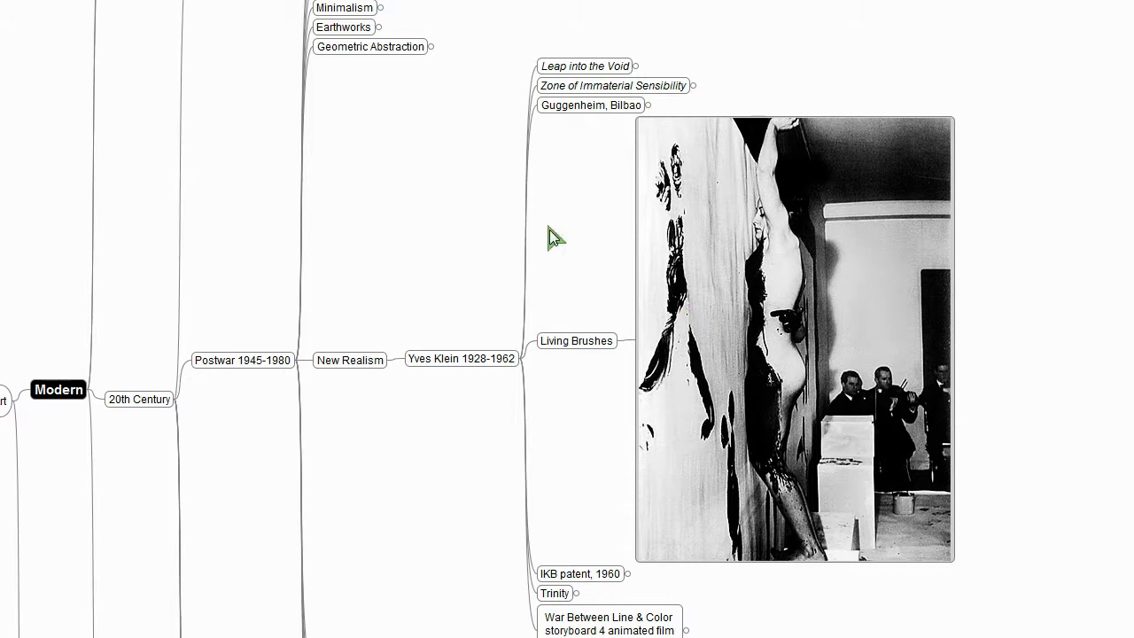
mouse_move(996, 439)
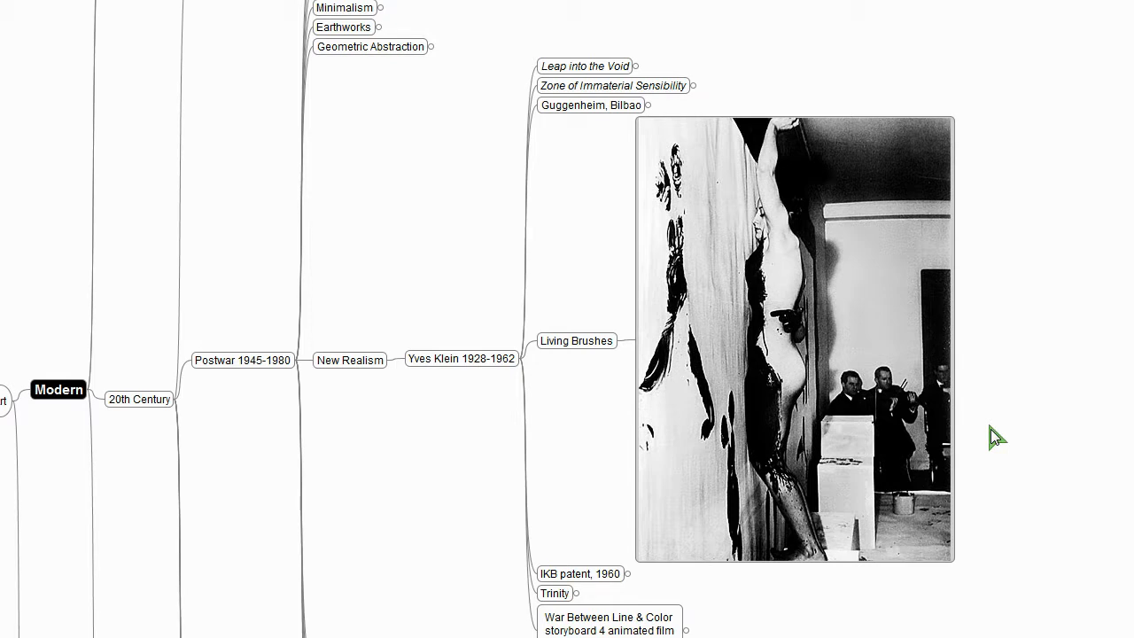
mouse_move(574, 280)
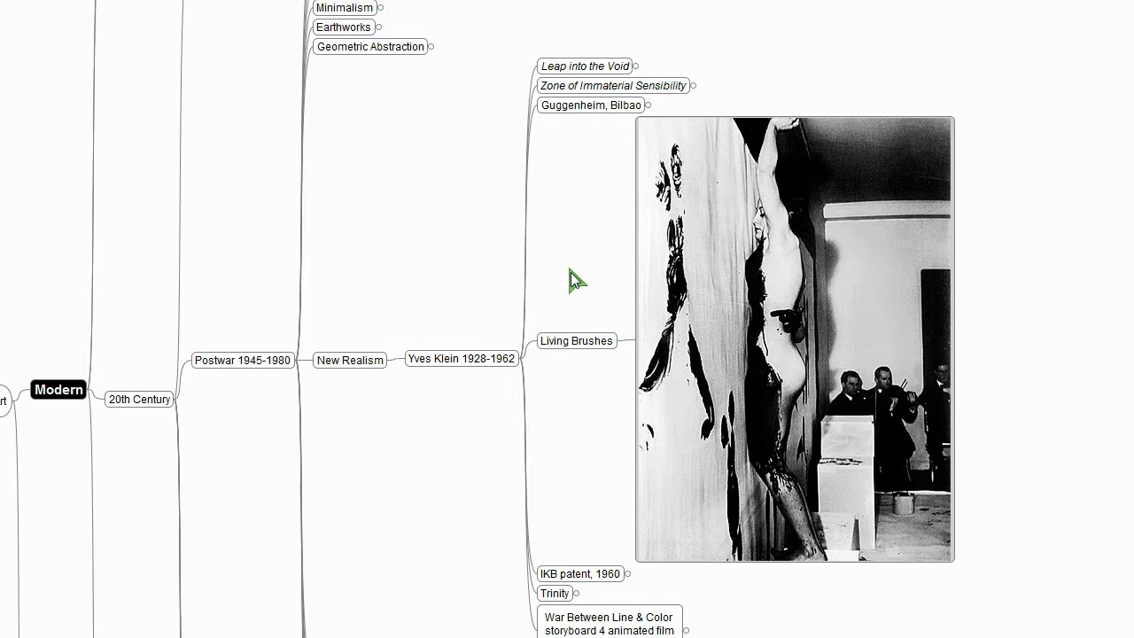
mouse_move(712, 446)
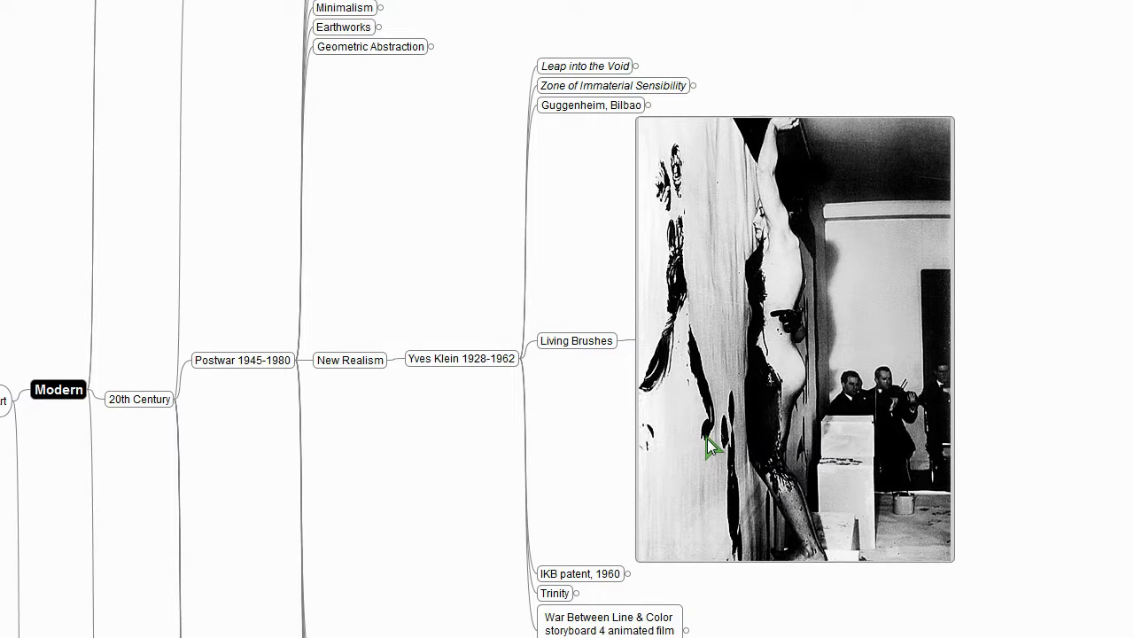
mouse_move(699, 248)
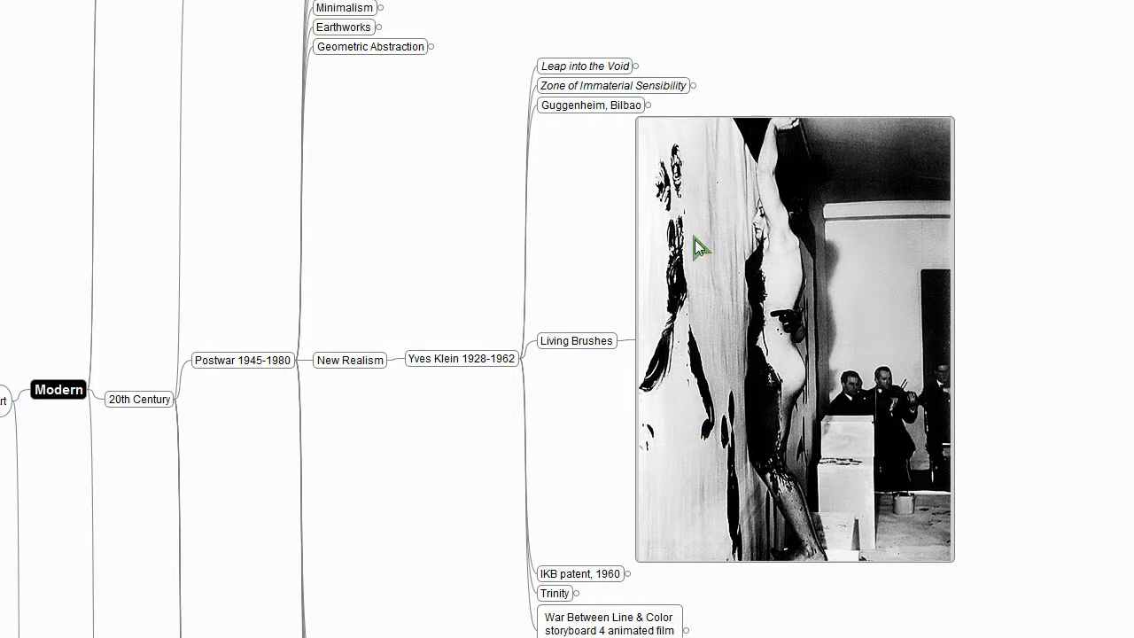
mouse_move(806, 381)
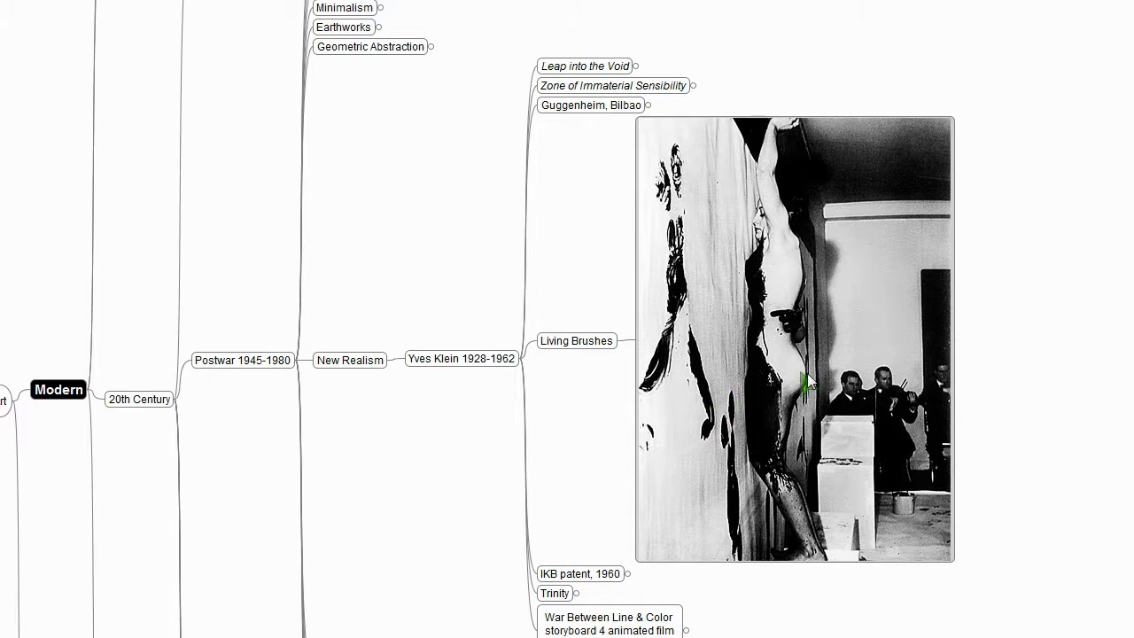
mouse_move(844, 358)
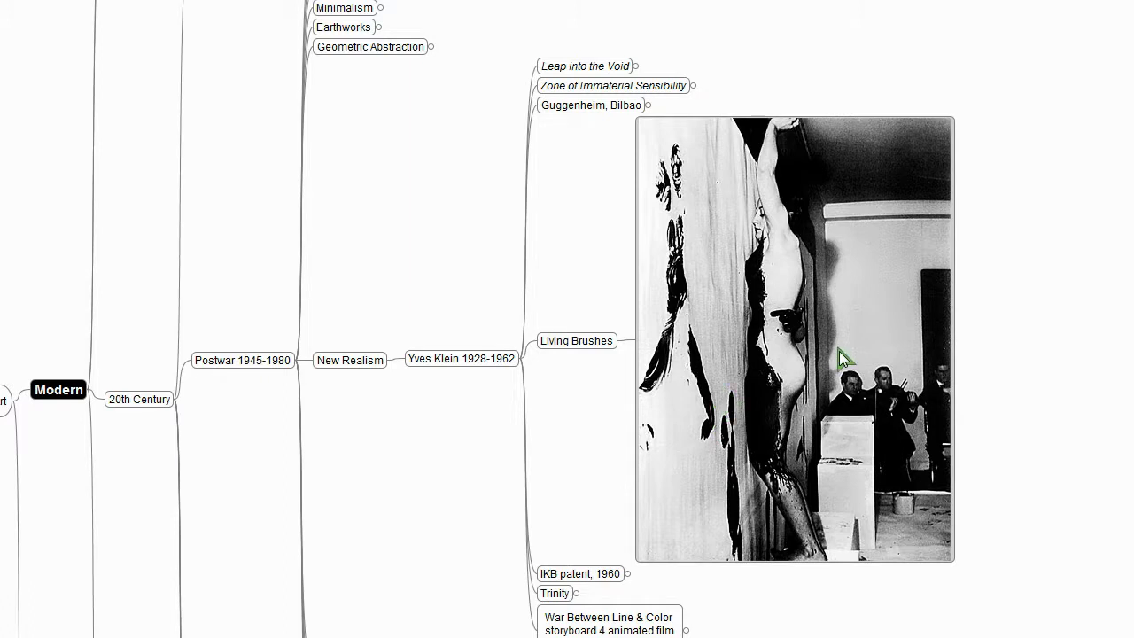
click(460, 358)
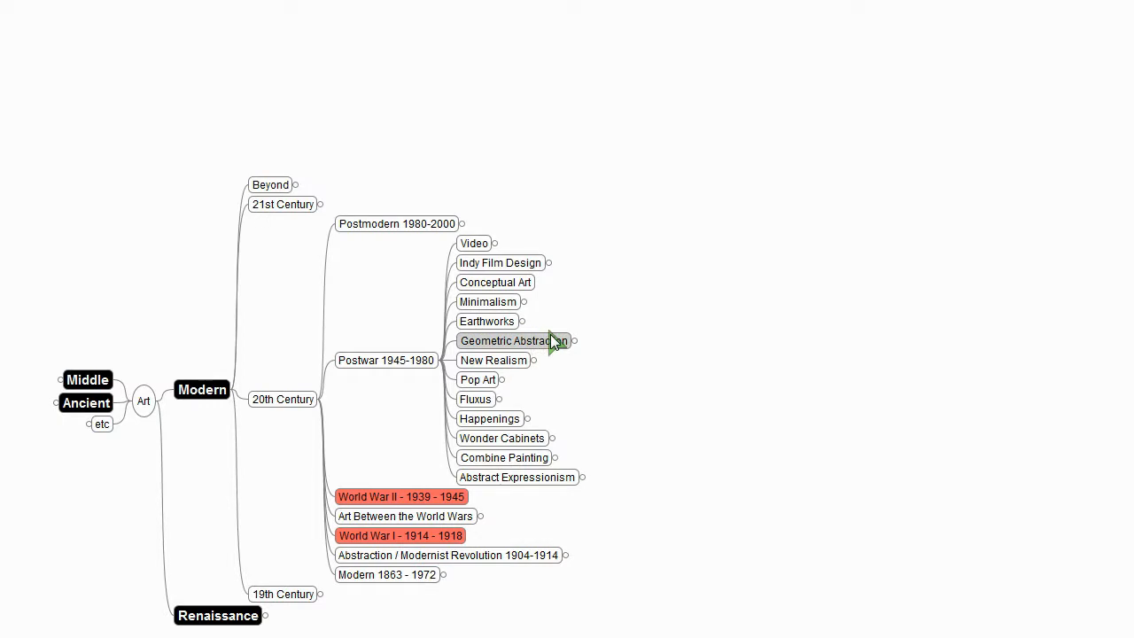
Step: Expand Geometric Abstraction to Ellsworth Kelly and show his colored-panels photo
click(568, 341)
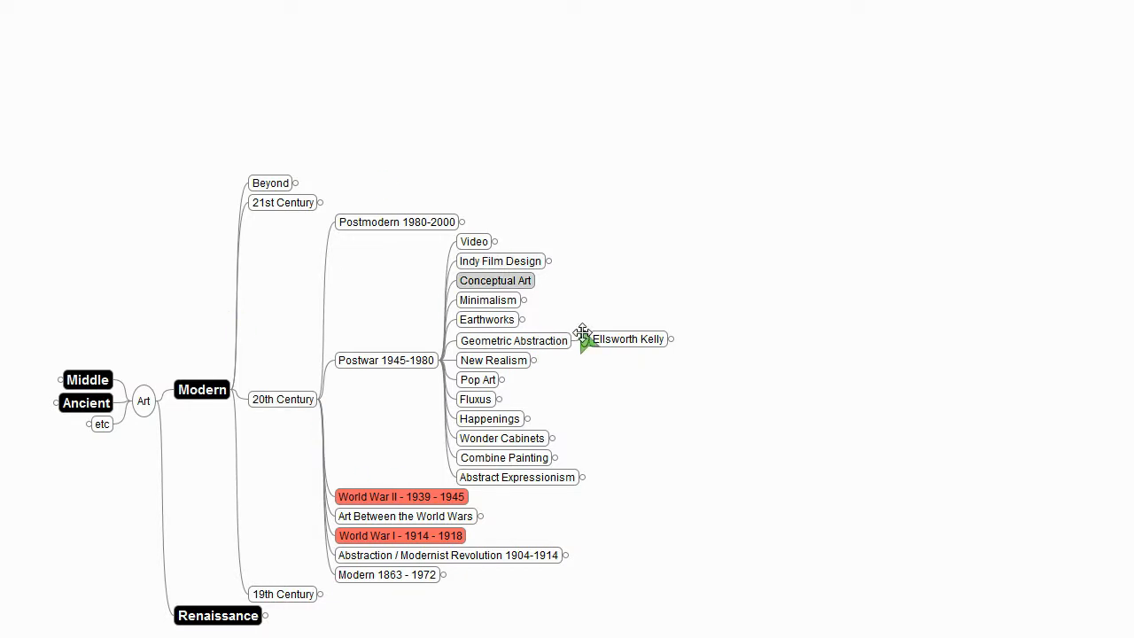
click(627, 338)
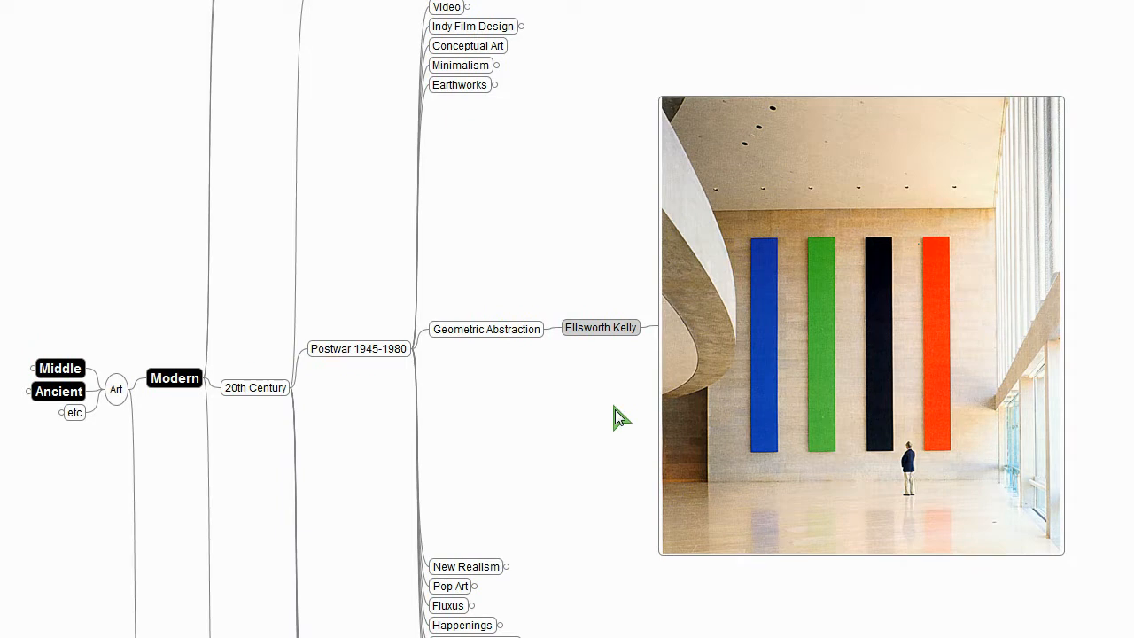
mouse_move(605, 415)
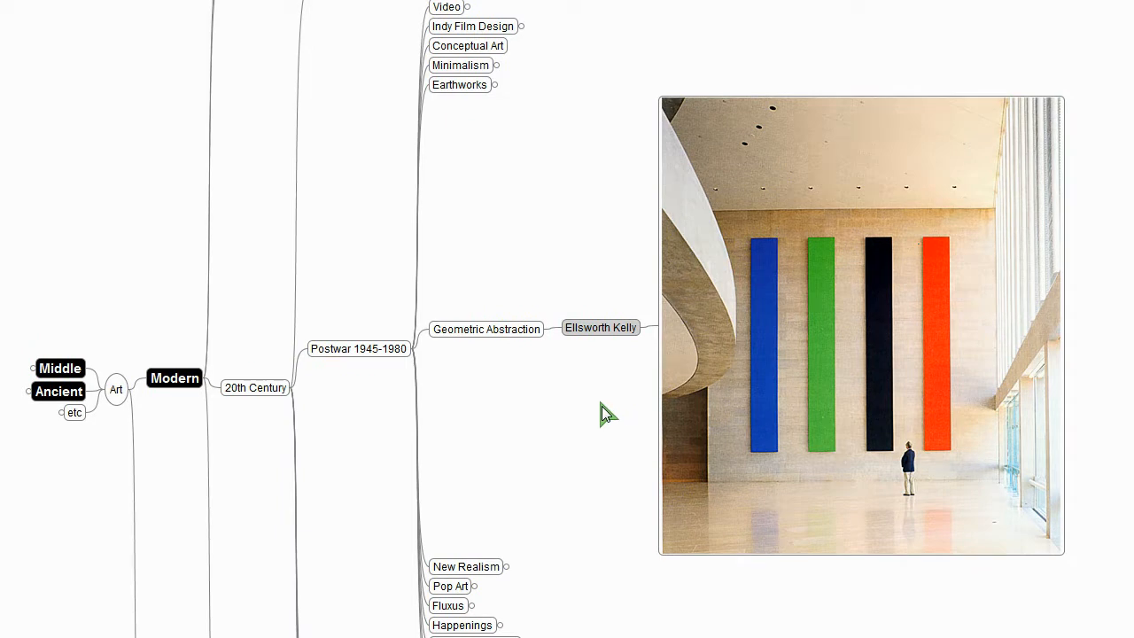
mouse_move(728, 216)
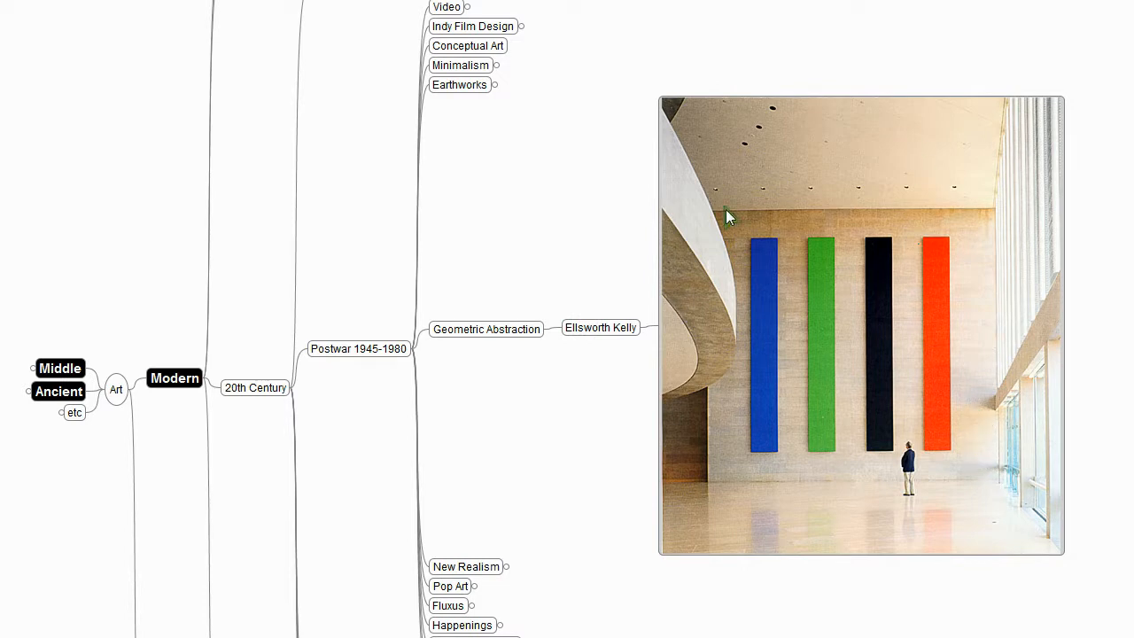
mouse_move(917, 469)
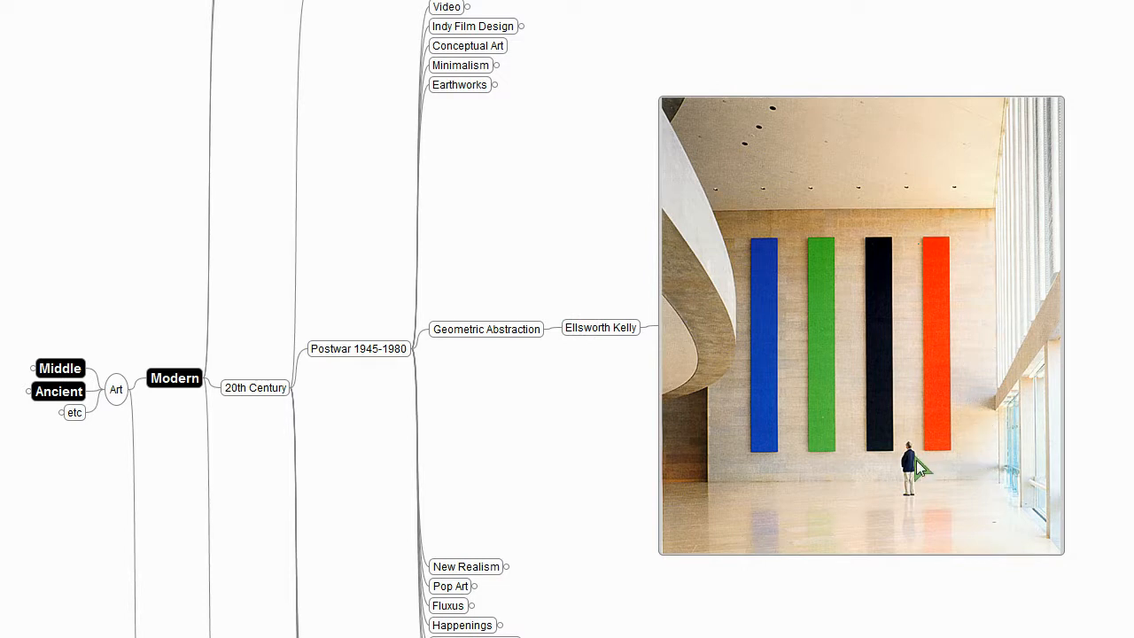
mouse_move(965, 439)
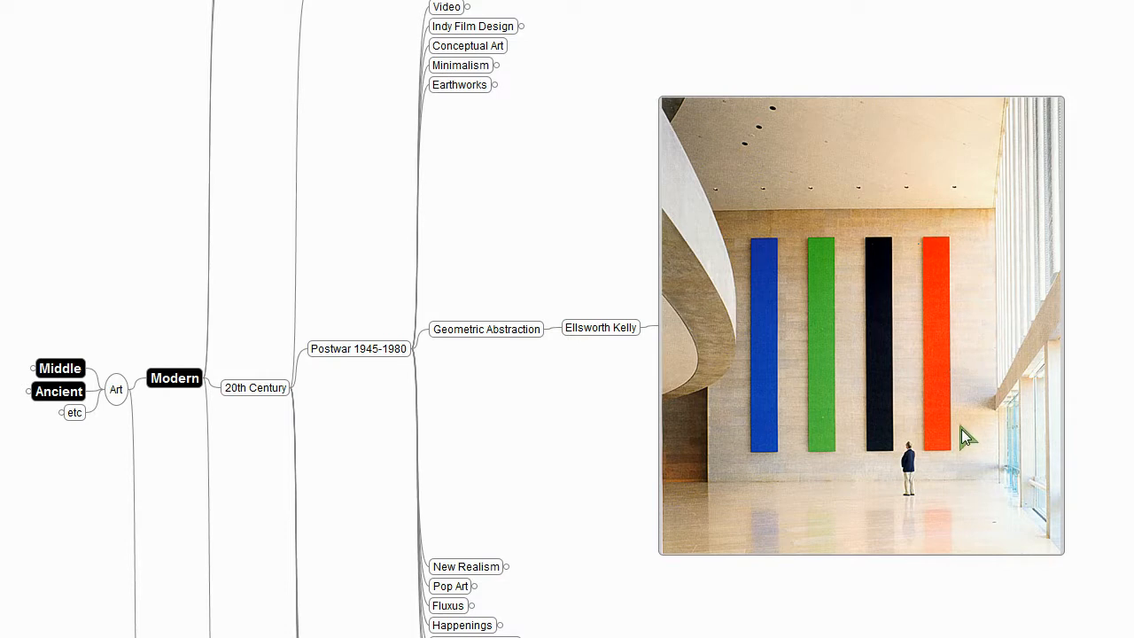
mouse_move(786, 407)
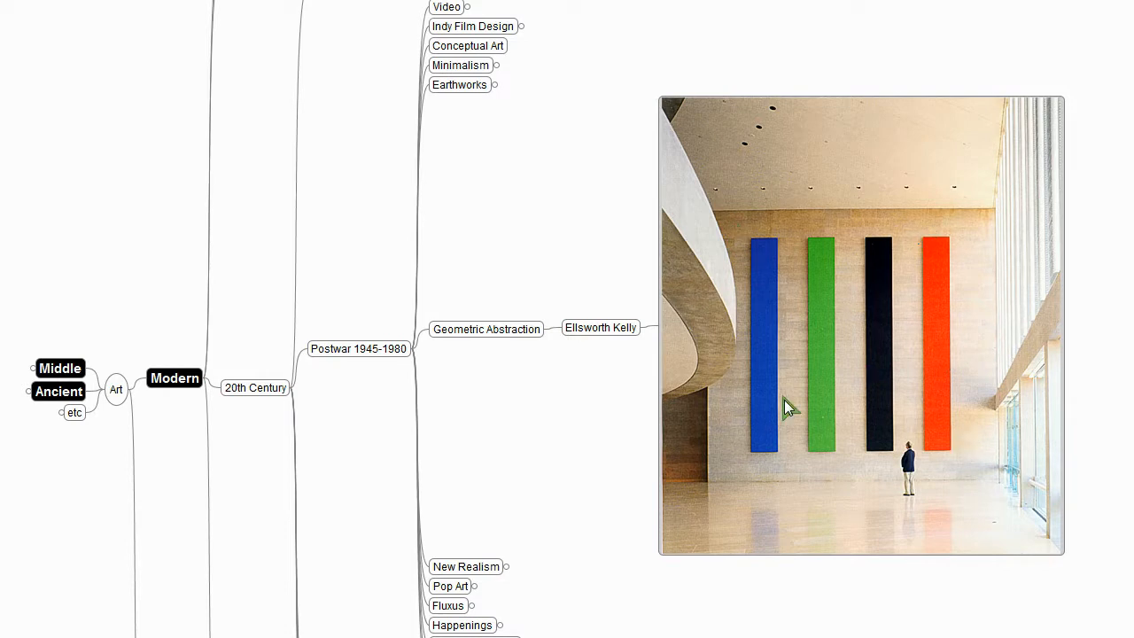
mouse_move(1088, 358)
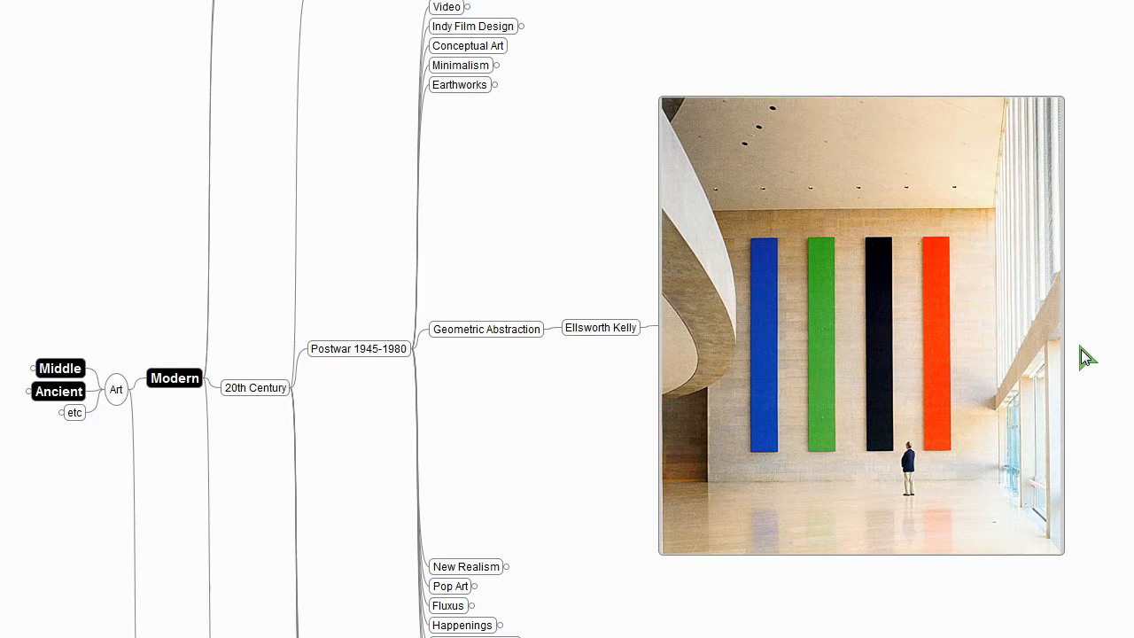
mouse_move(1108, 356)
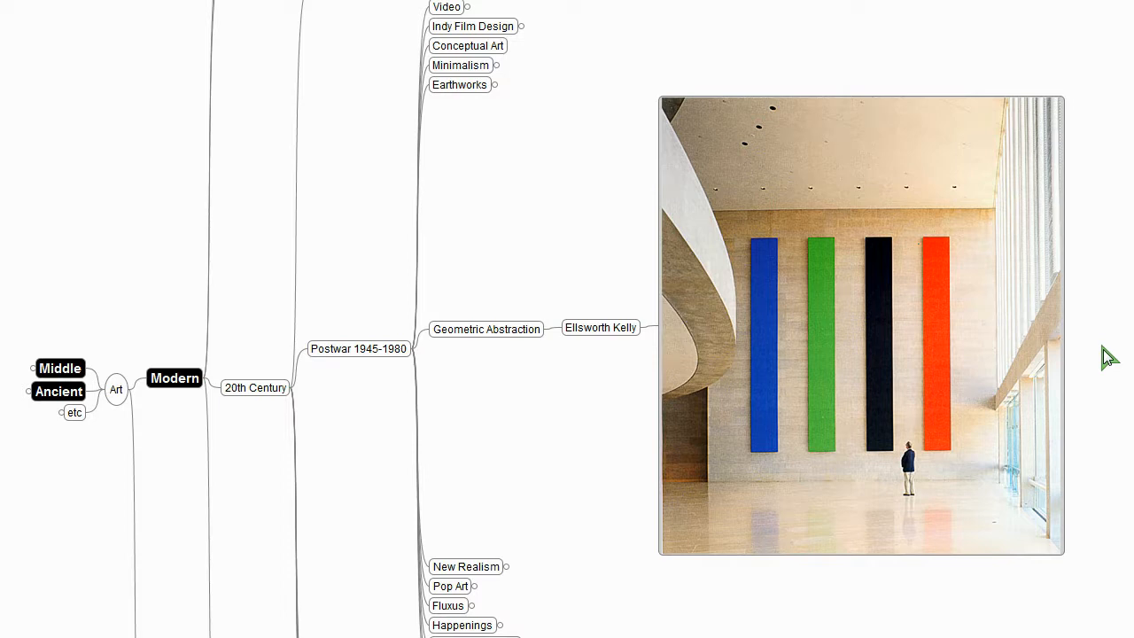
mouse_move(801, 204)
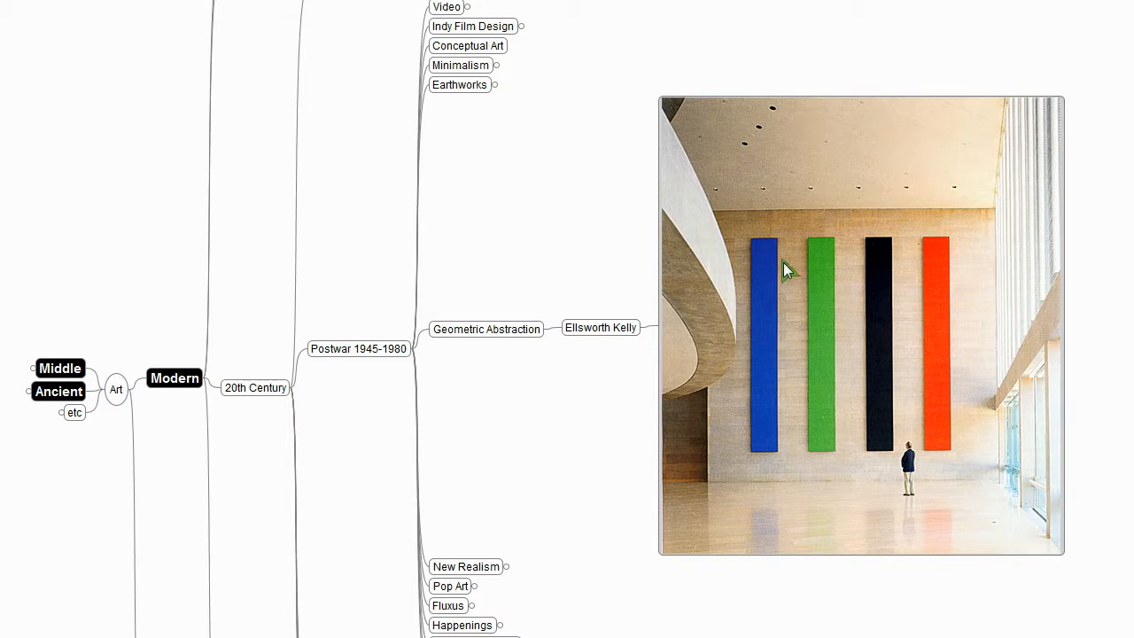
mouse_move(1013, 613)
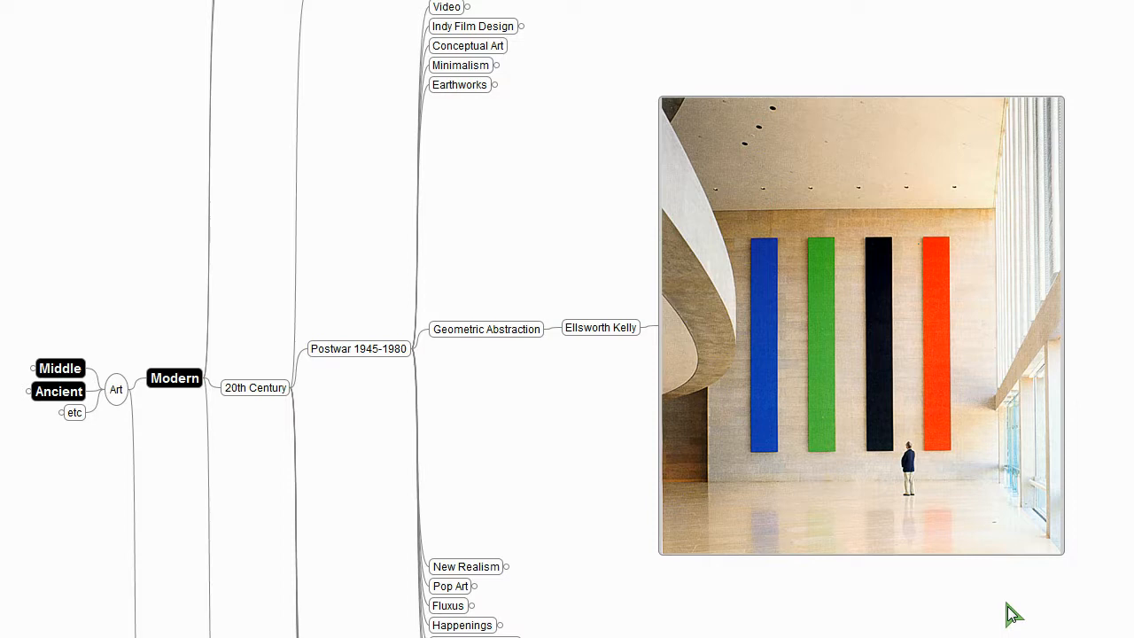
mouse_move(769, 434)
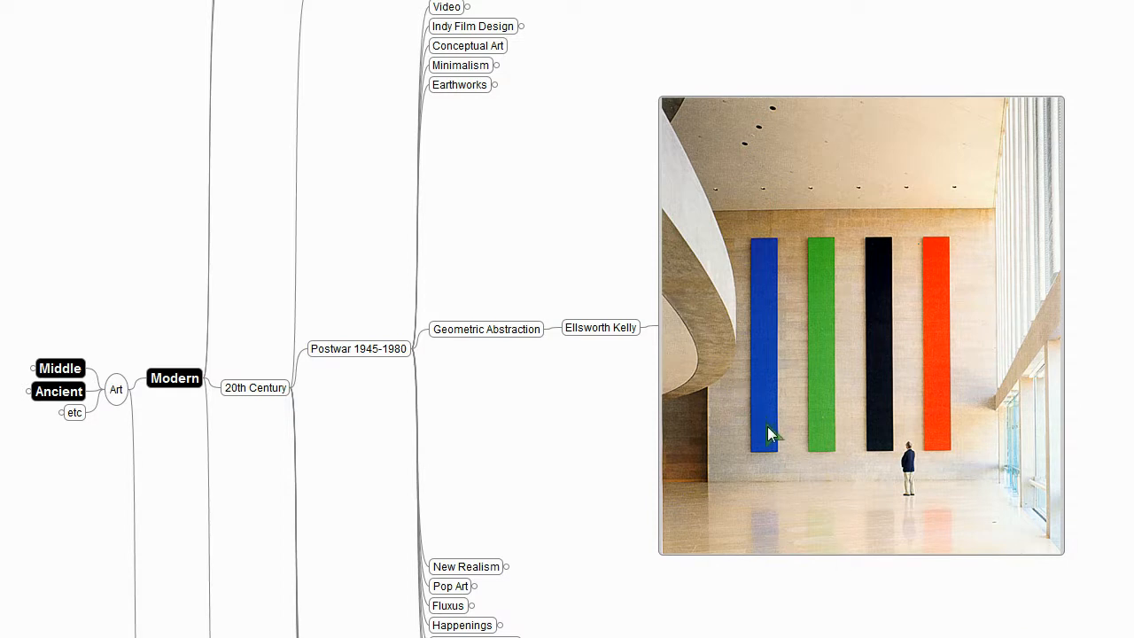
mouse_move(965, 392)
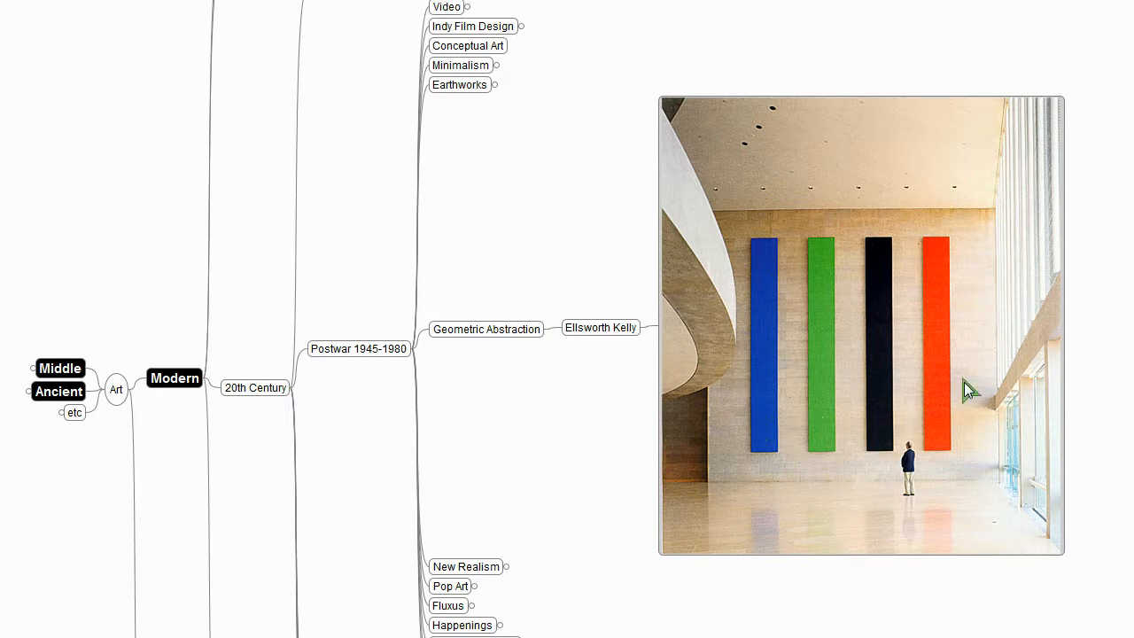
mouse_move(983, 209)
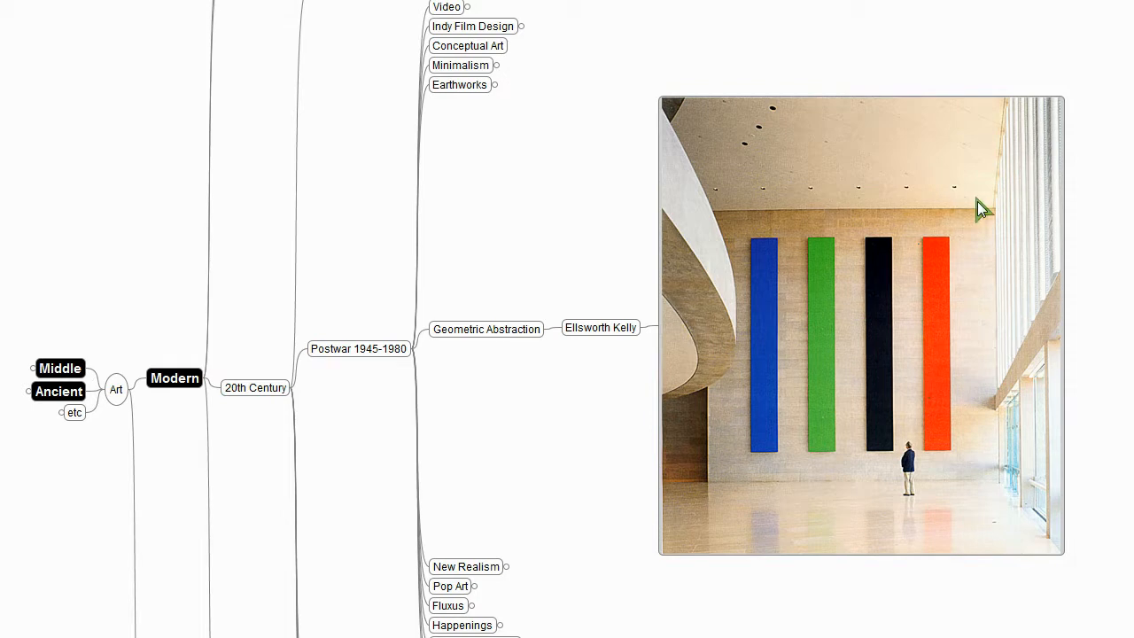
mouse_move(705, 227)
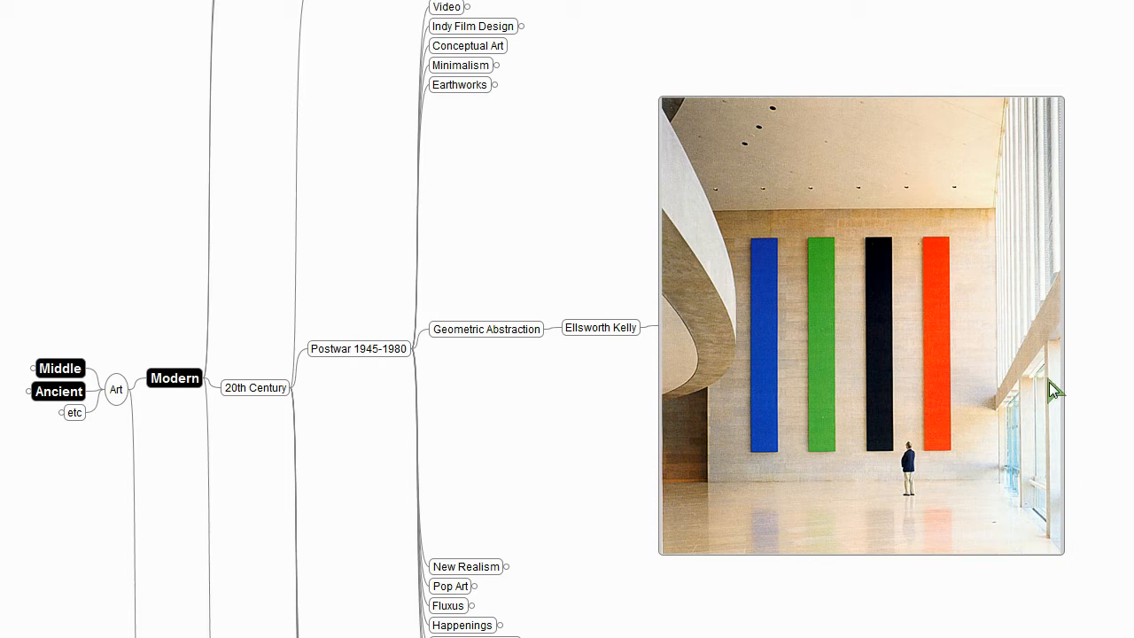
mouse_move(1063, 599)
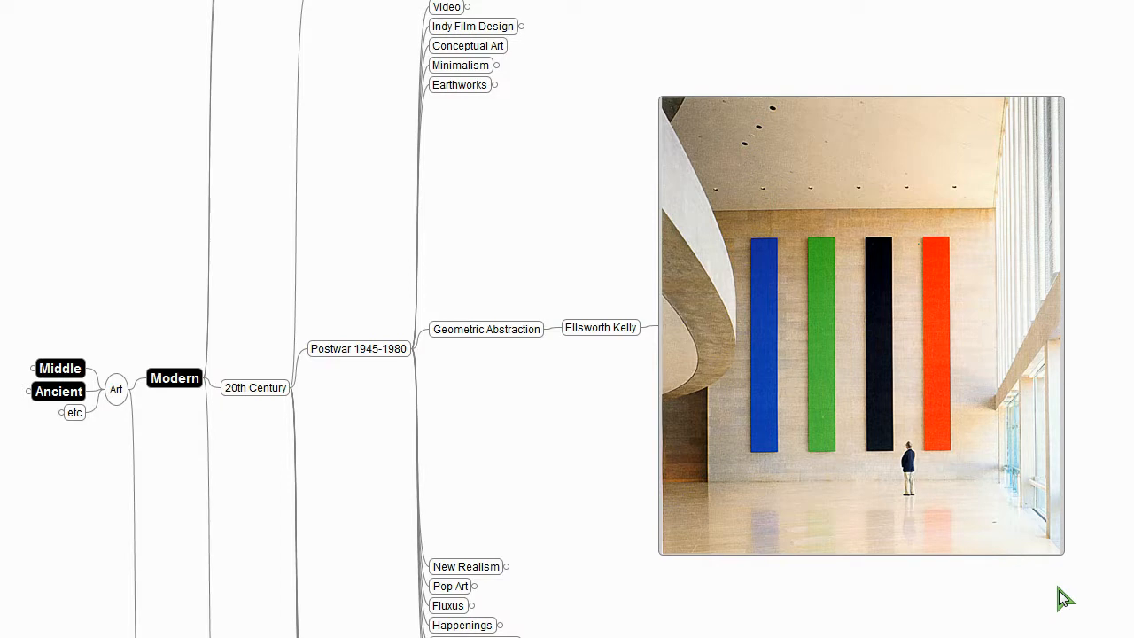
mouse_move(1008, 512)
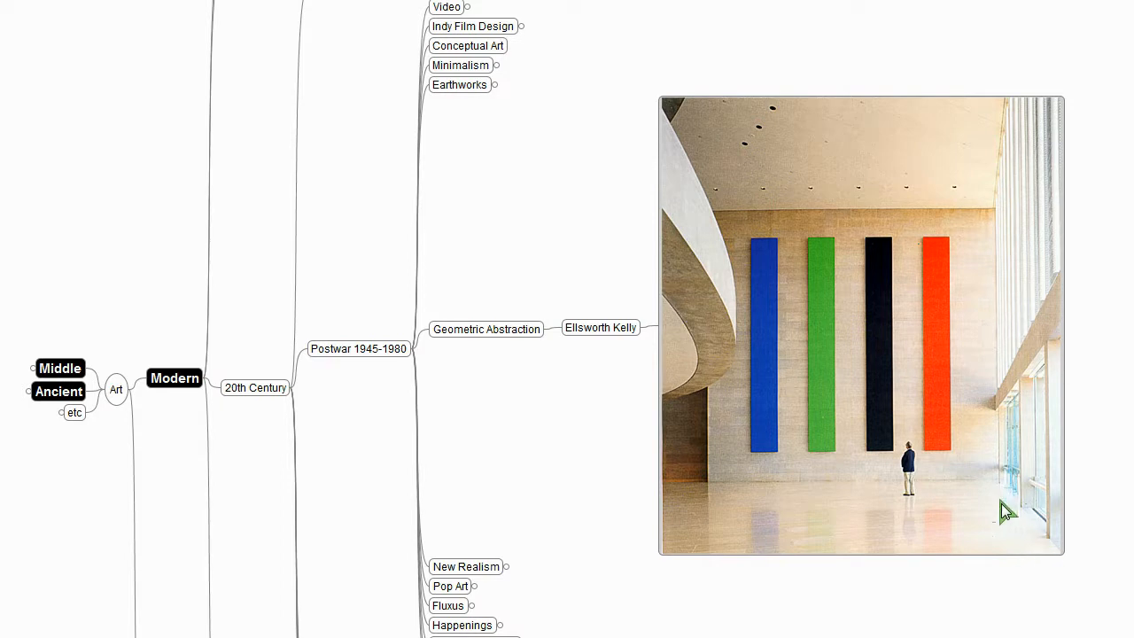
mouse_move(831, 319)
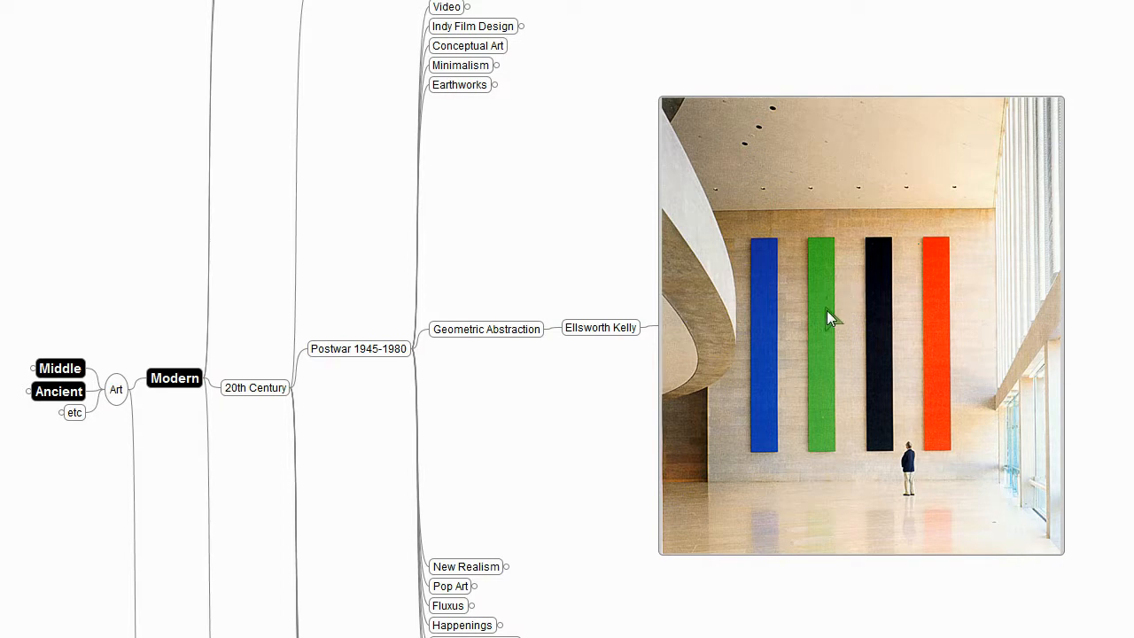
mouse_move(836, 478)
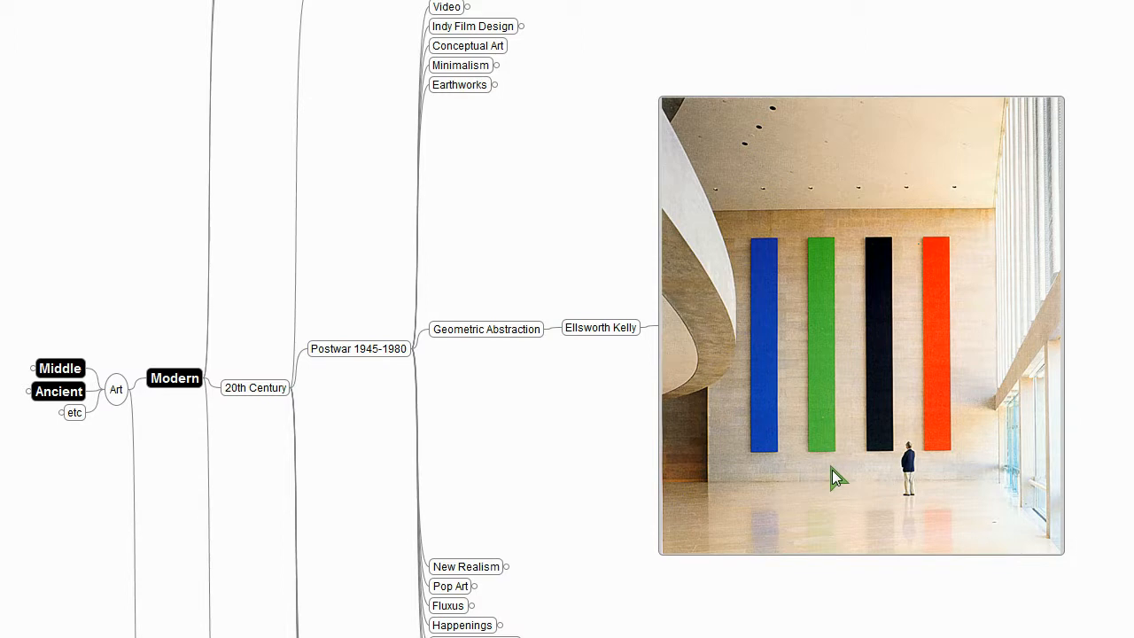
mouse_move(836, 365)
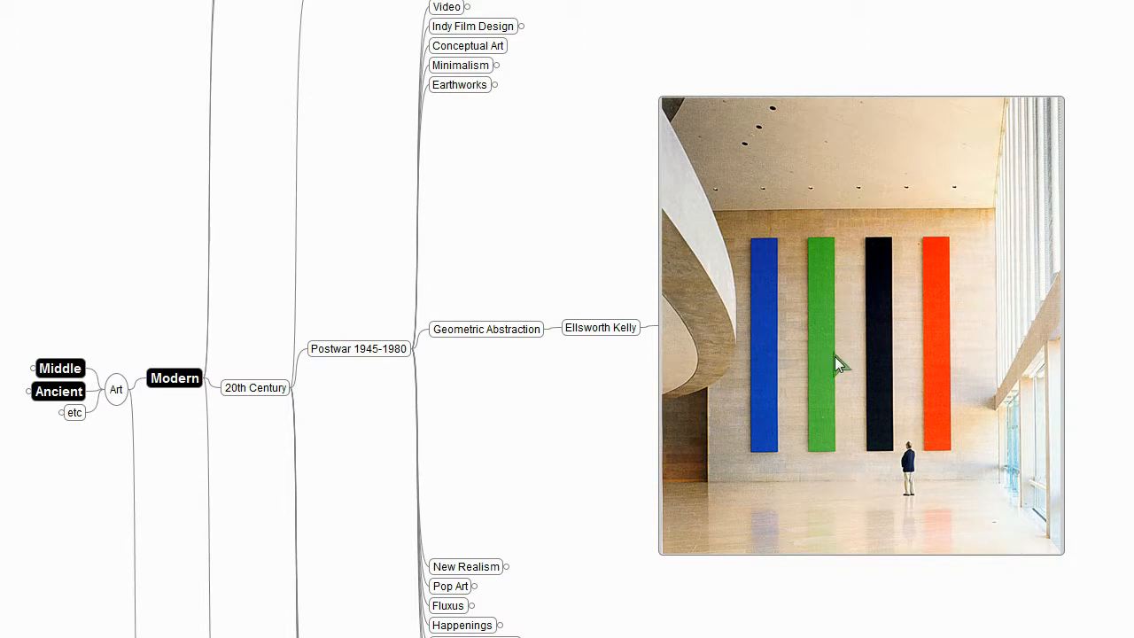
mouse_move(704, 188)
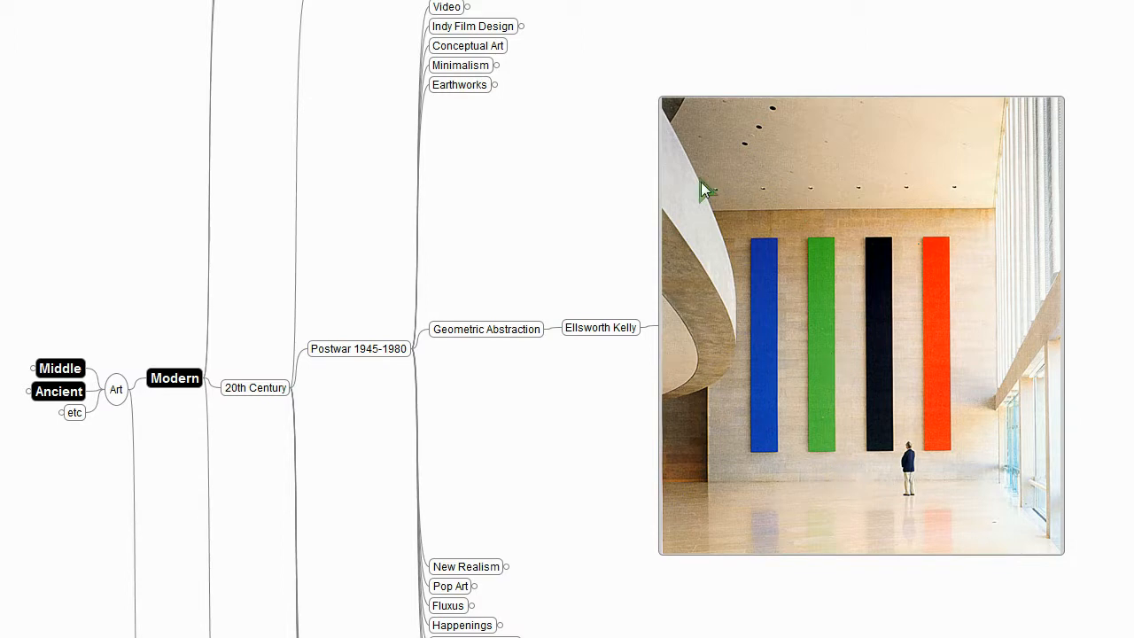
mouse_move(722, 464)
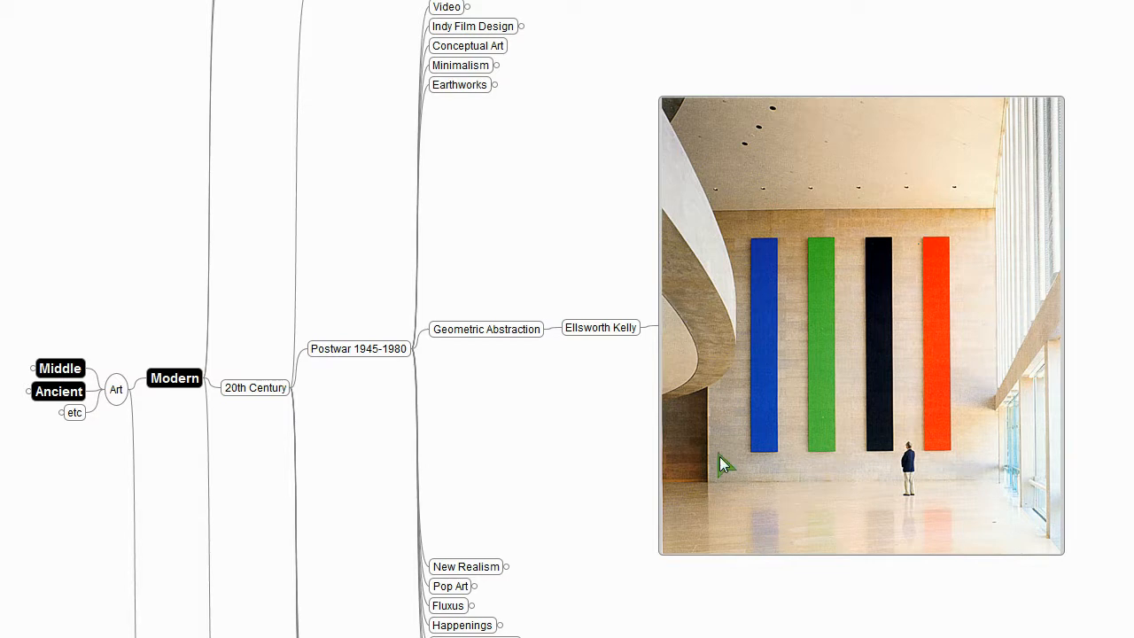
mouse_move(1017, 485)
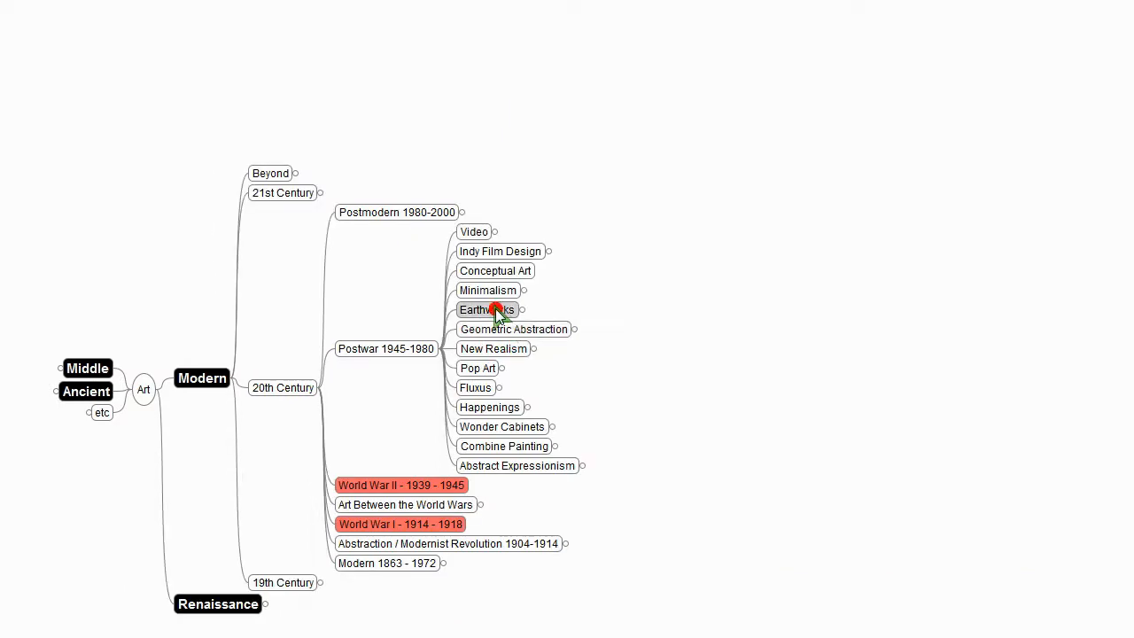
Step: Expand Earthworks to Robert Smithson and show the three Spiral Jetty 1970 photos
click(485, 308)
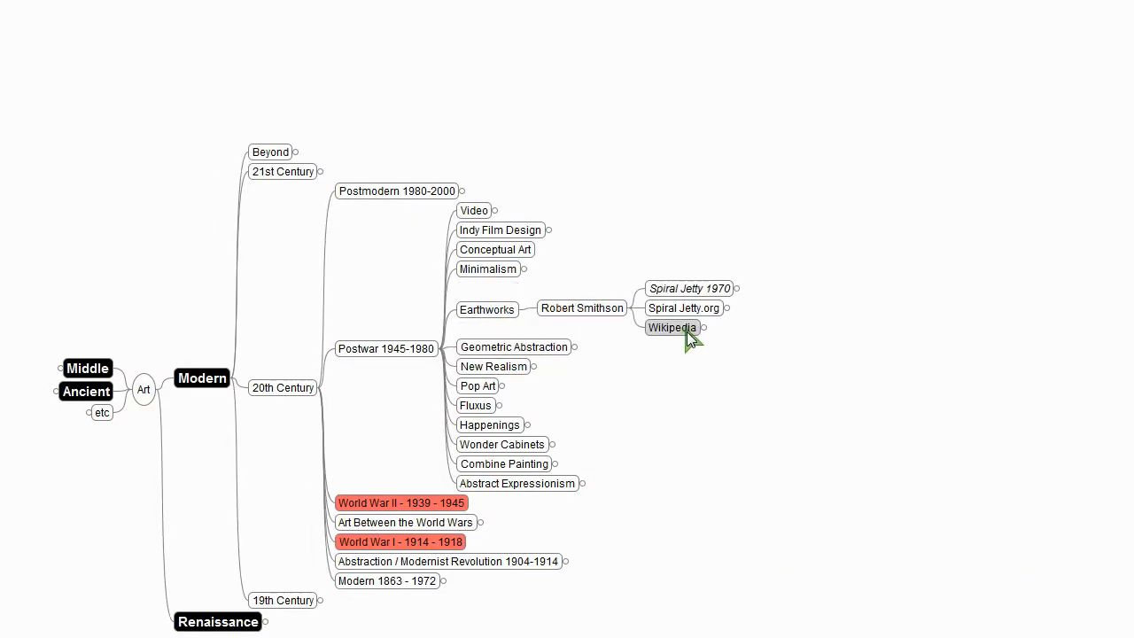
click(689, 287)
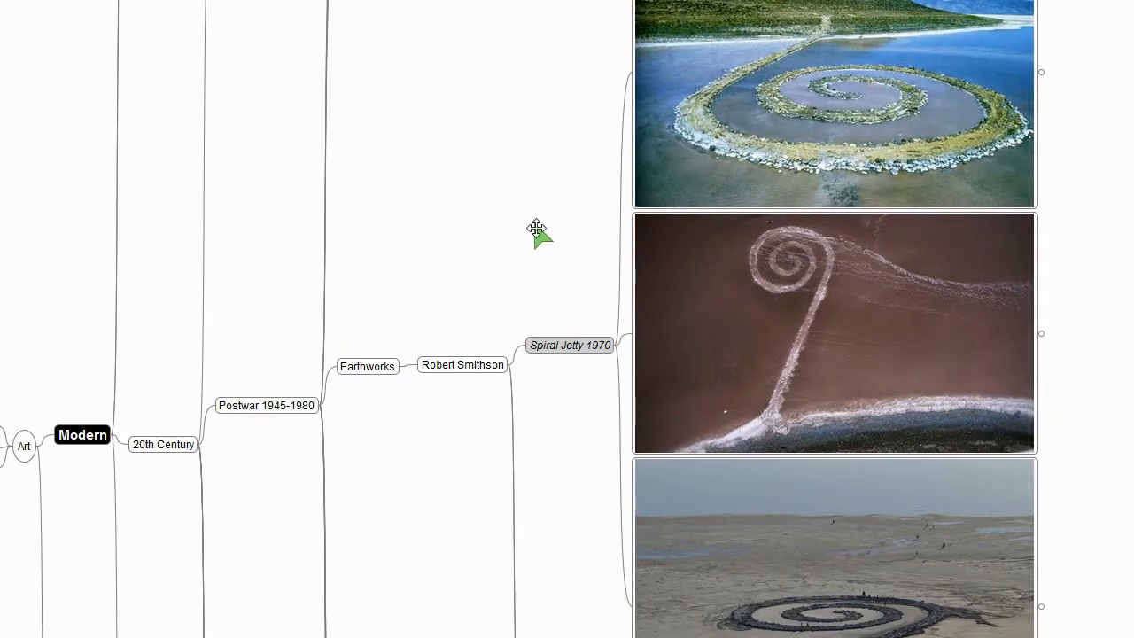
mouse_move(549, 345)
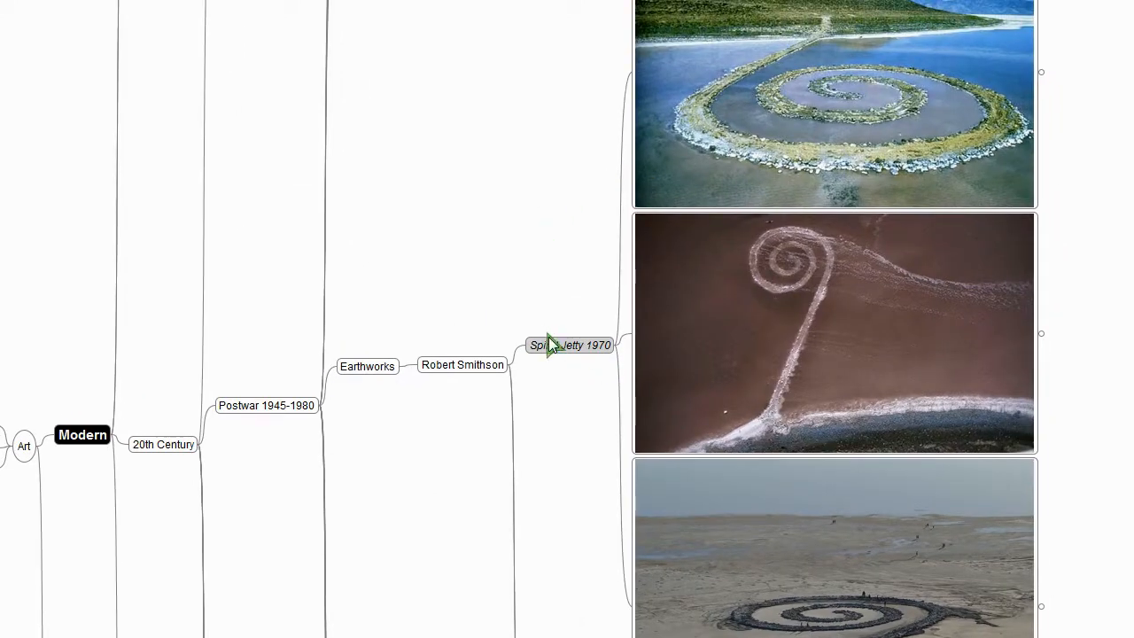
Step: Fold Spiral Jetty, then peek into Minimalism (Donald Judd), Indy Film Design and Video (Nam June Paik), folding each back
click(367, 365)
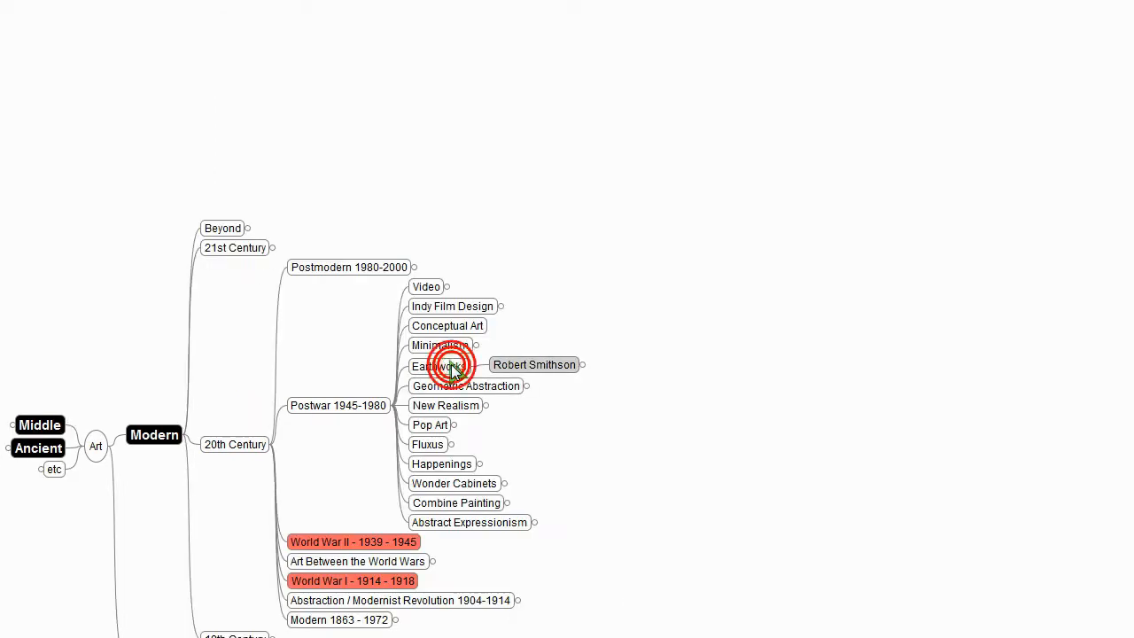
click(439, 344)
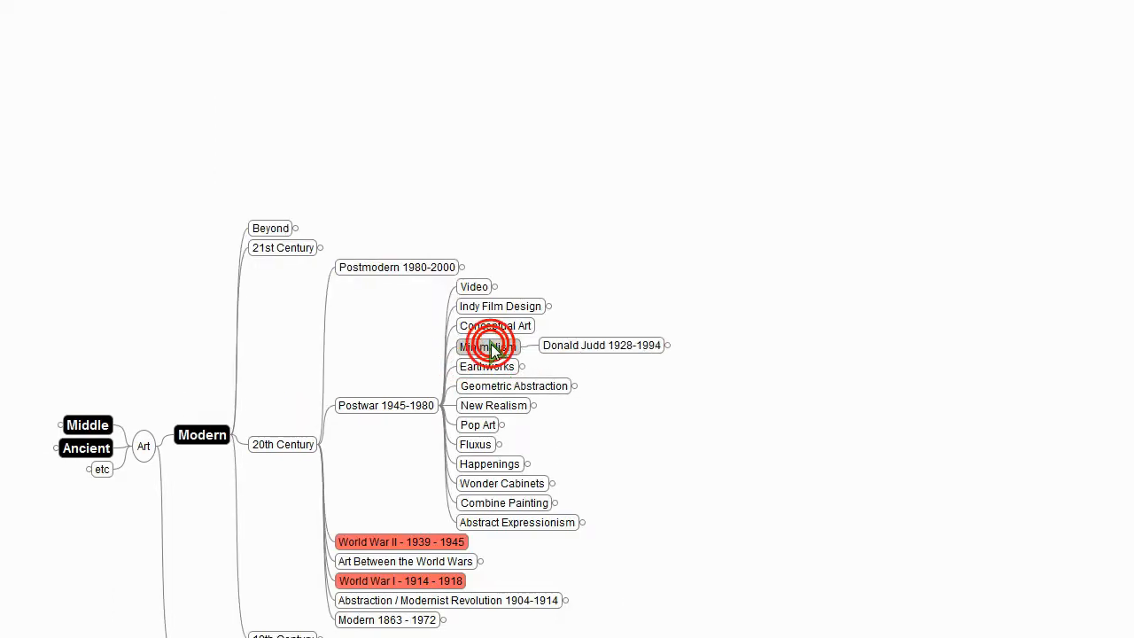
click(602, 344)
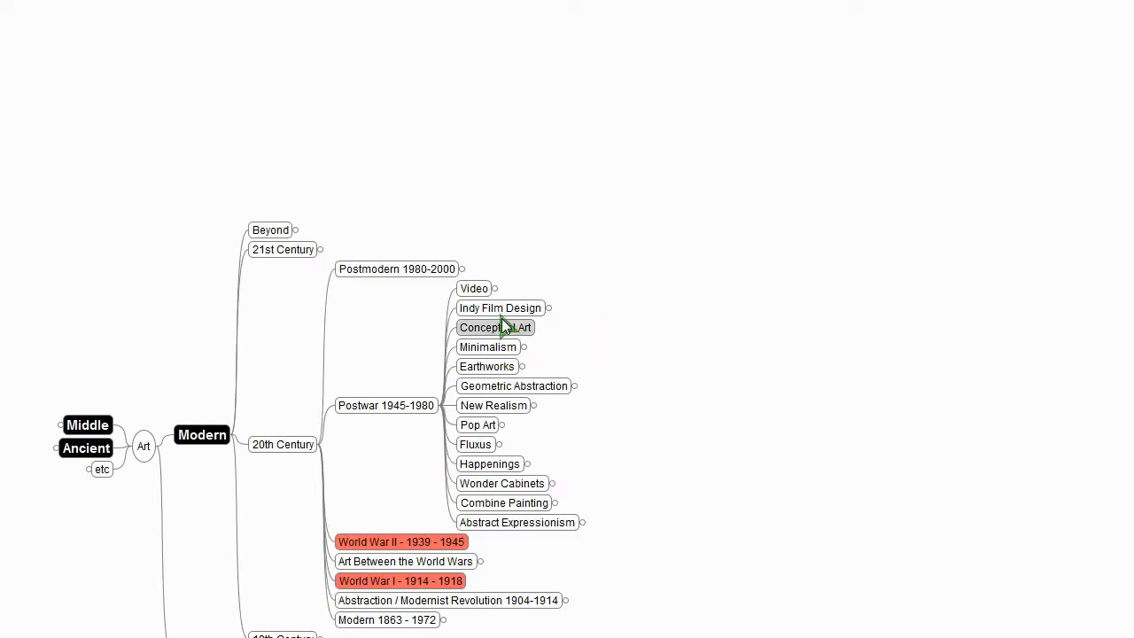
click(550, 308)
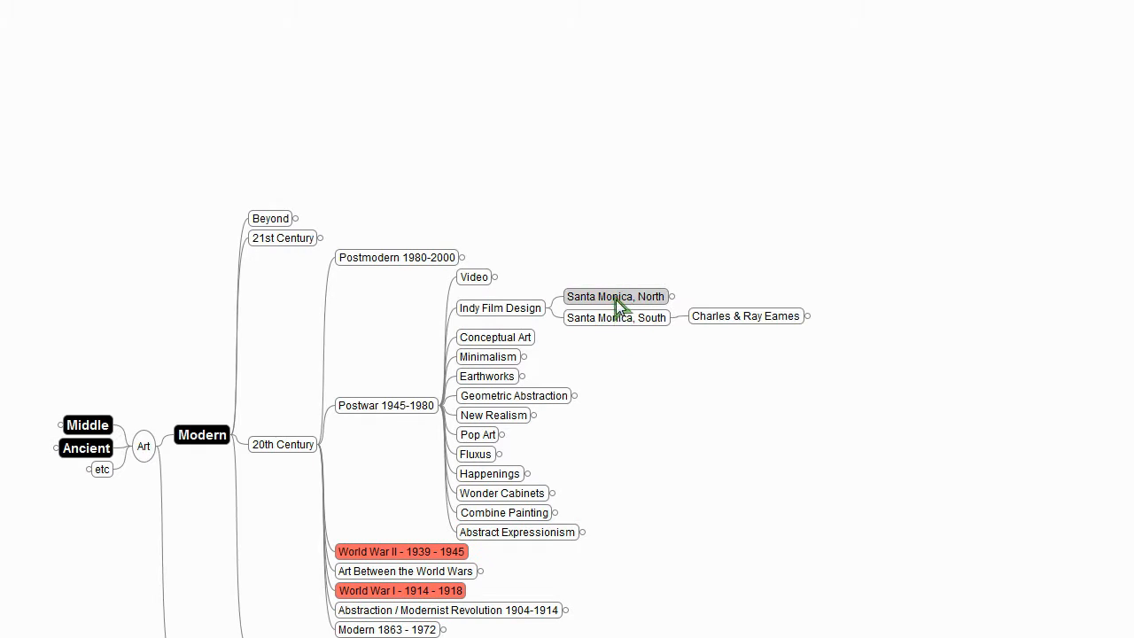
click(528, 308)
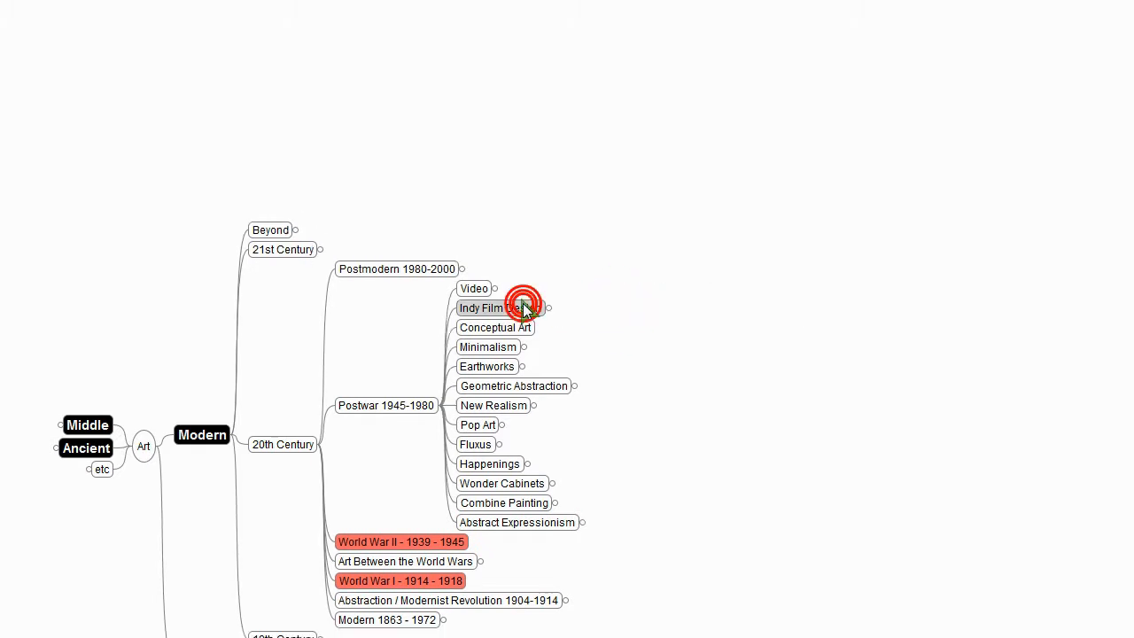
click(489, 287)
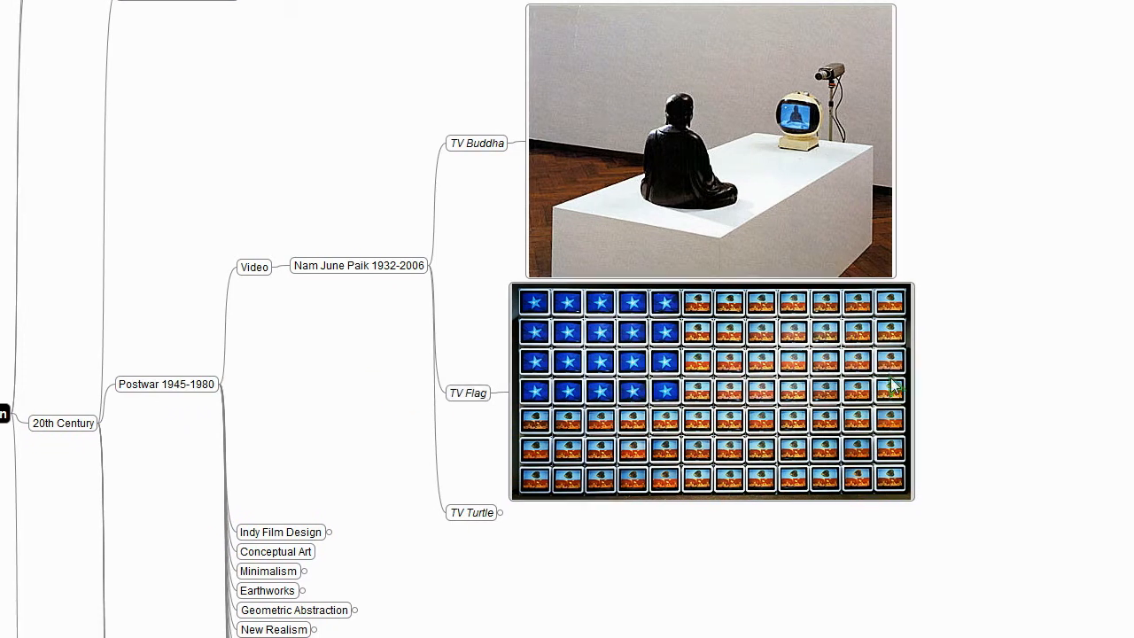
mouse_move(799, 418)
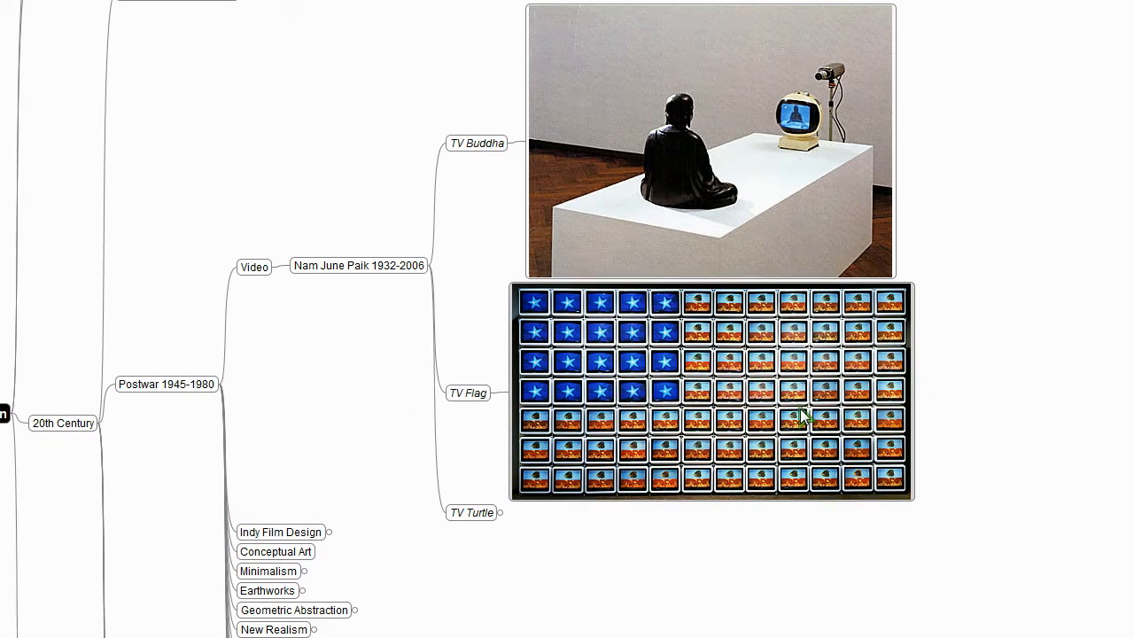
mouse_move(358, 266)
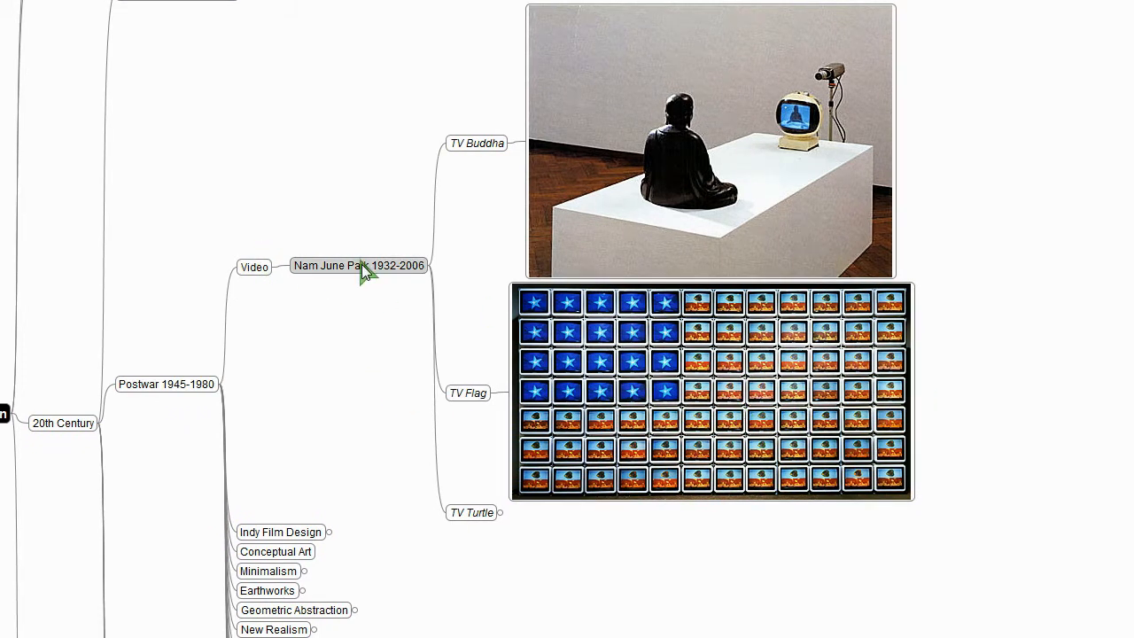
click(358, 266)
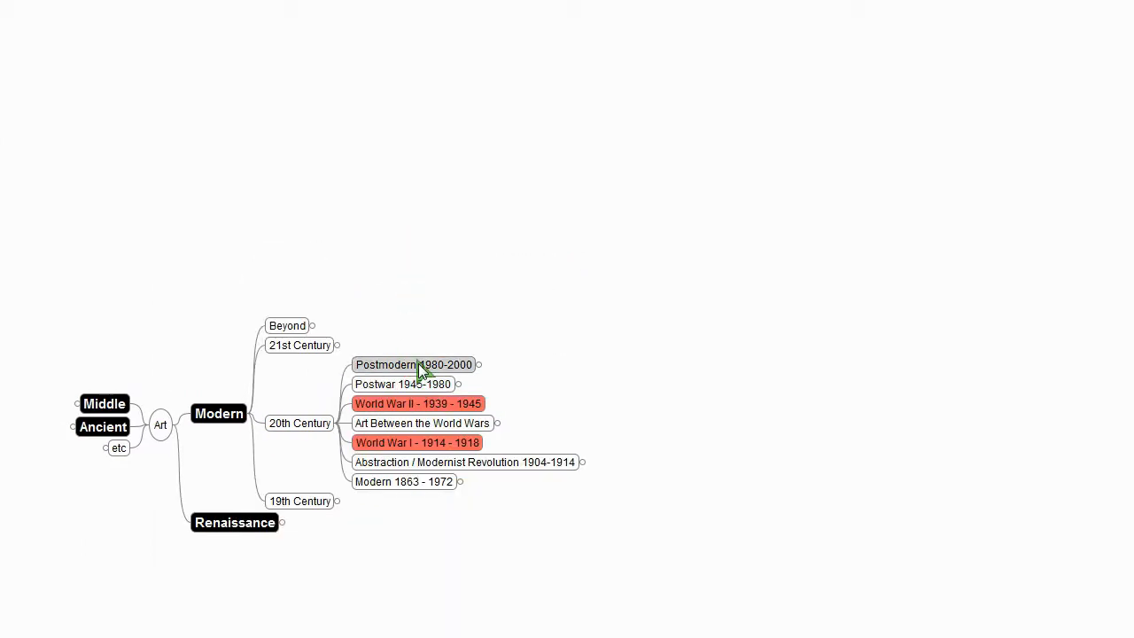
Step: Expand Postmodern 1980-2000, peek into Media / Culture, New Drawing and Photo-Realism, folding them back
click(479, 365)
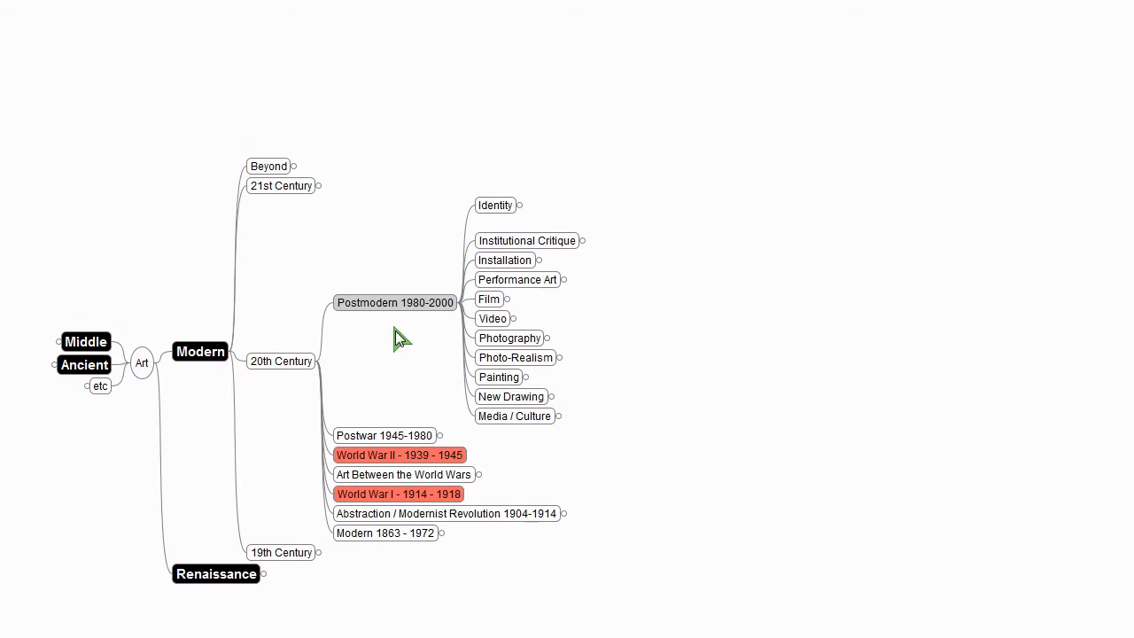
click(513, 416)
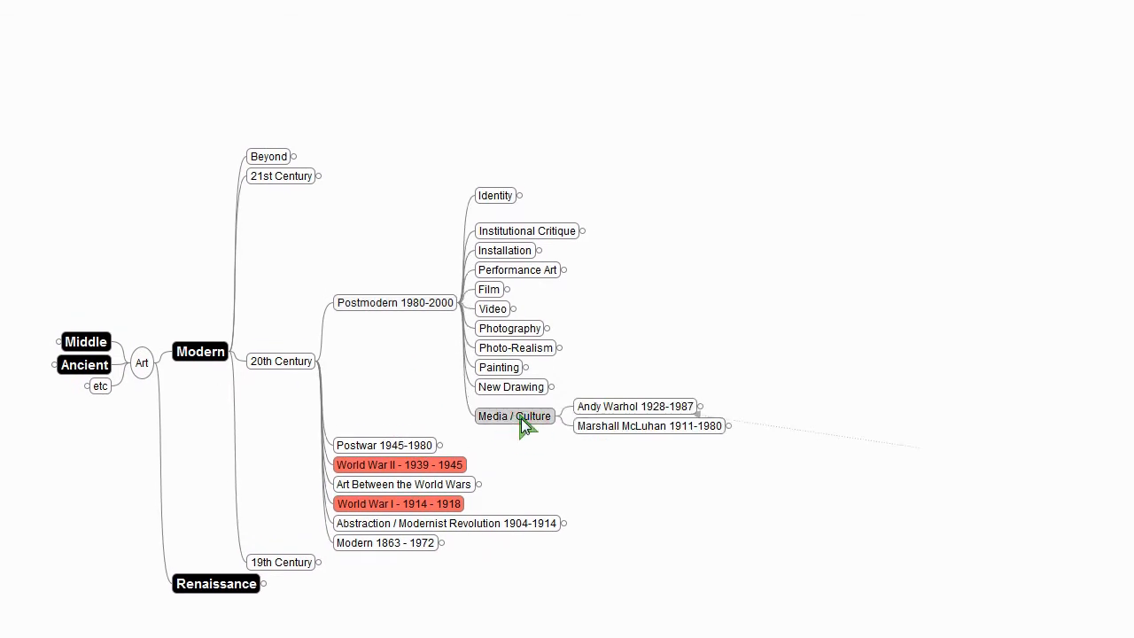
click(561, 416)
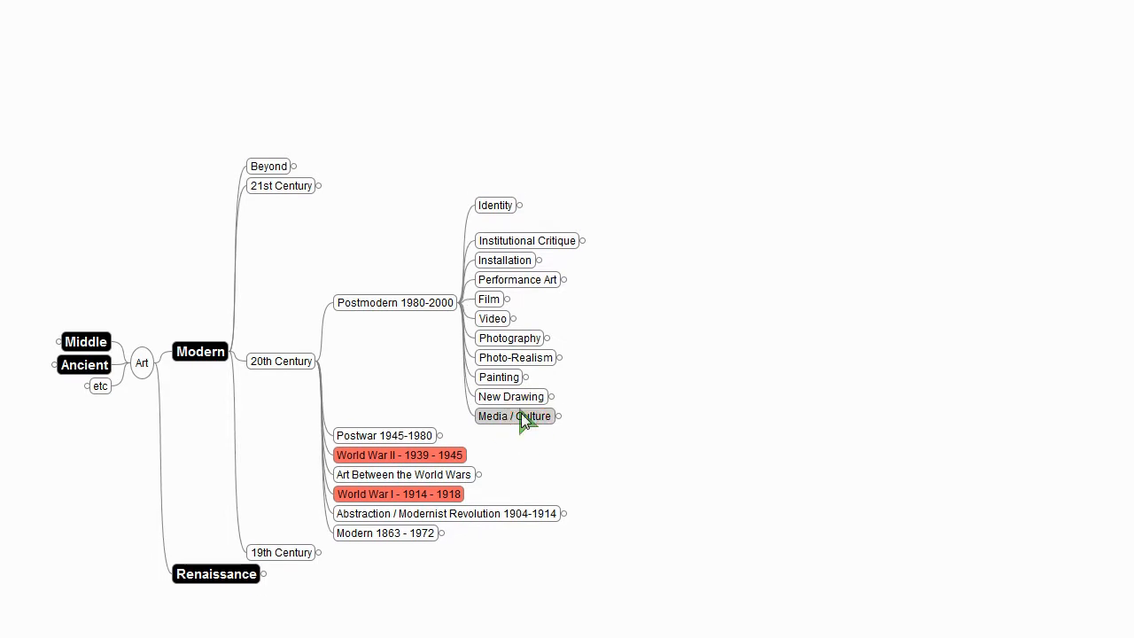
click(546, 397)
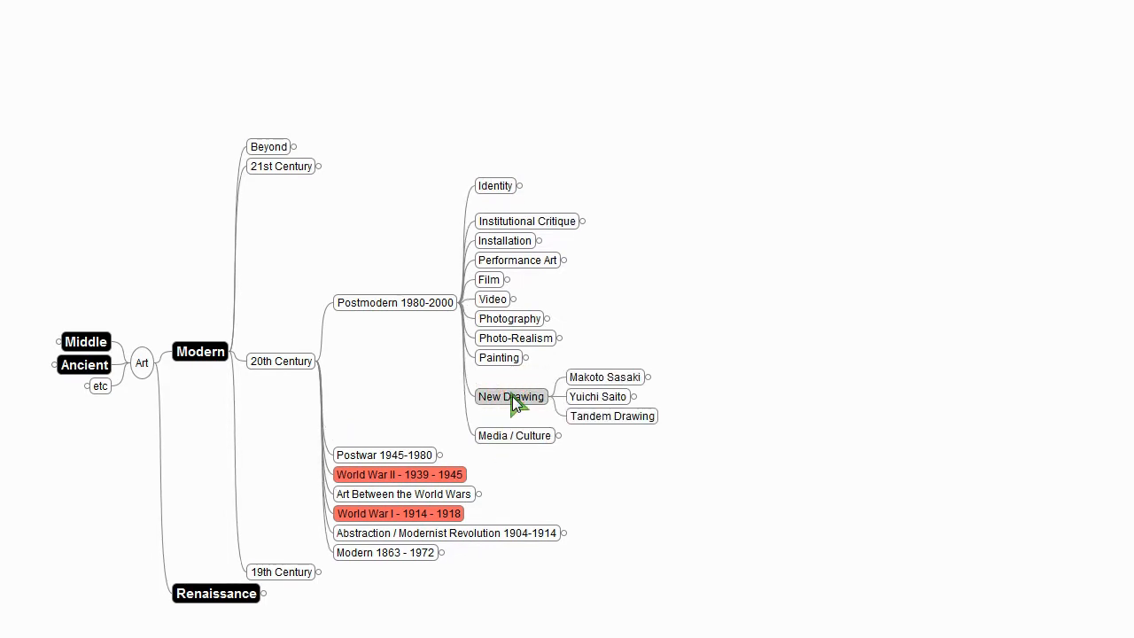
click(550, 397)
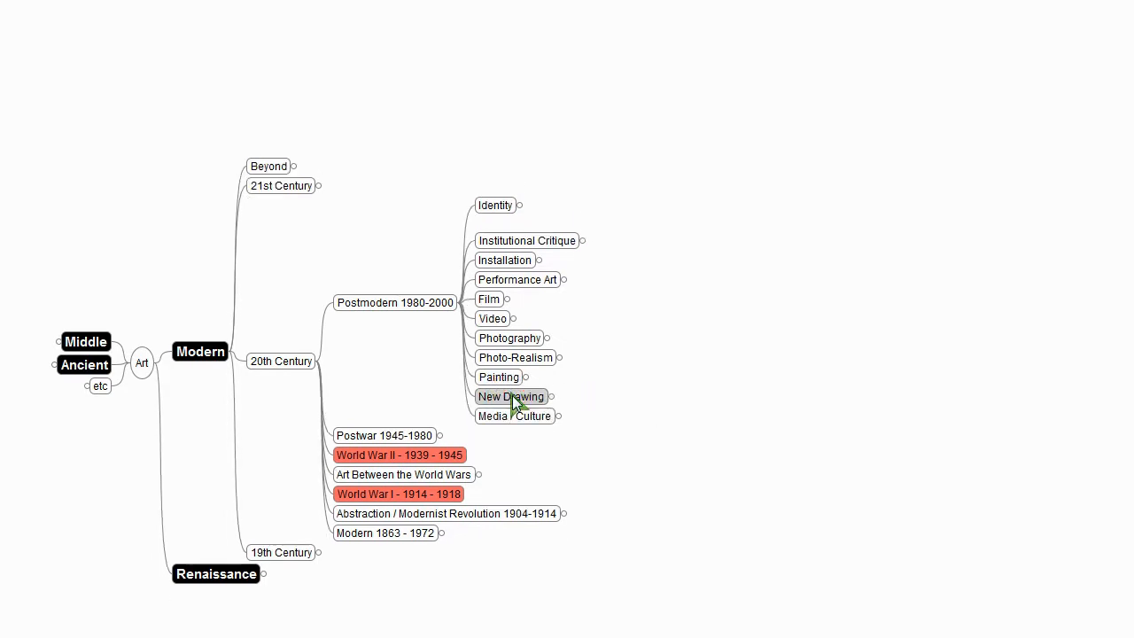
mouse_move(515, 358)
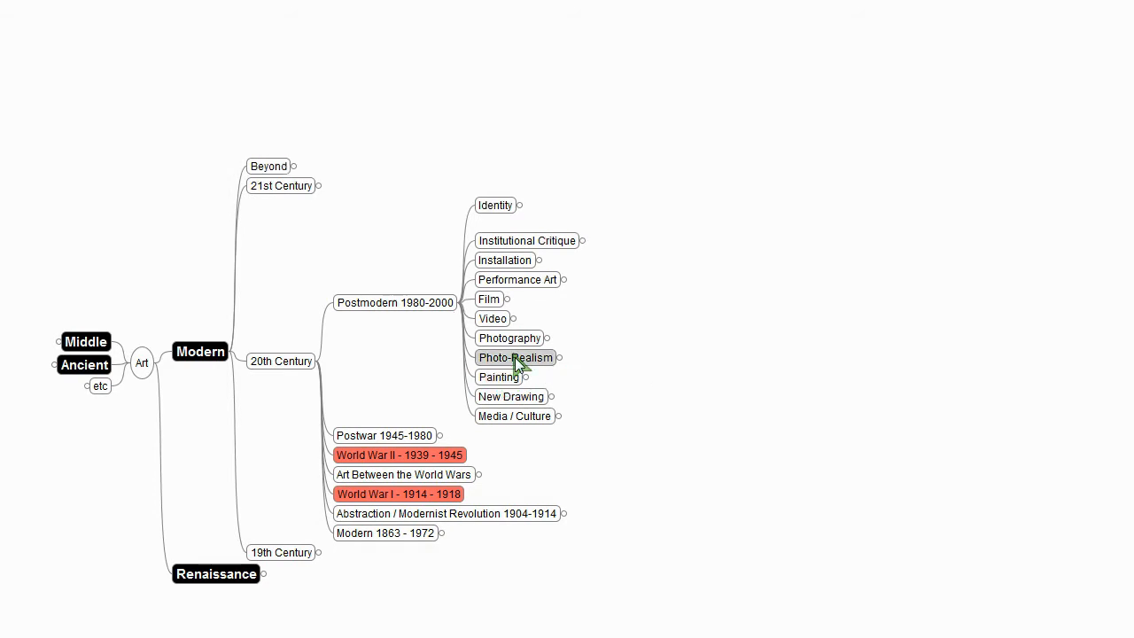
click(516, 361)
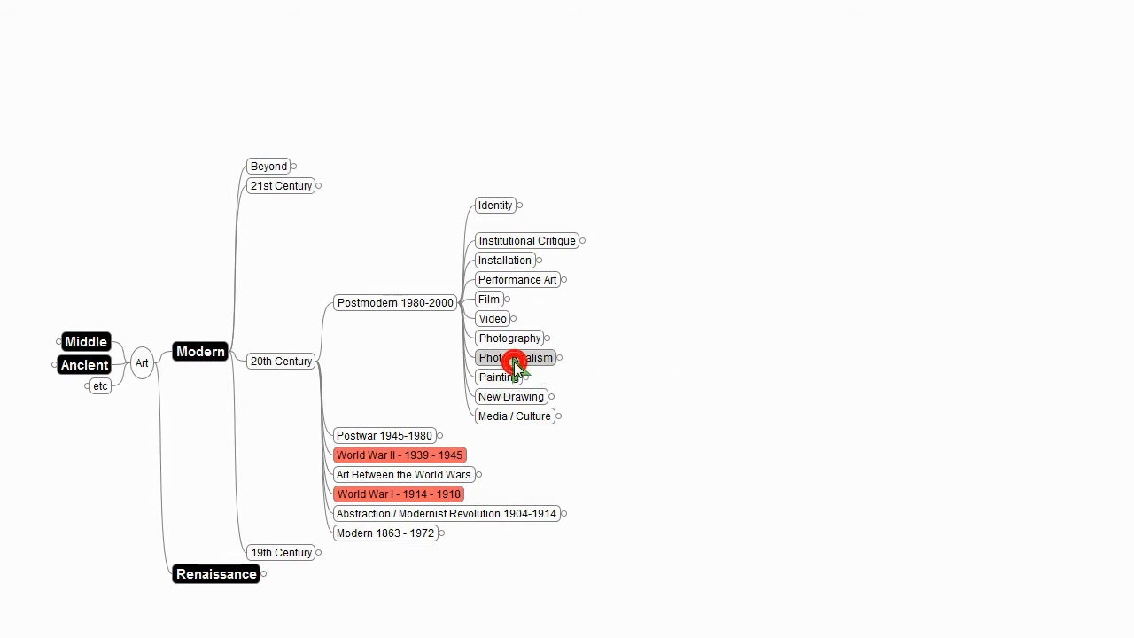
Step: Reveal Cindy Sherman under Photography, Bill Viola under Video and Matthew Barney under Film, folding Film back
click(510, 337)
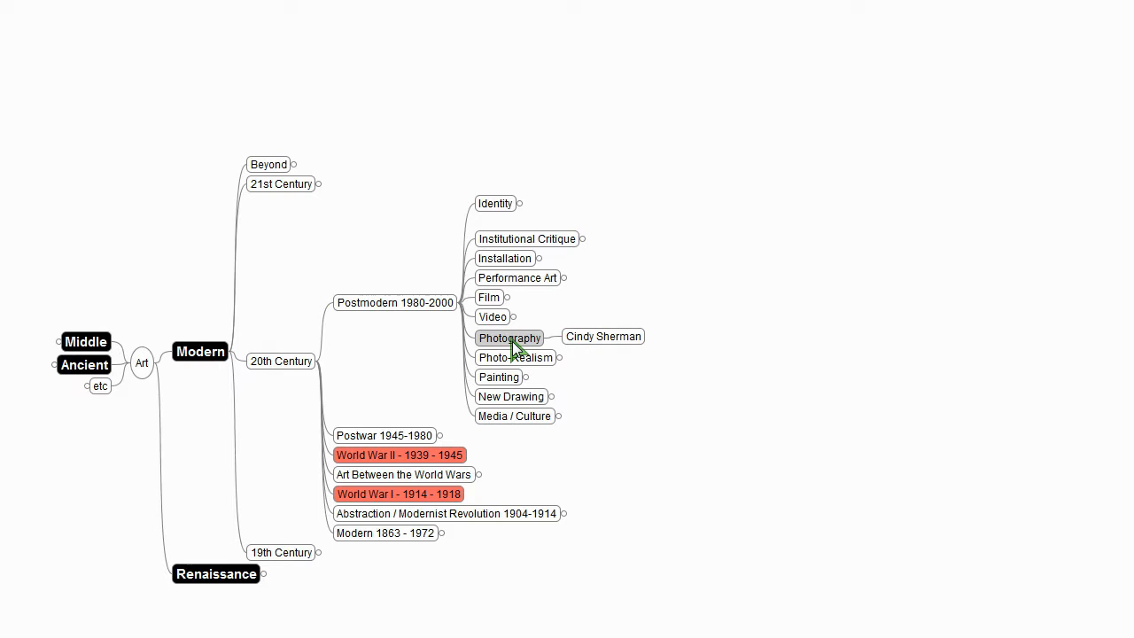
mouse_move(584, 347)
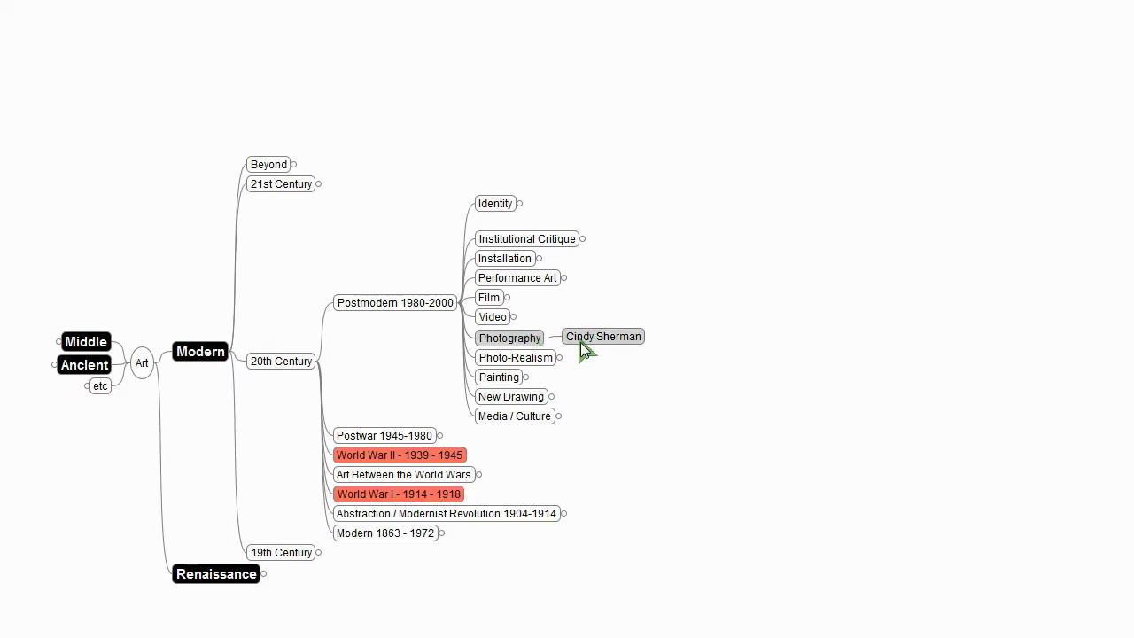
mouse_move(546, 156)
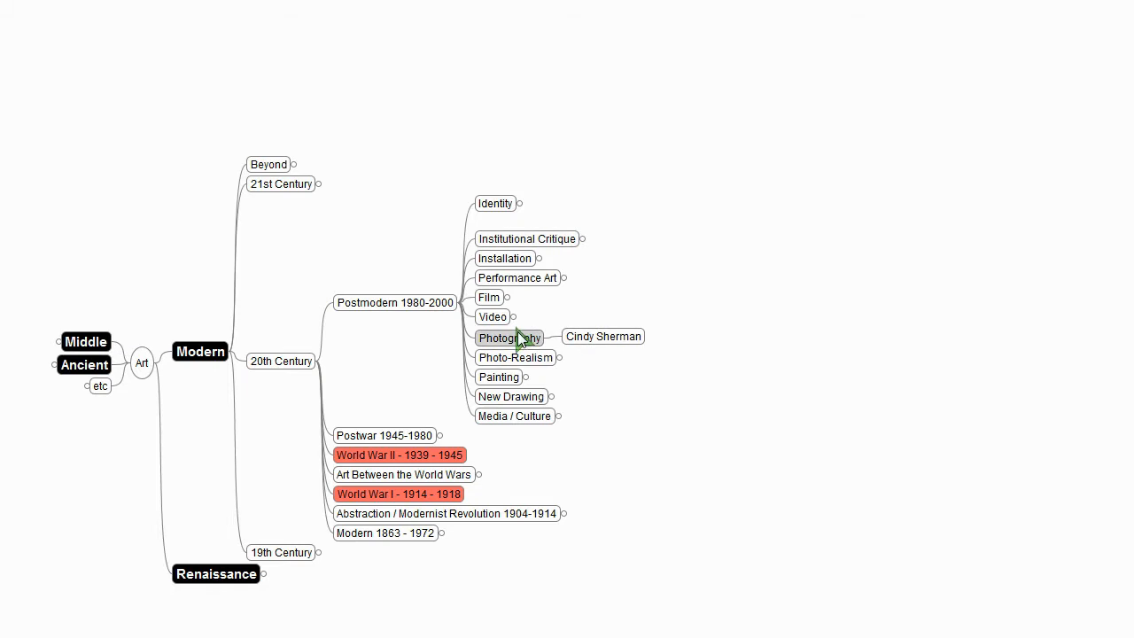
click(492, 316)
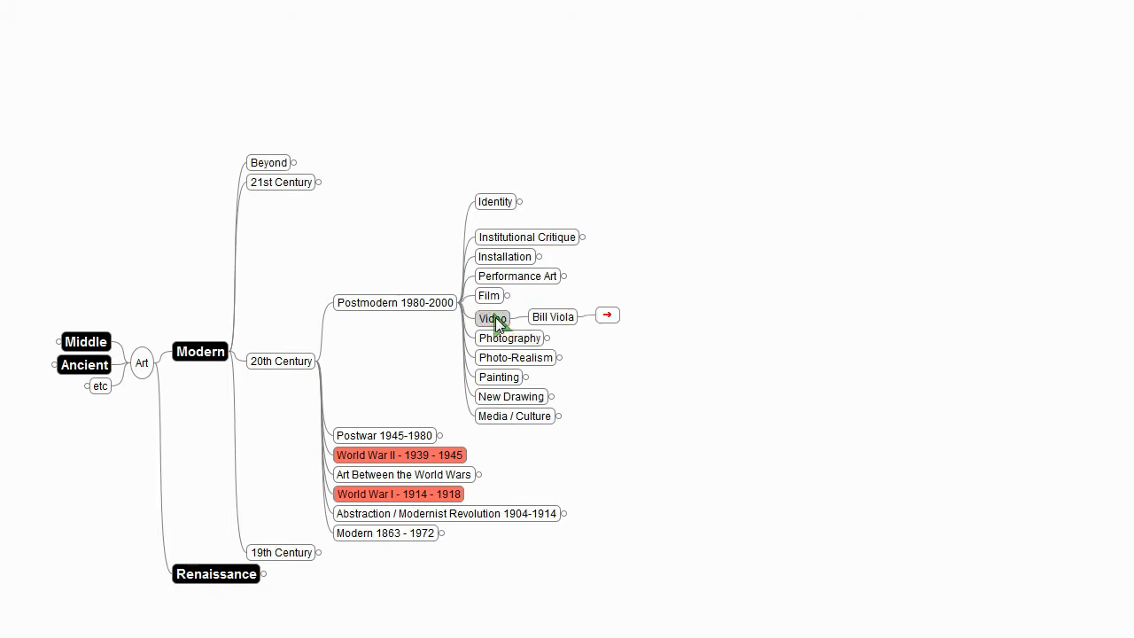
click(488, 294)
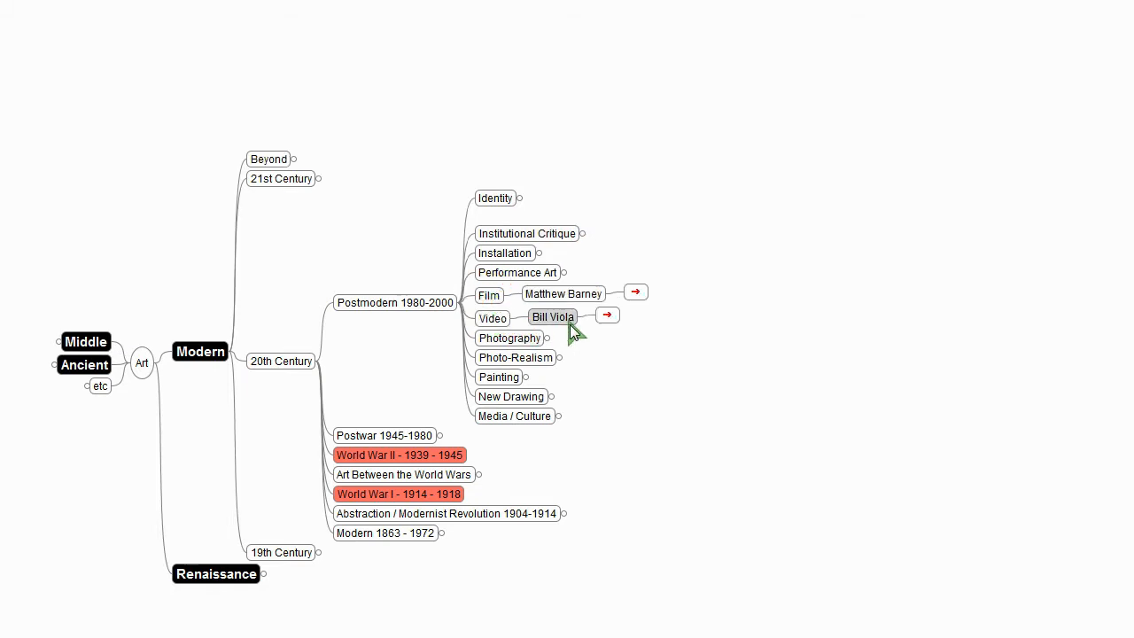
mouse_move(581, 335)
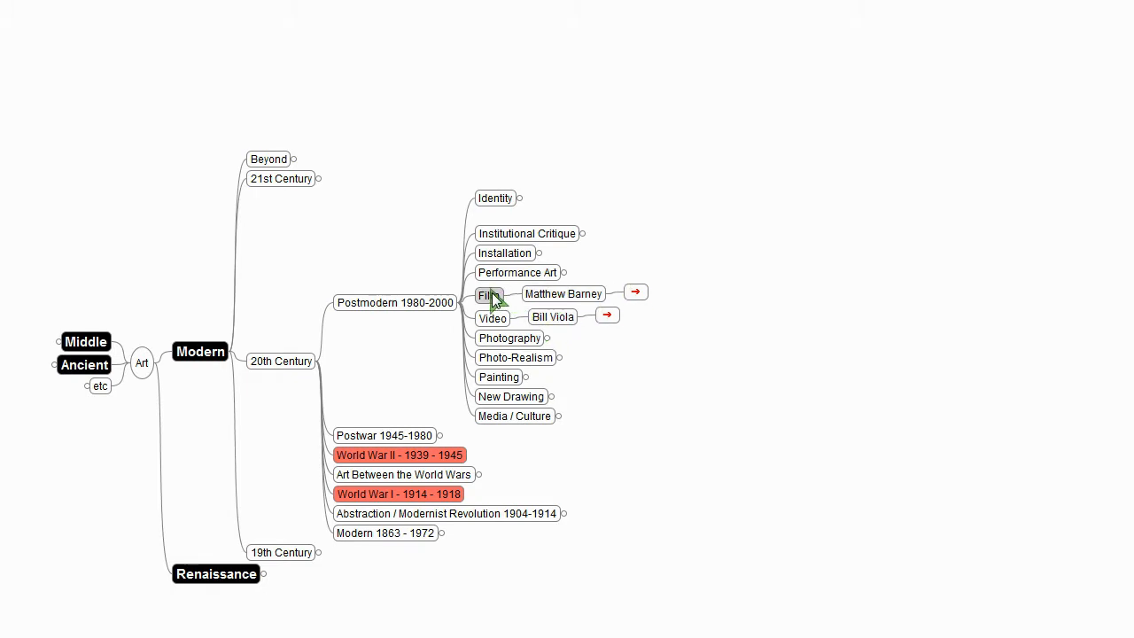
click(517, 273)
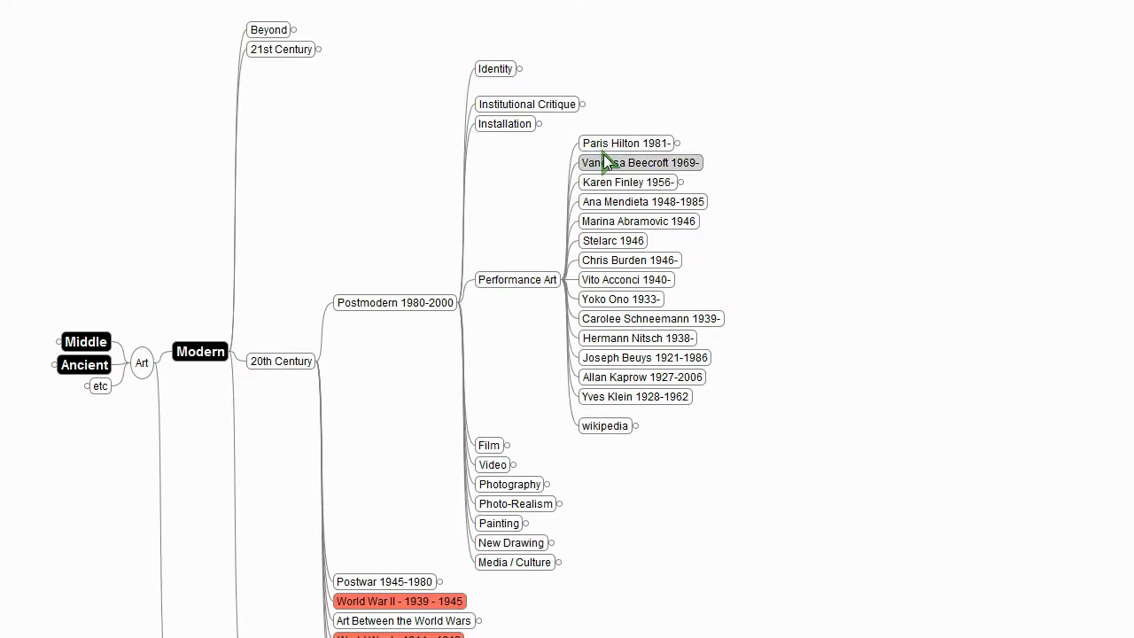
mouse_move(634, 396)
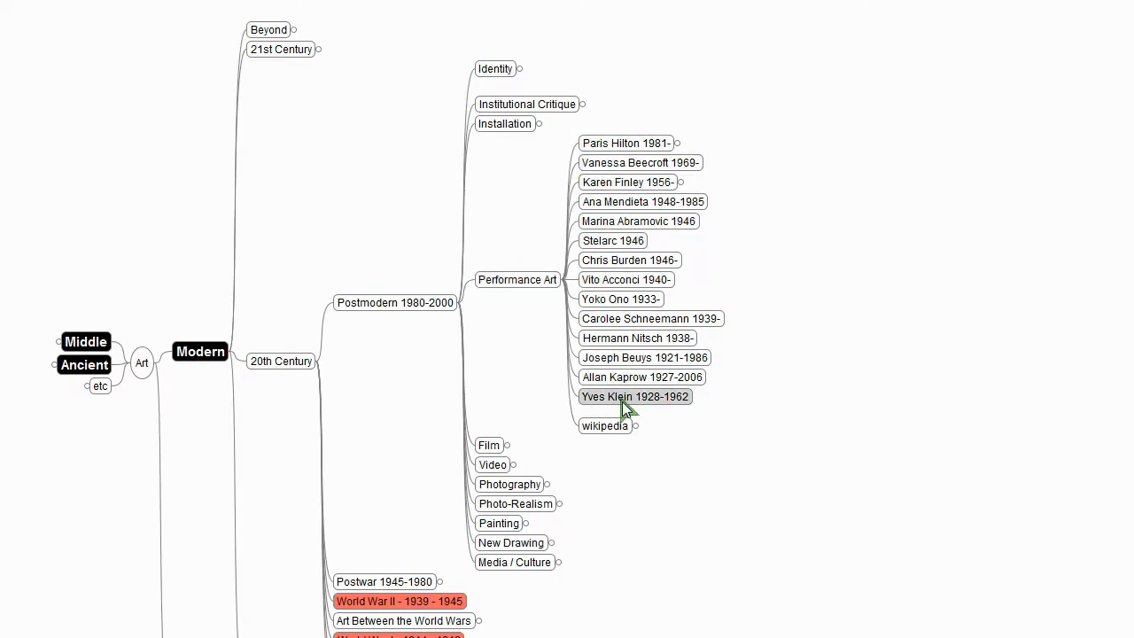
mouse_move(637, 354)
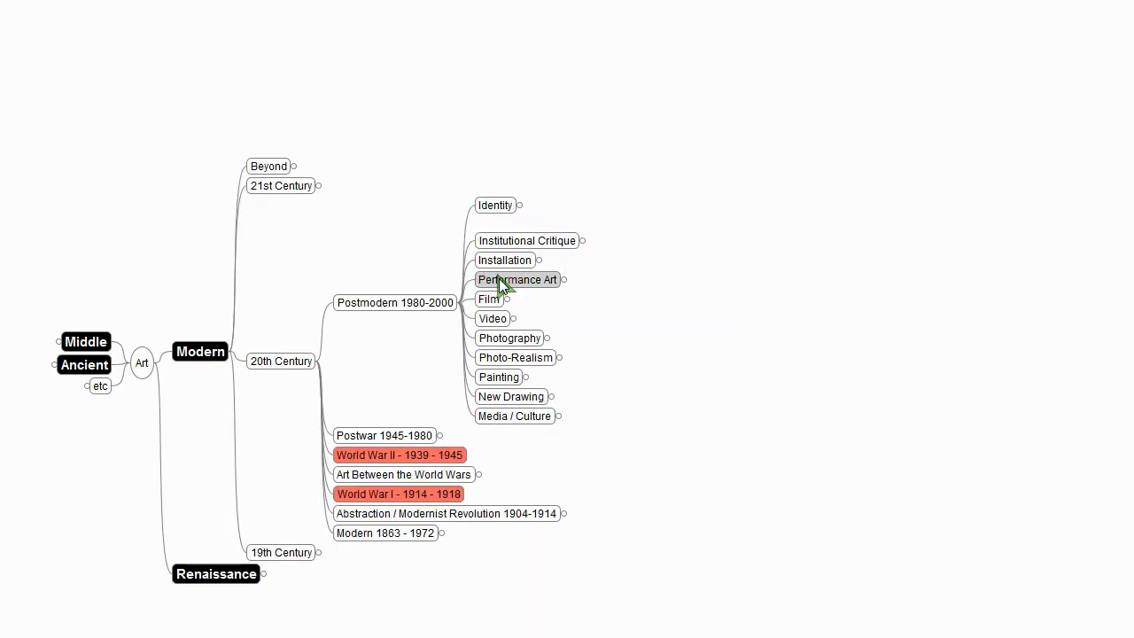
click(538, 259)
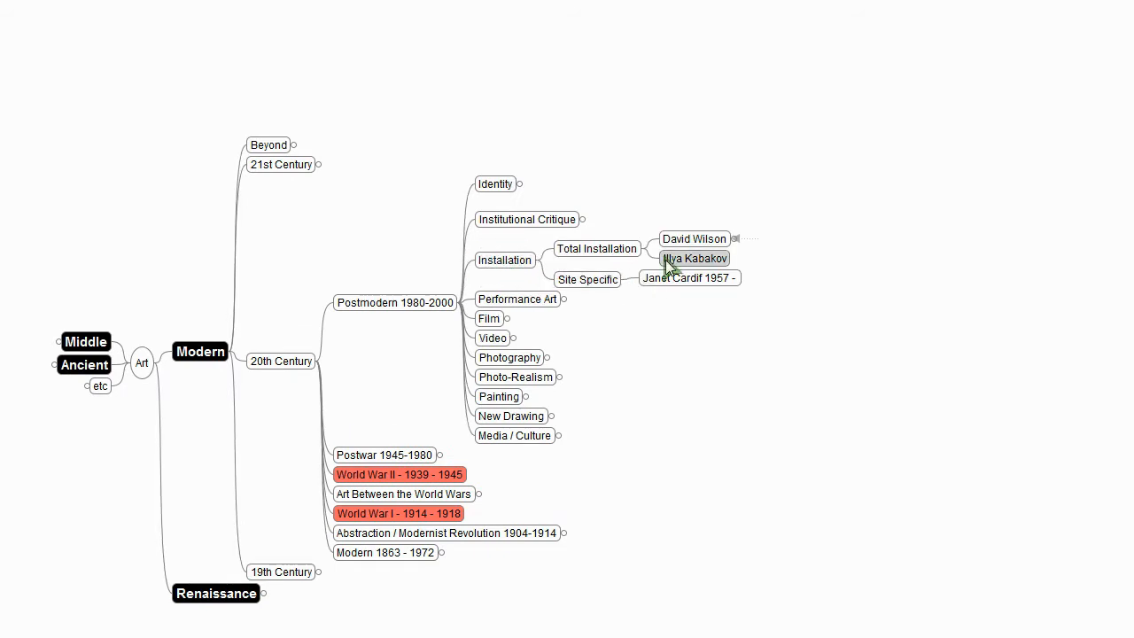
click(505, 260)
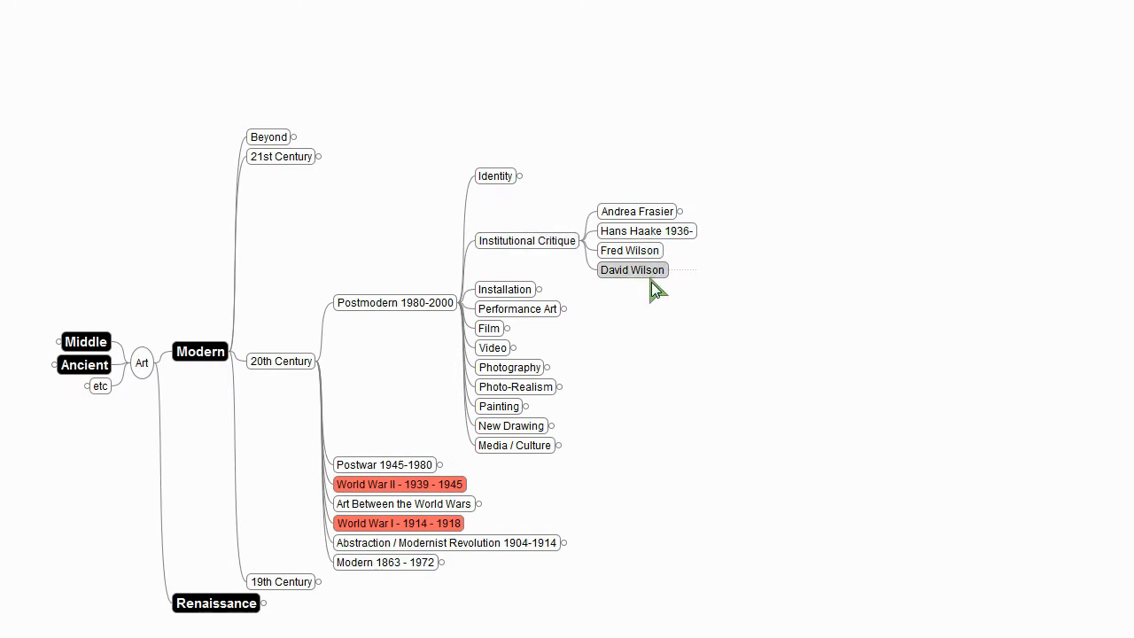
mouse_move(641, 280)
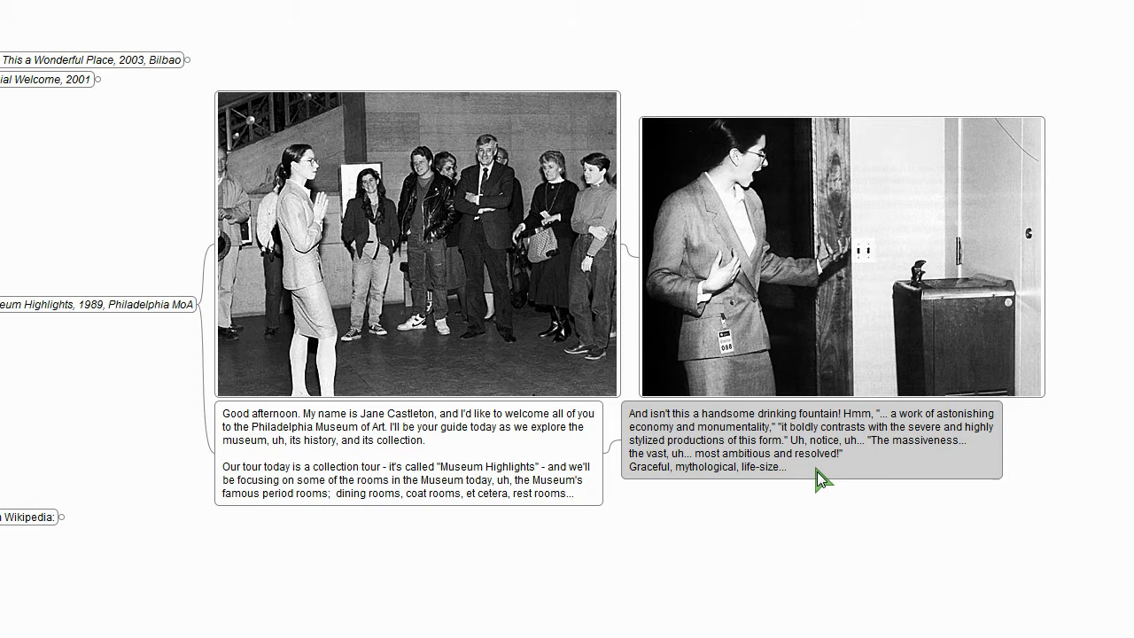
mouse_move(815, 475)
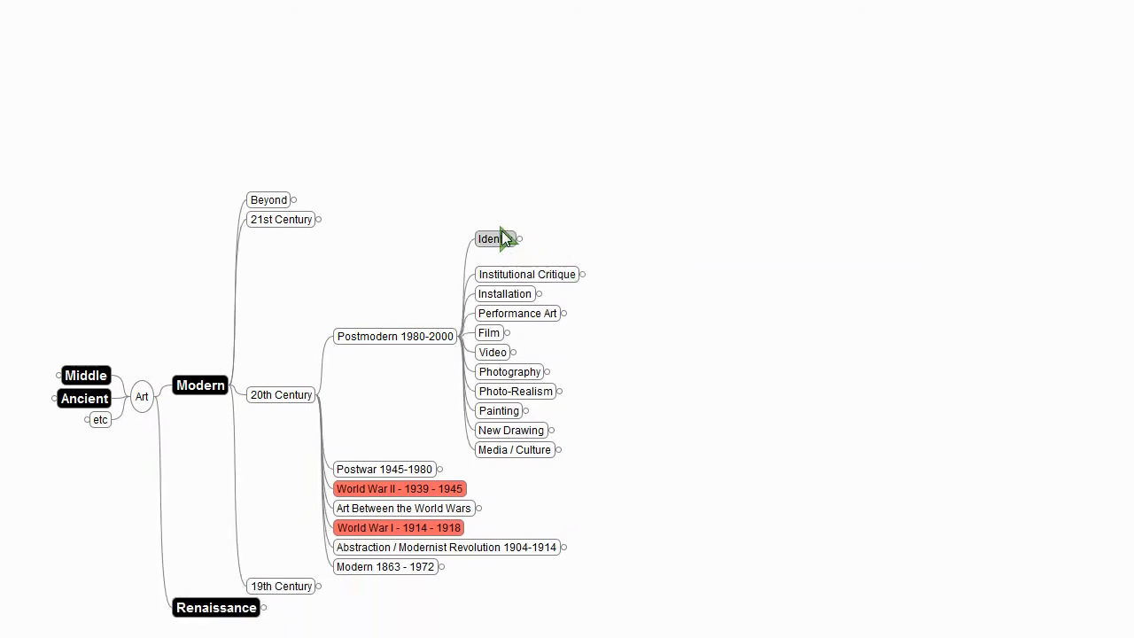
Step: Expand Identity to view its artists and scroll down the map
click(512, 237)
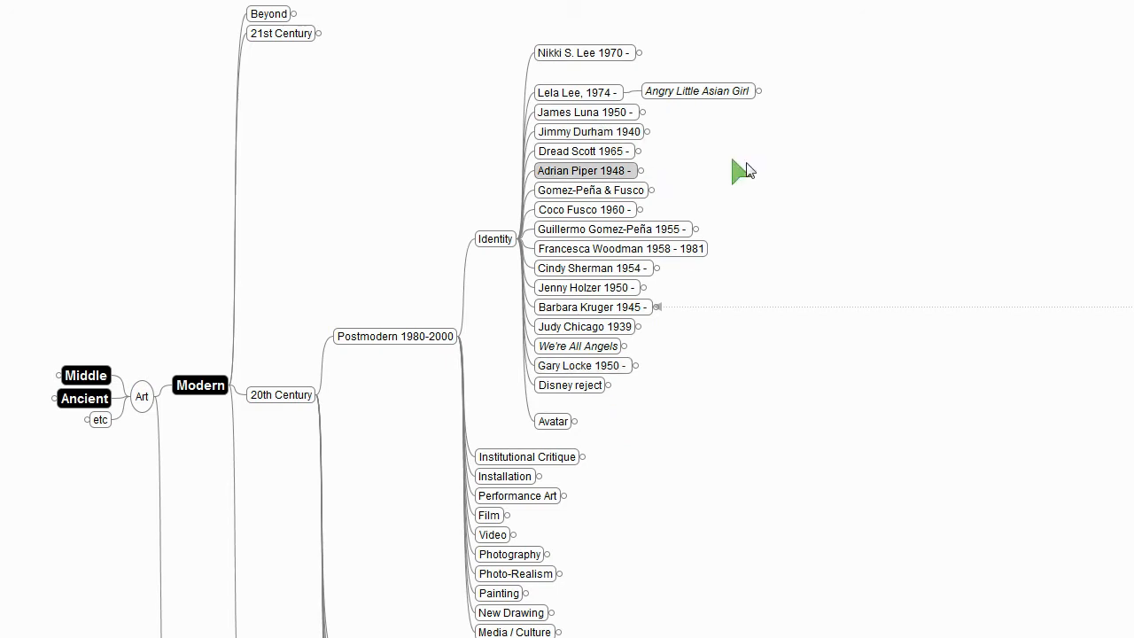
mouse_move(425, 92)
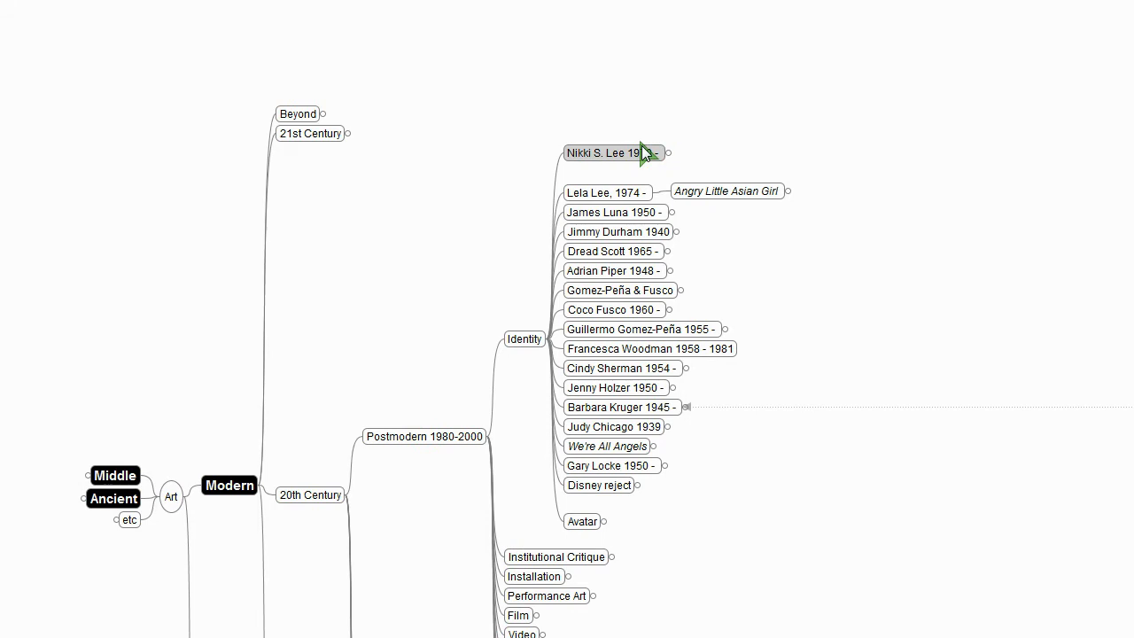
scroll(down, 3)
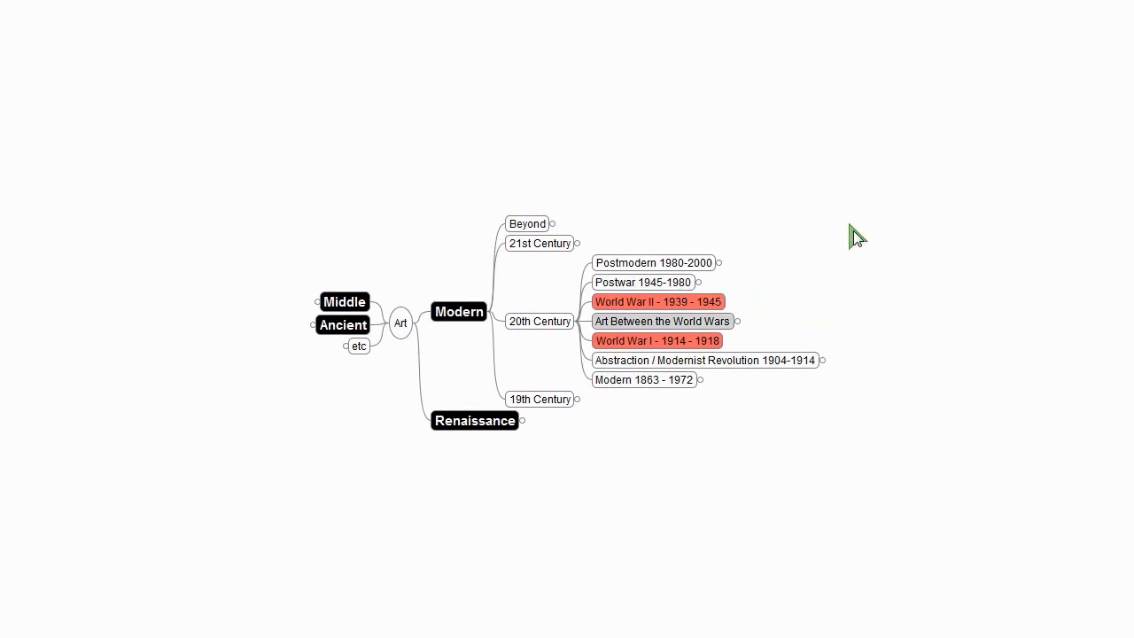
mouse_move(868, 425)
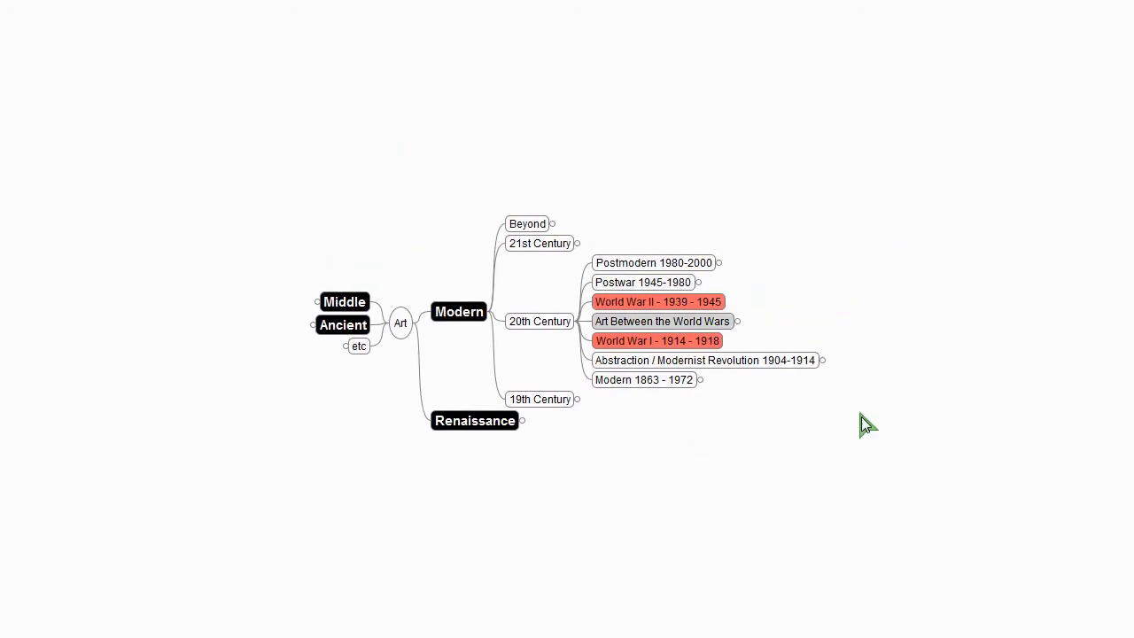